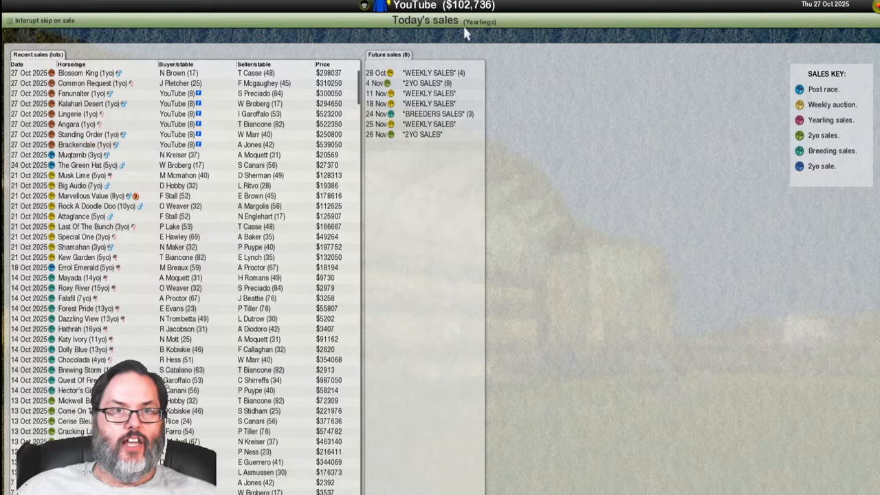
- Review detailed stats for sale horses Brackendale, Standing Order, Angara and Lingerie
{"action": "left_click", "coordinate": [84, 144]}
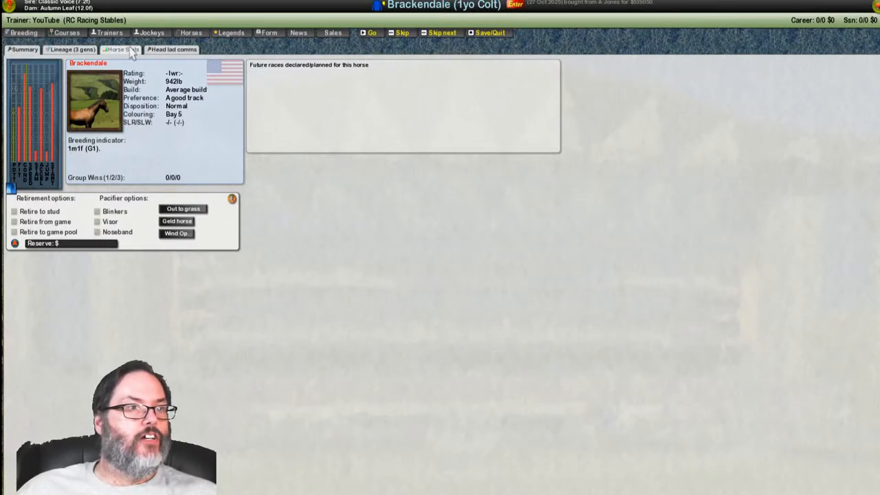
{"action": "left_click", "coordinate": [121, 49]}
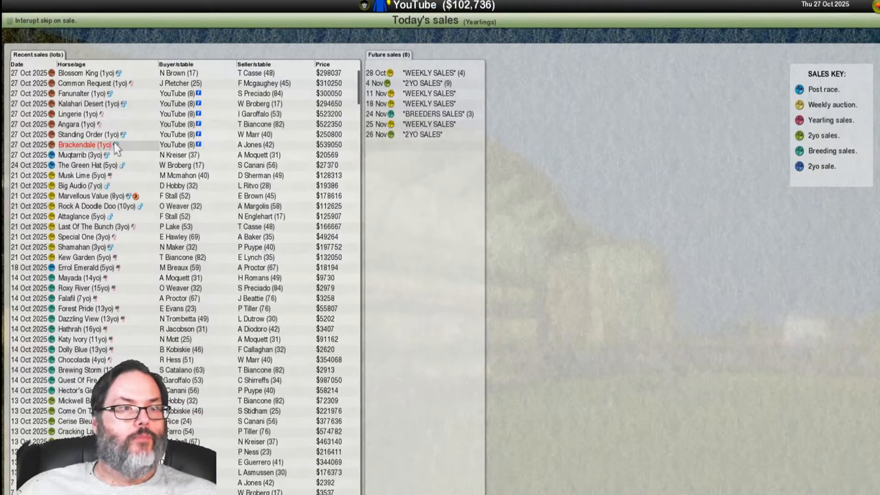
{"action": "mouse_move", "coordinate": [88, 135]}
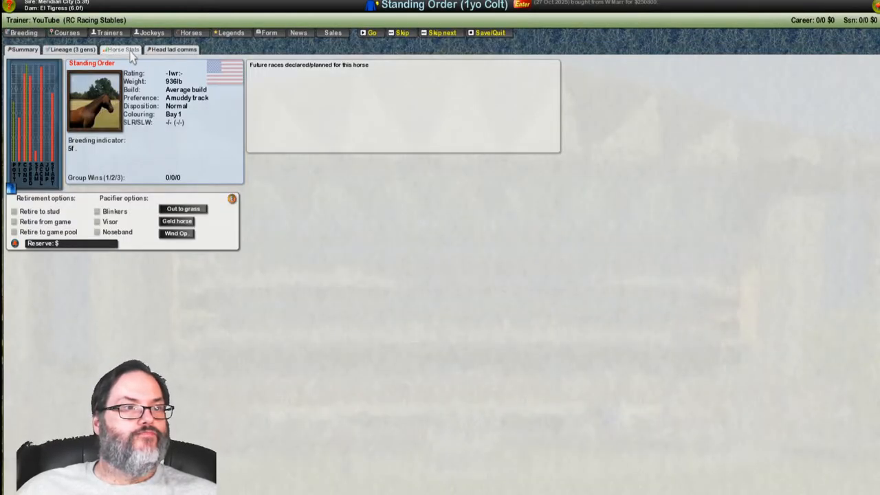
{"action": "left_click", "coordinate": [121, 49]}
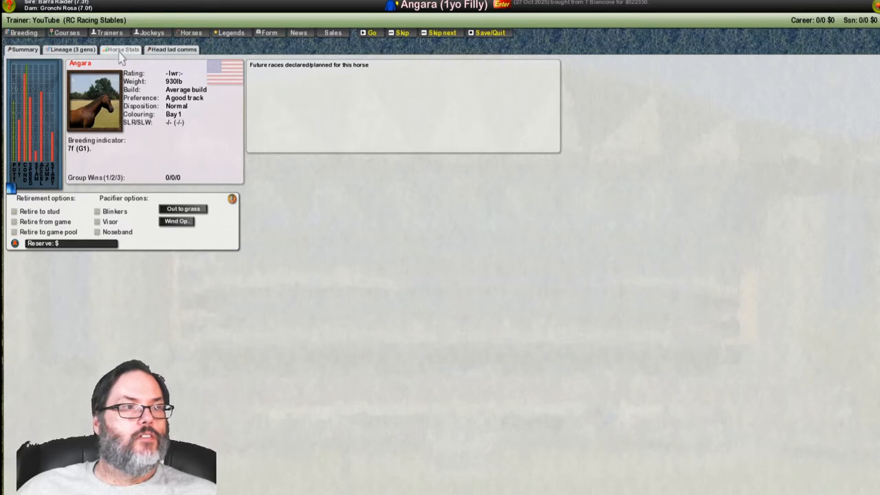
{"action": "left_click", "coordinate": [122, 49]}
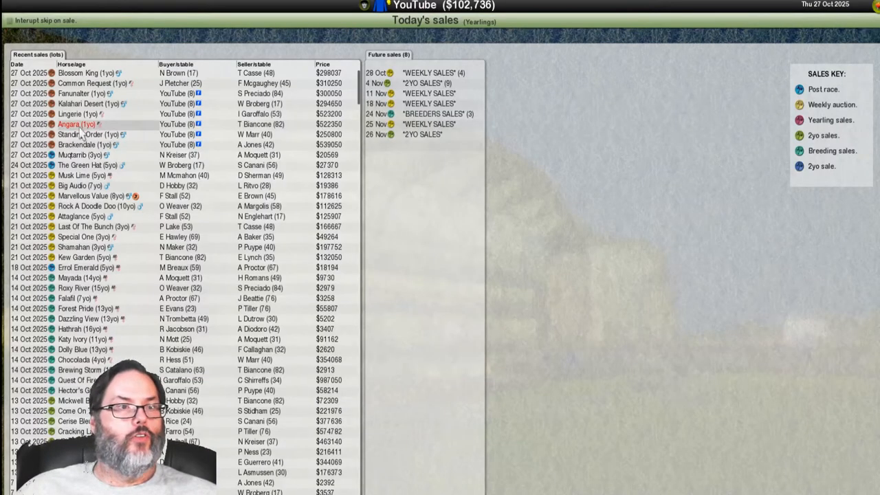
{"action": "left_click", "coordinate": [69, 114]}
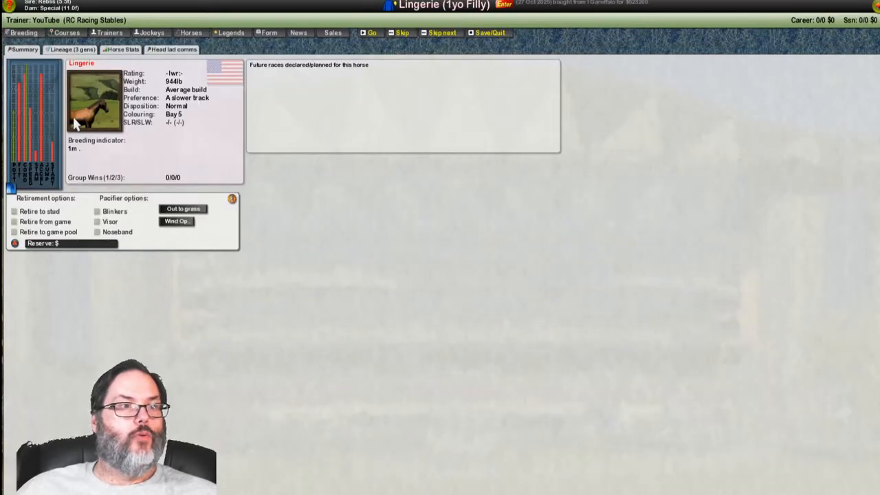
{"action": "left_click", "coordinate": [121, 49]}
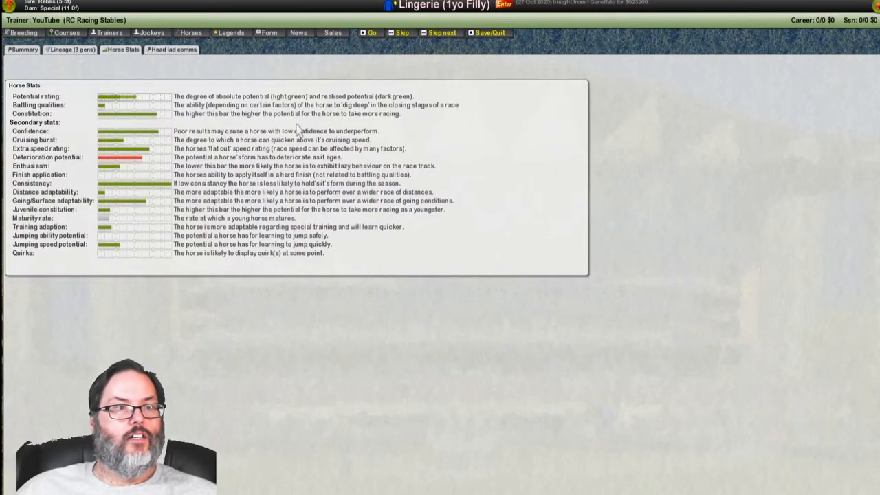
{"action": "mouse_move", "coordinate": [155, 140]}
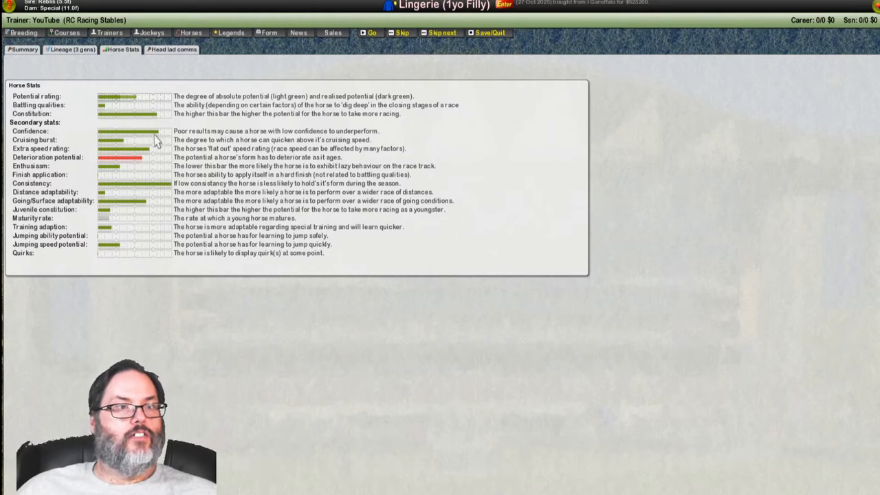
{"action": "mouse_move", "coordinate": [217, 152]}
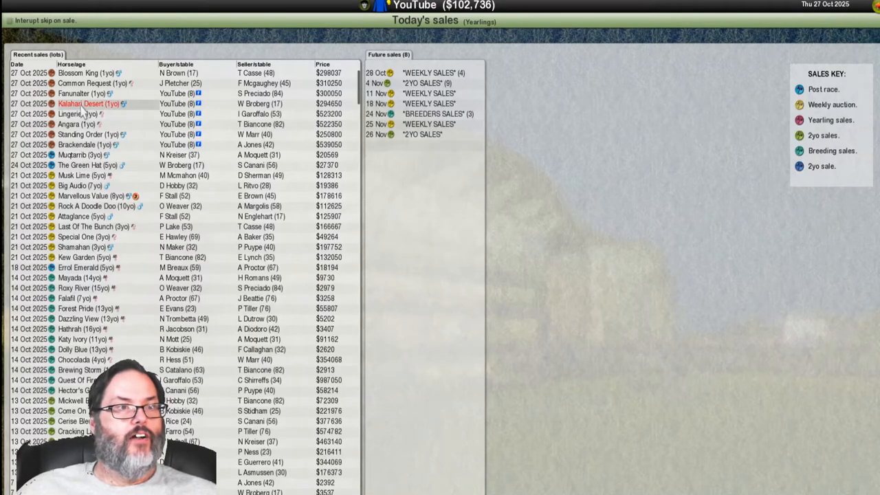
- Check Kalahari Desert's and Fanunalter's details, then return to the recent sales list
{"action": "left_click", "coordinate": [88, 103]}
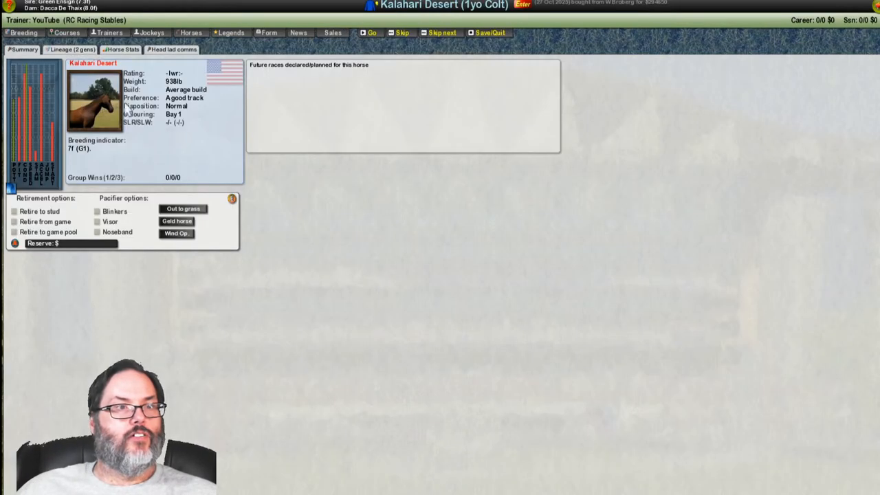
{"action": "left_click", "coordinate": [122, 49]}
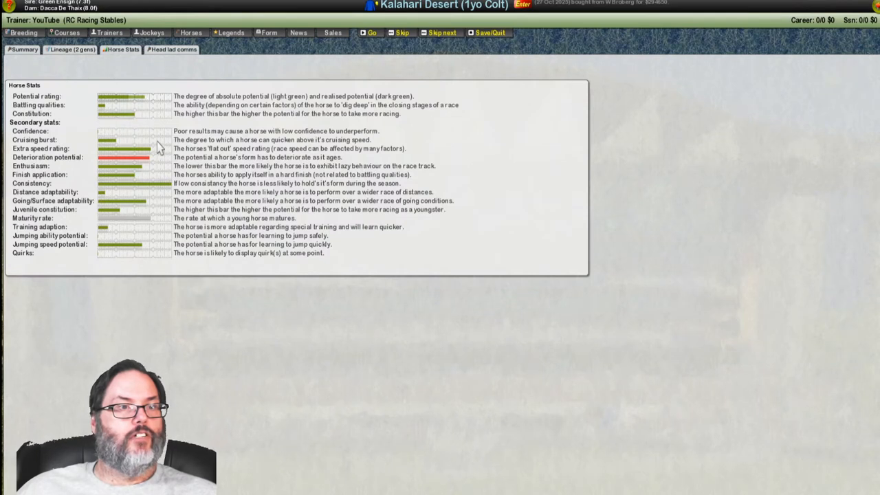
{"action": "mouse_move", "coordinate": [577, 101]}
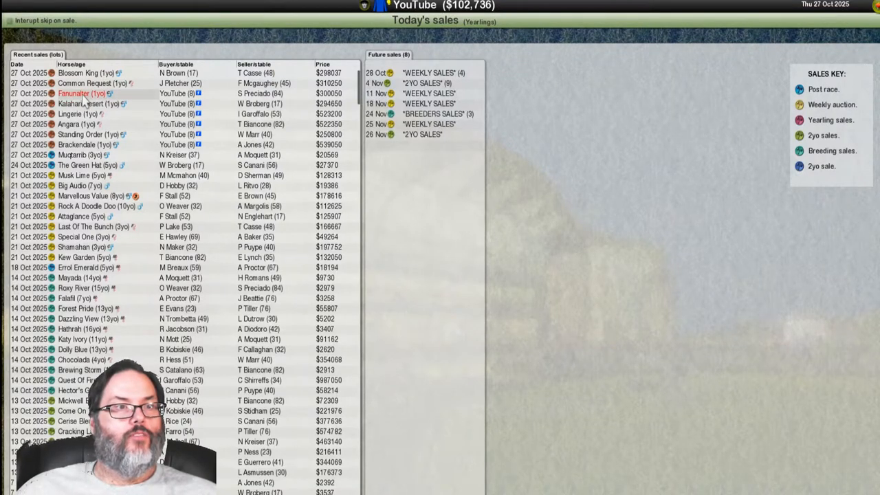
{"action": "left_click", "coordinate": [83, 93]}
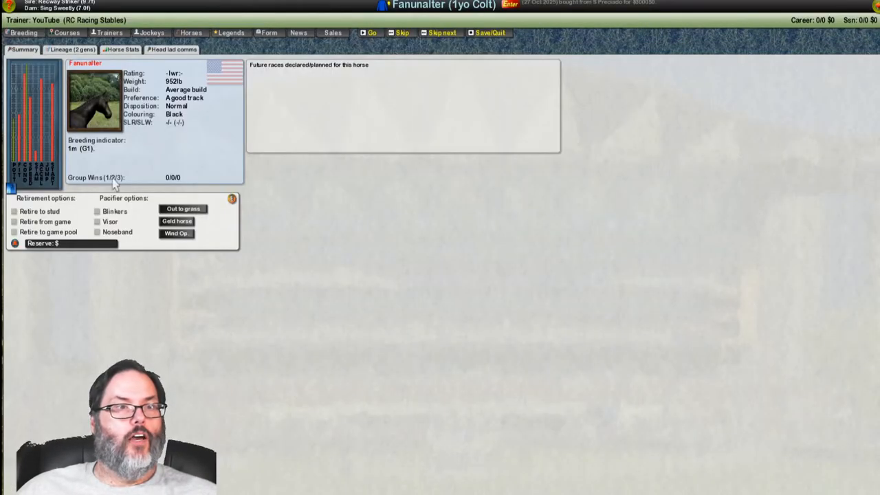
{"action": "left_click", "coordinate": [121, 48]}
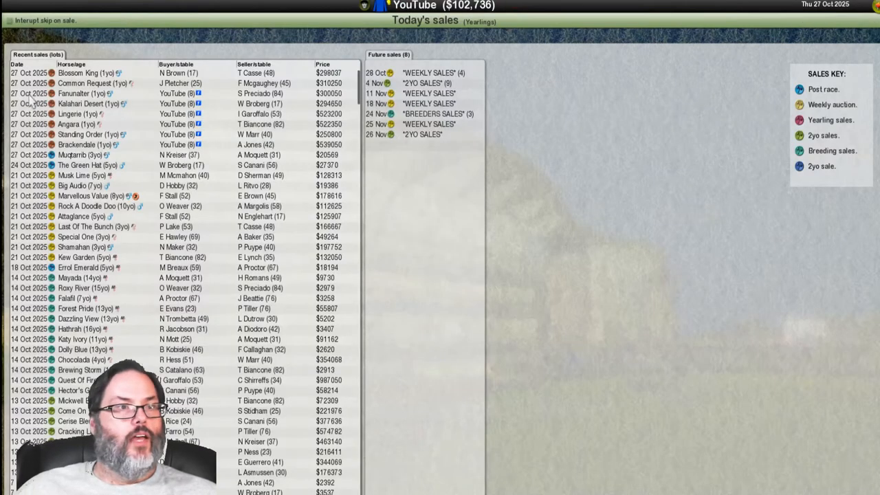
- Leave the sales screen for the stable home menu and open Miss Orah's details
{"action": "left_click", "coordinate": [90, 83]}
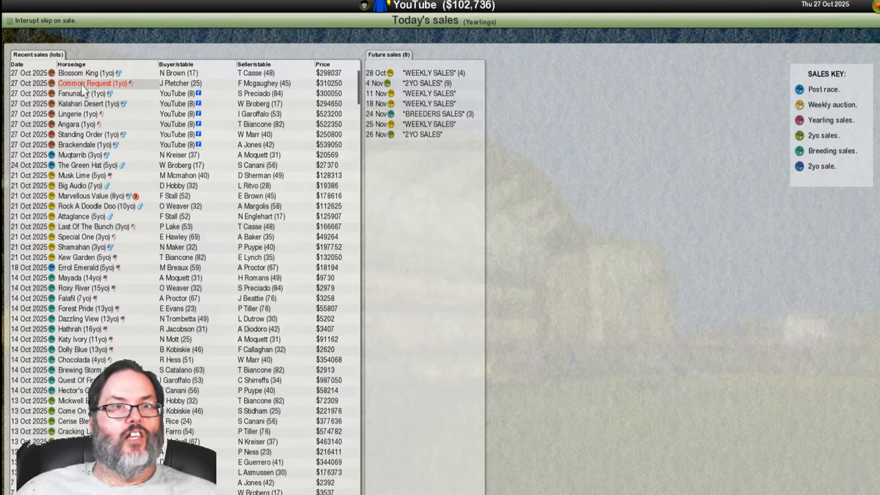
{"action": "left_click", "coordinate": [92, 83]}
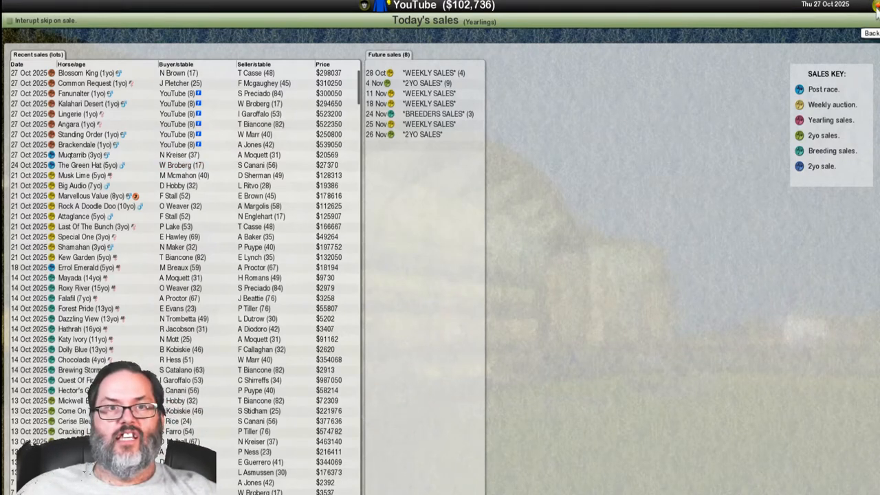
{"action": "left_click", "coordinate": [872, 32]}
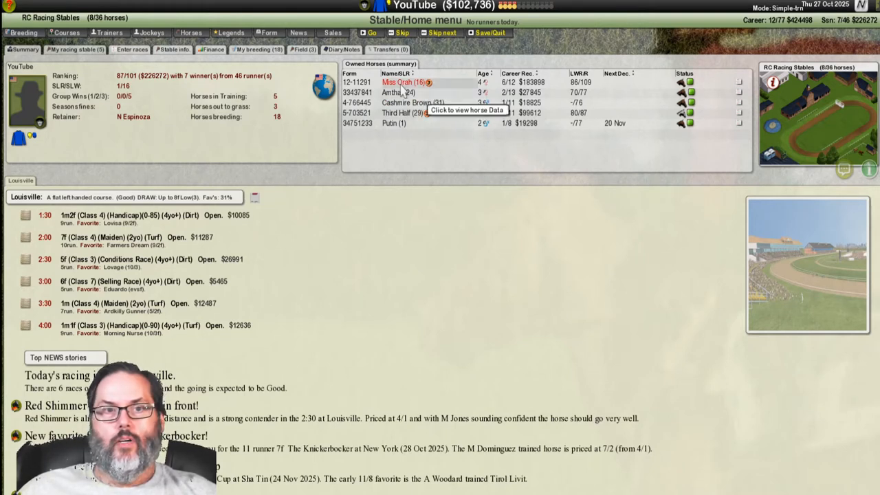
{"action": "left_click", "coordinate": [399, 82]}
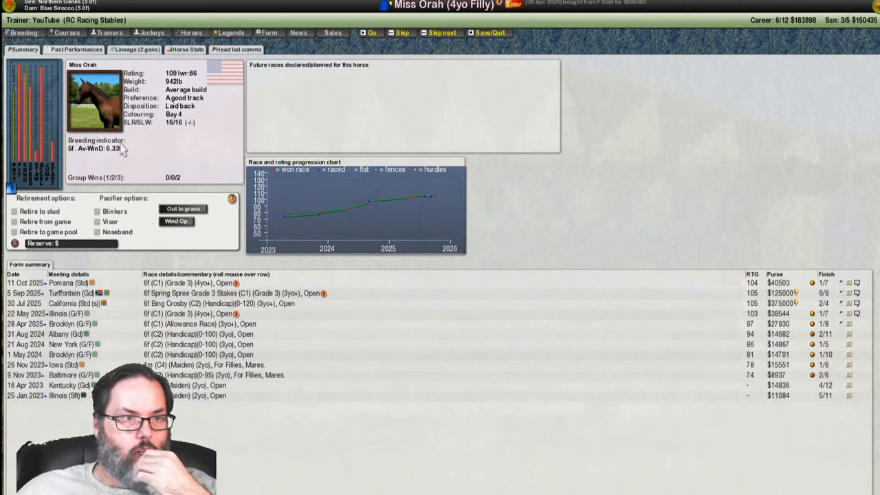
{"action": "mouse_move", "coordinate": [81, 124]}
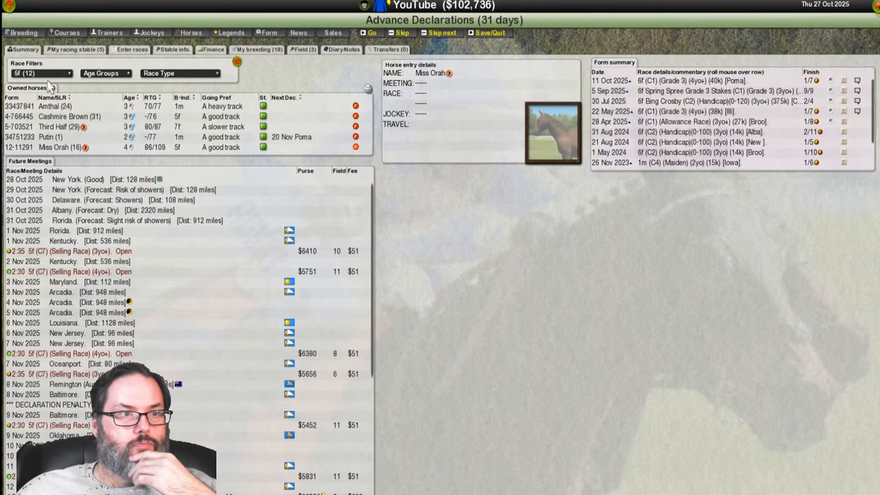
- Enter Miss Orah in the 16 Nov 2:00 Turffontein five-furlong race
{"action": "scroll", "scroll_direction": "down", "scroll_amount": 3}
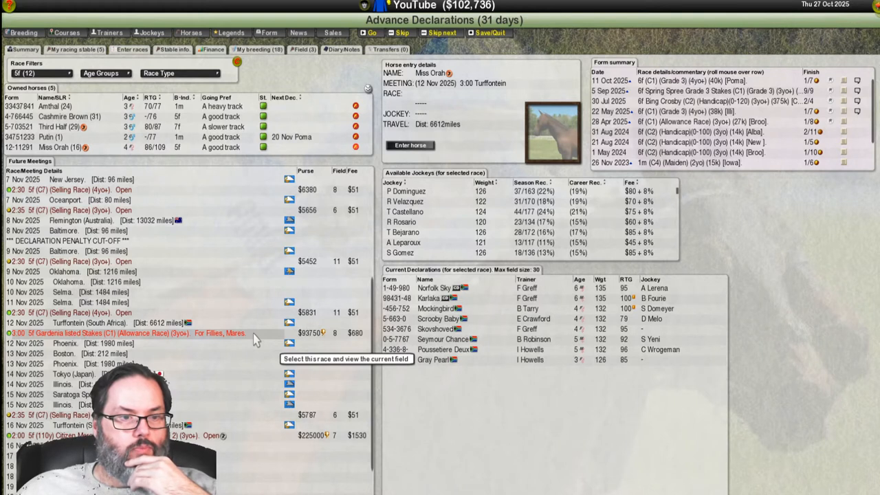
{"action": "mouse_move", "coordinate": [249, 406]}
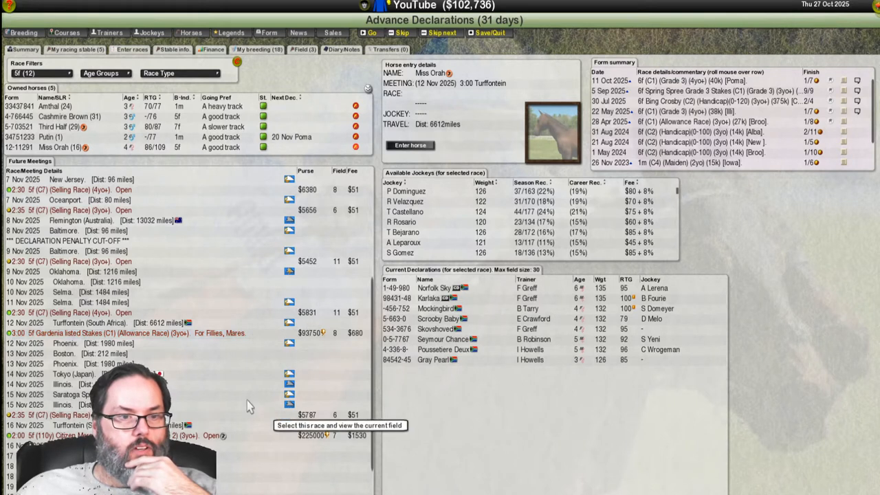
{"action": "mouse_move", "coordinate": [240, 334]}
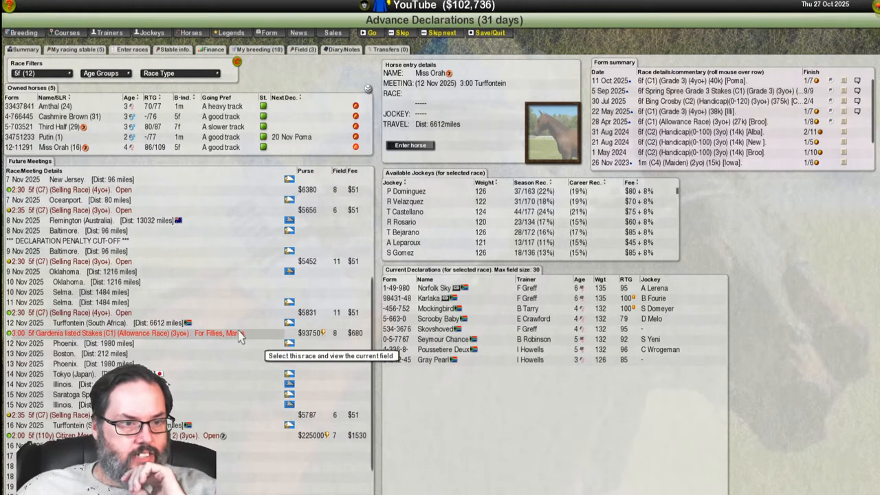
{"action": "mouse_move", "coordinate": [708, 91]}
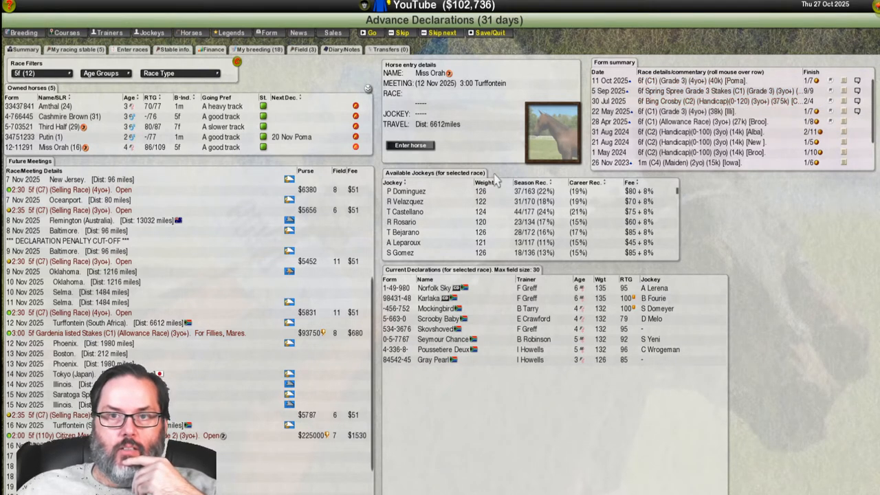
{"action": "mouse_move", "coordinate": [318, 206]}
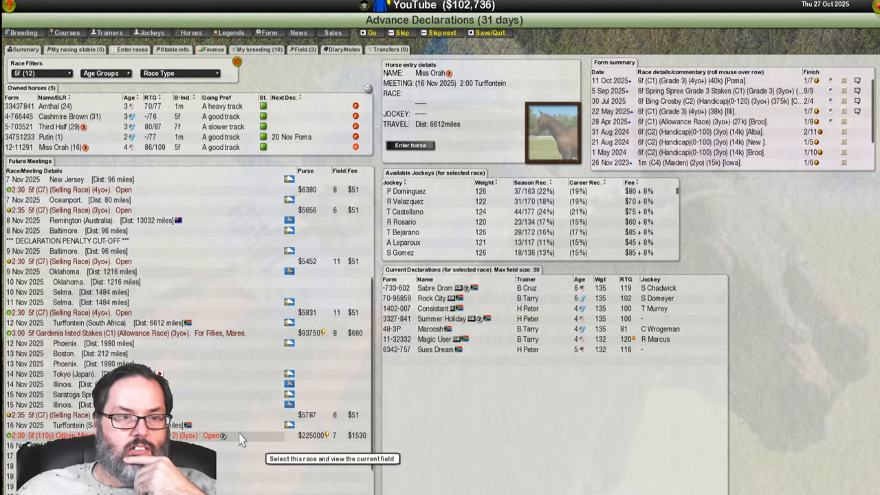
{"action": "mouse_move", "coordinate": [426, 167]}
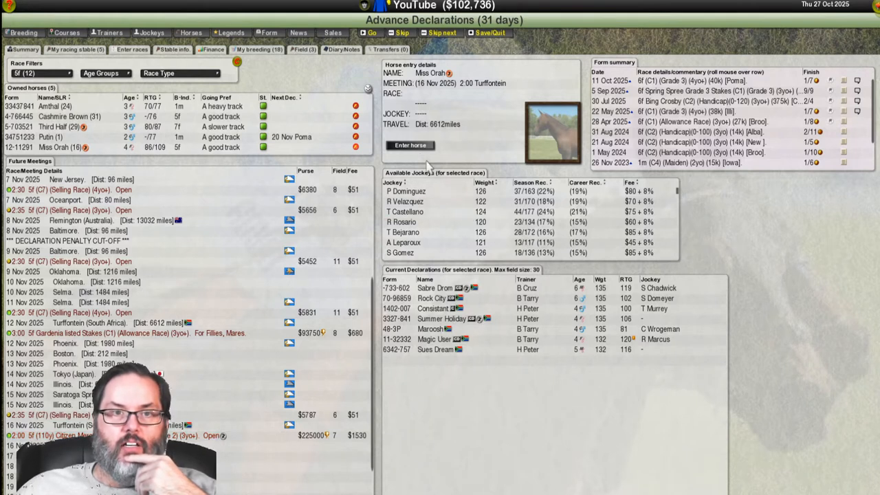
{"action": "left_click", "coordinate": [410, 145]}
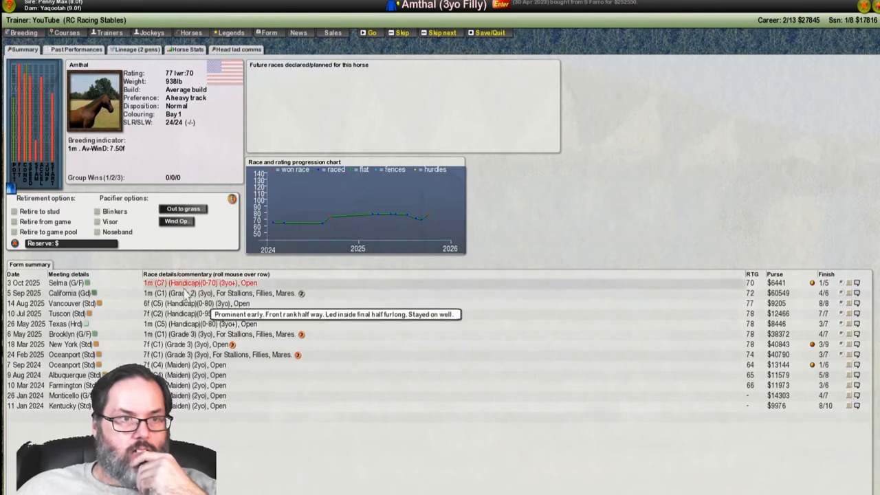
{"action": "mouse_move", "coordinate": [189, 303]}
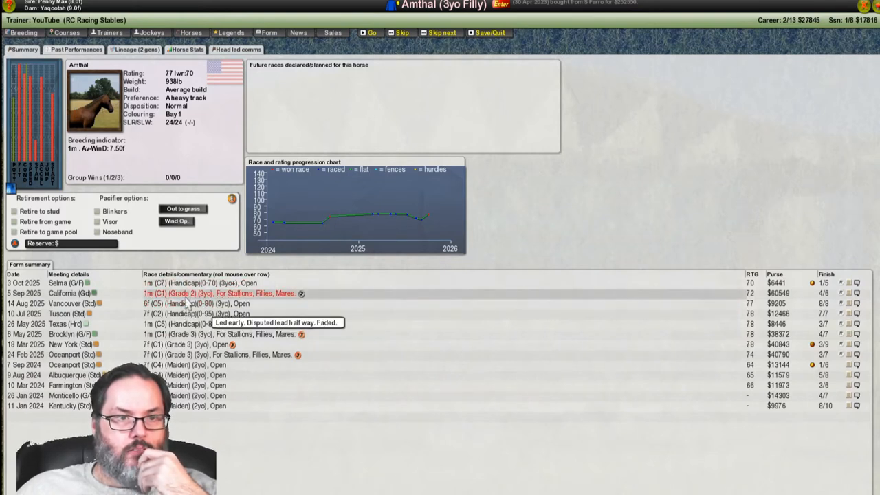
{"action": "mouse_move", "coordinate": [605, 158]}
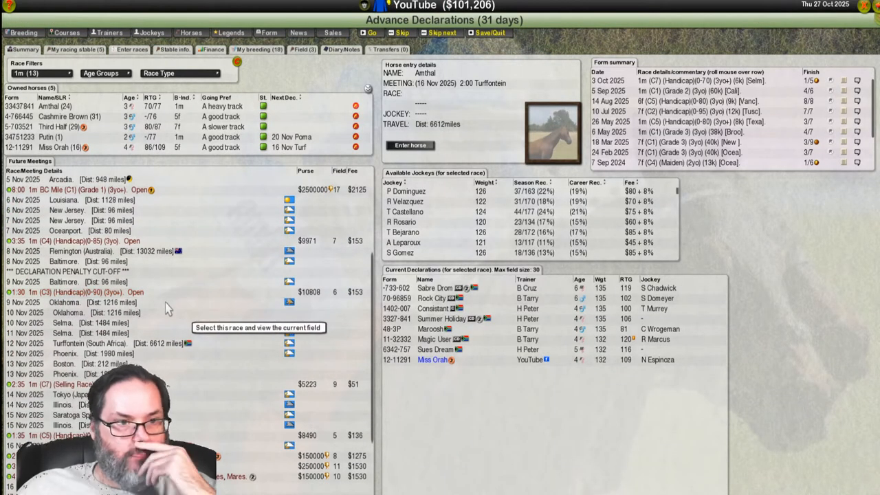
- Enter Amthal in the 16 Nov 2:30 Turffontein Fillies Mile Grade 3, ridden by N Espinoza
{"action": "scroll", "scroll_direction": "down", "scroll_amount": 3}
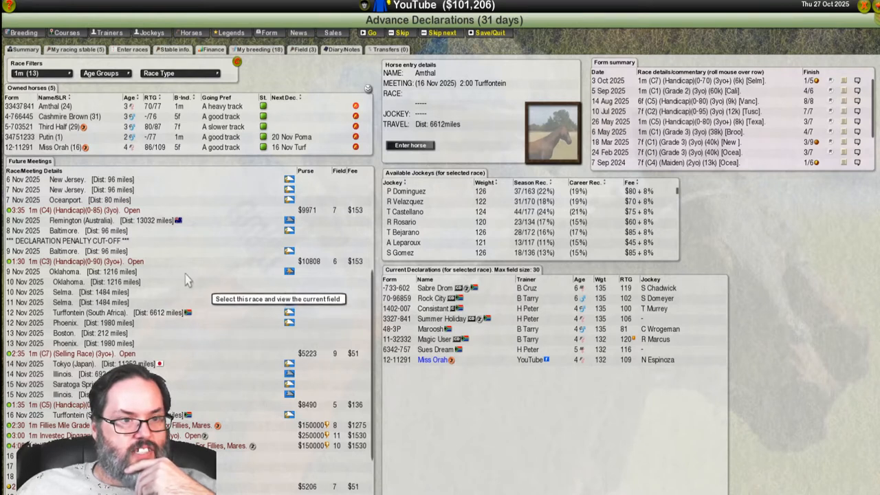
{"action": "mouse_move", "coordinate": [199, 412]}
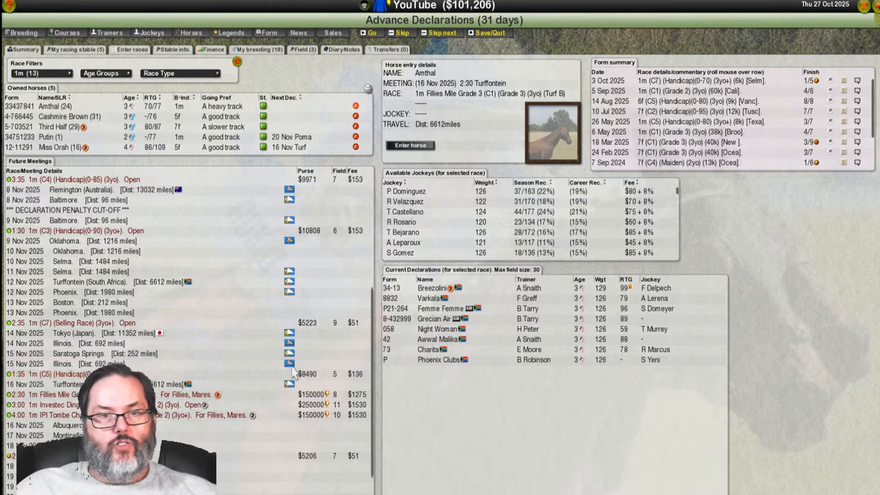
{"action": "mouse_move", "coordinate": [197, 377]}
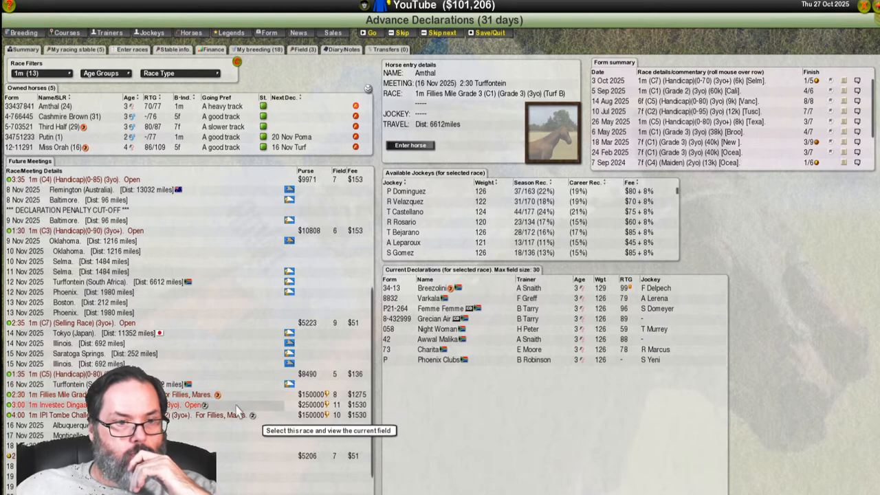
{"action": "mouse_move", "coordinate": [245, 418]}
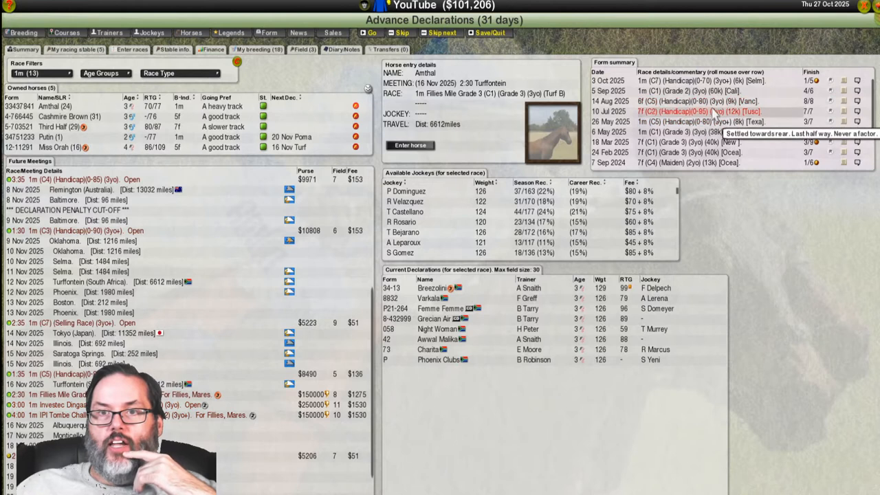
{"action": "mouse_move", "coordinate": [694, 143]}
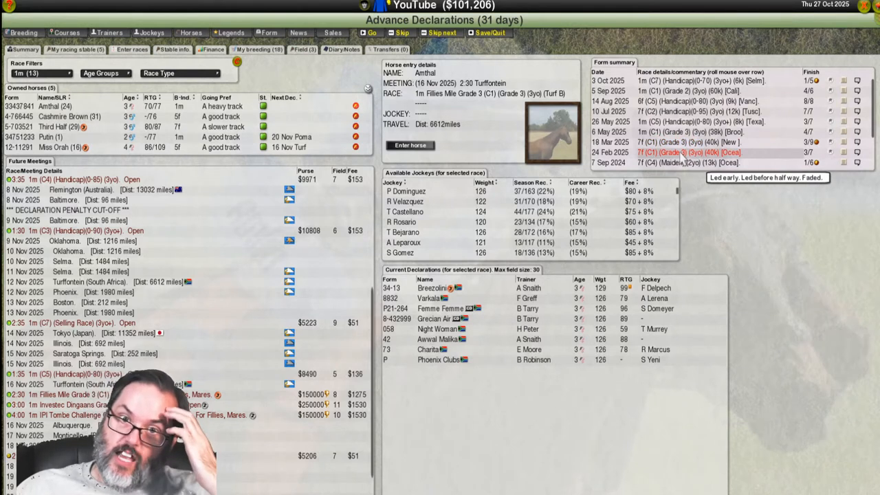
{"action": "mouse_move", "coordinate": [199, 415]}
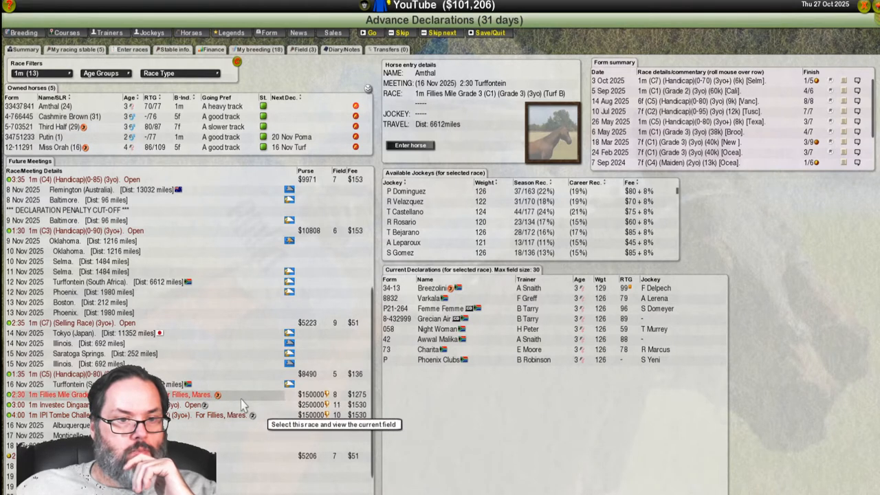
{"action": "mouse_move", "coordinate": [423, 150]}
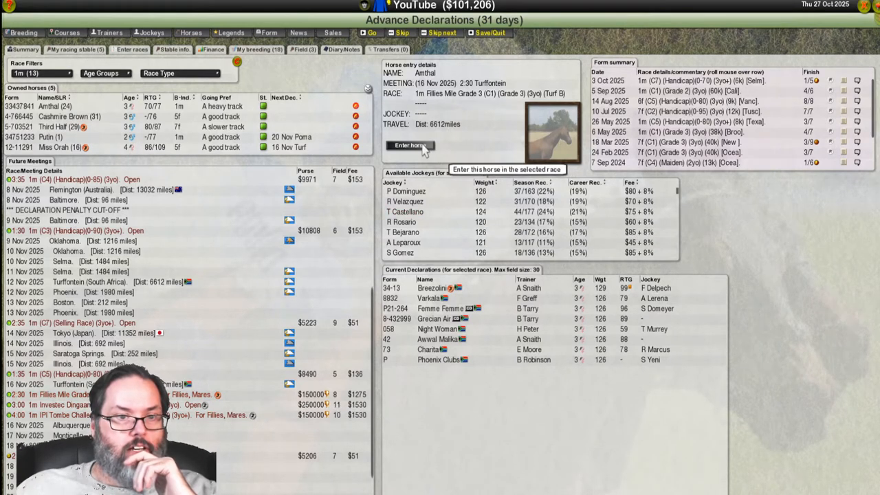
{"action": "left_click", "coordinate": [409, 145]}
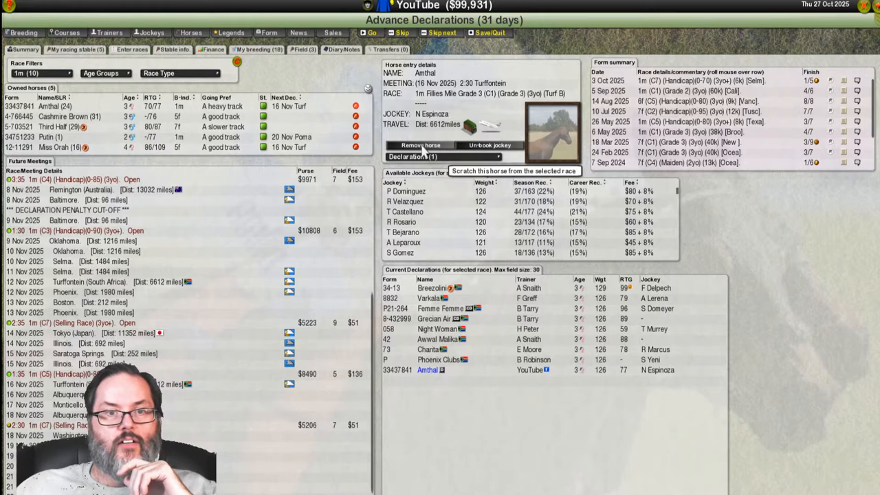
{"action": "mouse_move", "coordinate": [756, 29]}
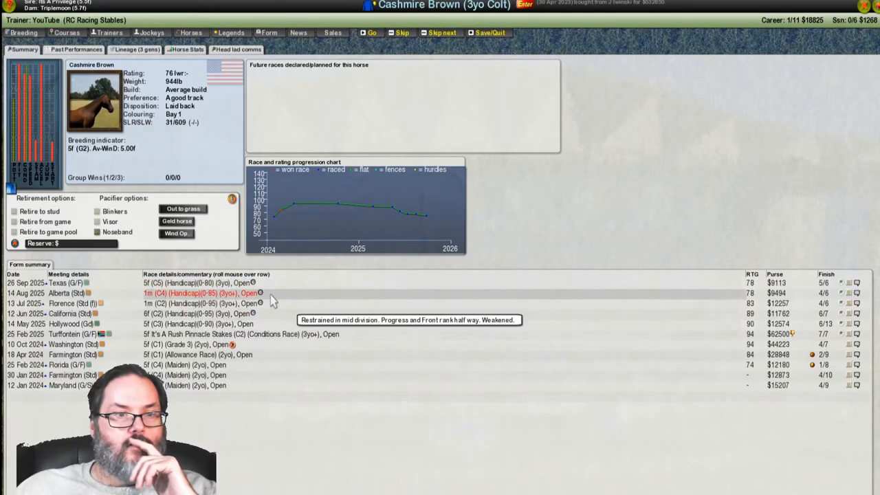
{"action": "mouse_move", "coordinate": [282, 283]}
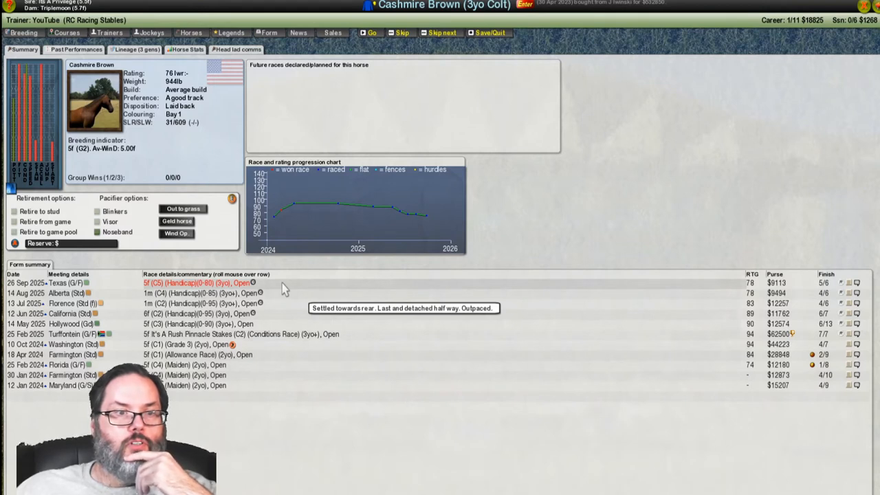
{"action": "mouse_move", "coordinate": [460, 21]}
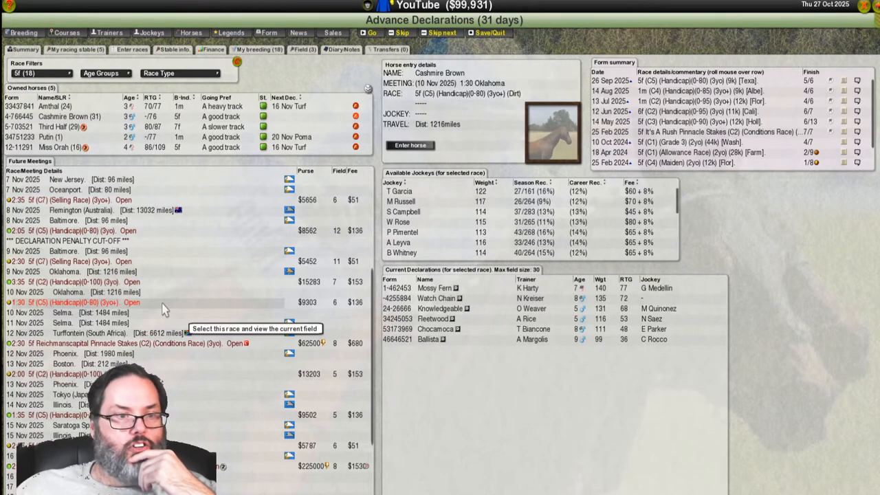
{"action": "mouse_move", "coordinate": [193, 389]}
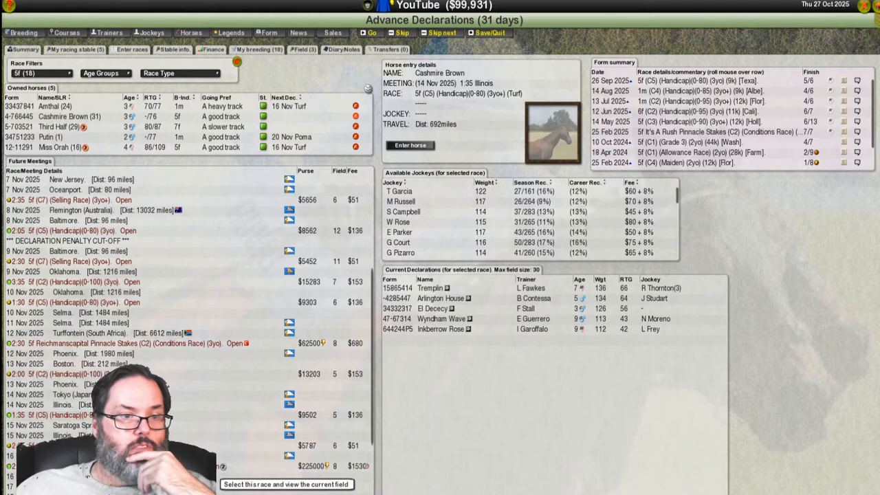
- Enter Cashmire Brown in the 14 Nov 1:35 Illinois 5f handicap with A Tunon
{"action": "scroll", "scroll_direction": "down", "scroll_amount": 3}
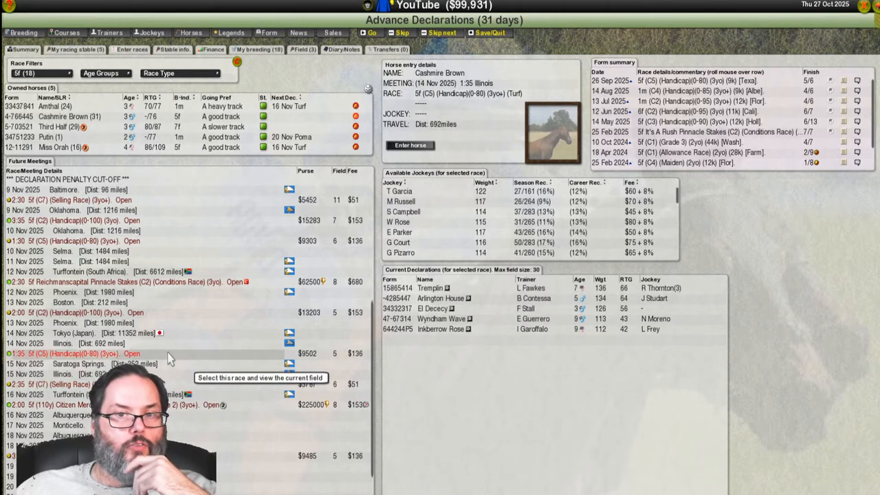
{"action": "mouse_move", "coordinate": [410, 145]}
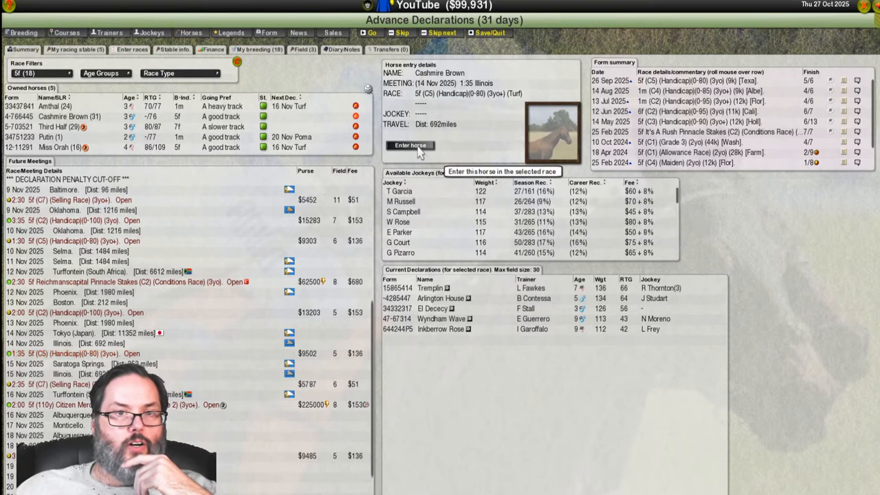
{"action": "left_click", "coordinate": [409, 145]}
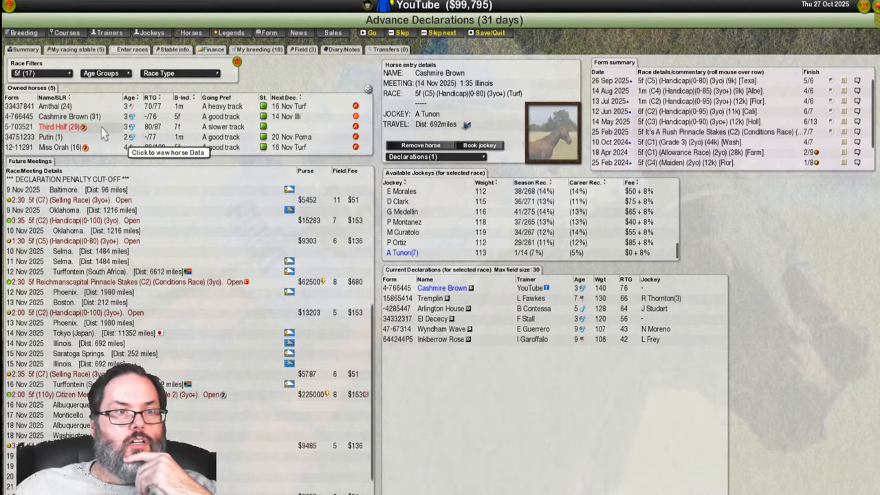
- Check Third Half's summary and ability stats, then return to Advance Declarations
{"action": "left_click", "coordinate": [59, 127]}
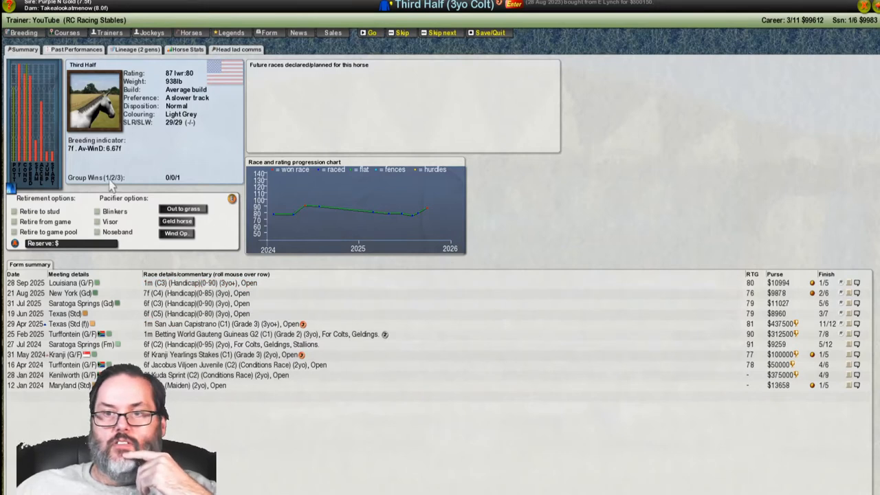
{"action": "mouse_move", "coordinate": [77, 171]}
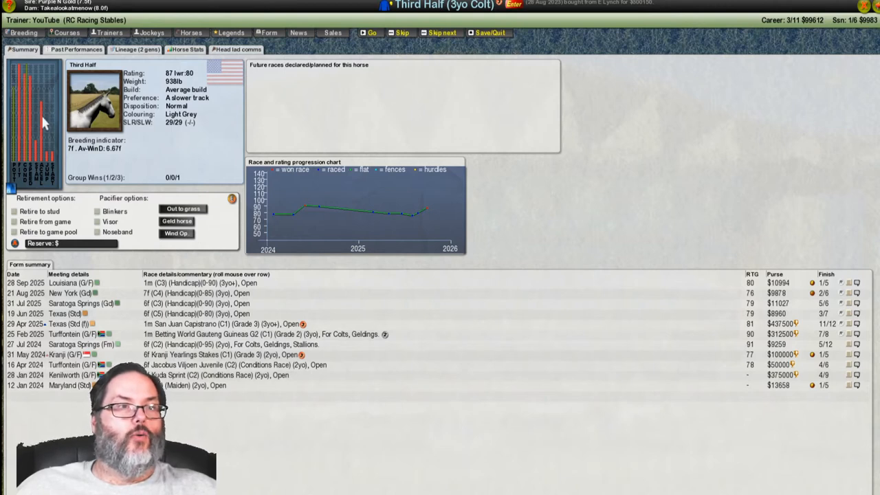
{"action": "mouse_move", "coordinate": [176, 38]}
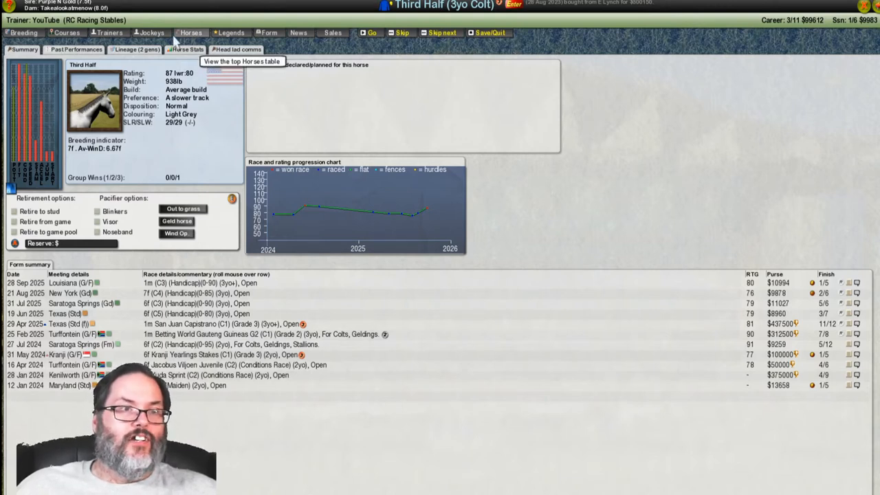
{"action": "left_click", "coordinate": [185, 49]}
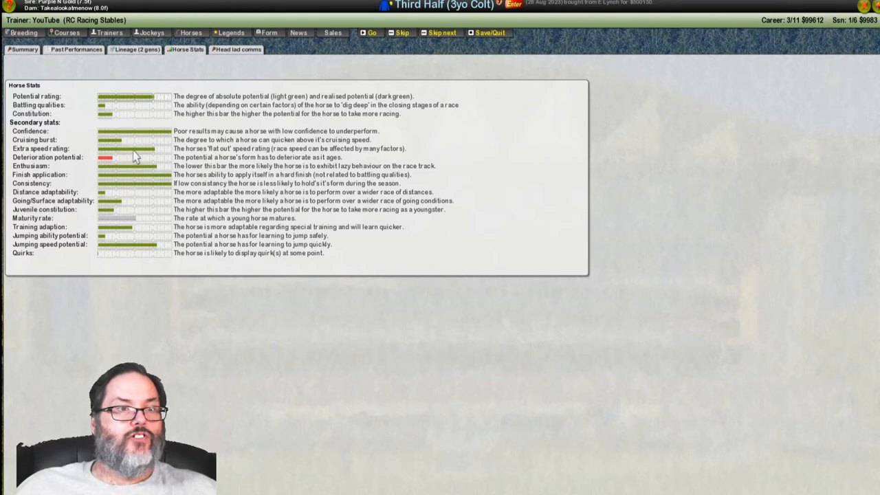
{"action": "mouse_move", "coordinate": [142, 184]}
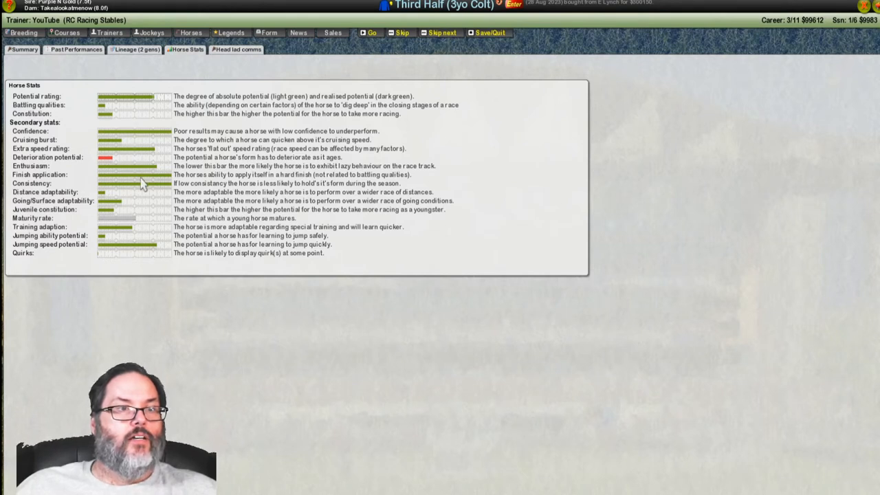
{"action": "mouse_move", "coordinate": [66, 32]}
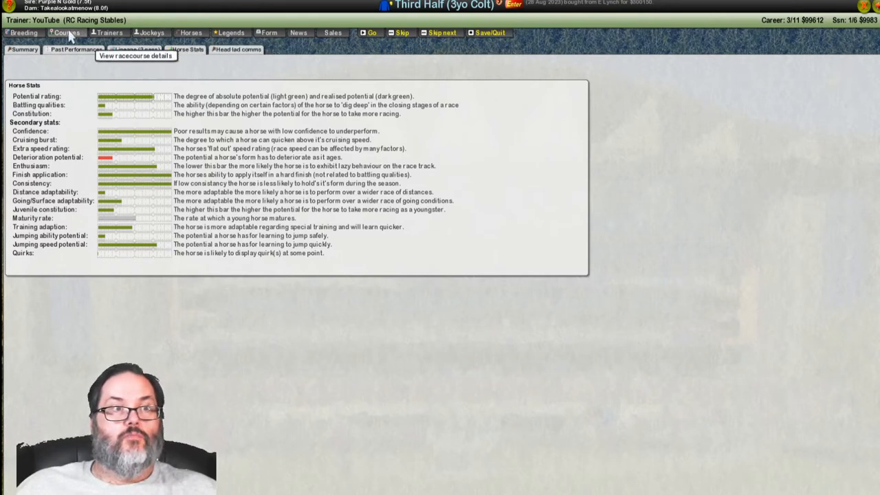
{"action": "left_click", "coordinate": [22, 49]}
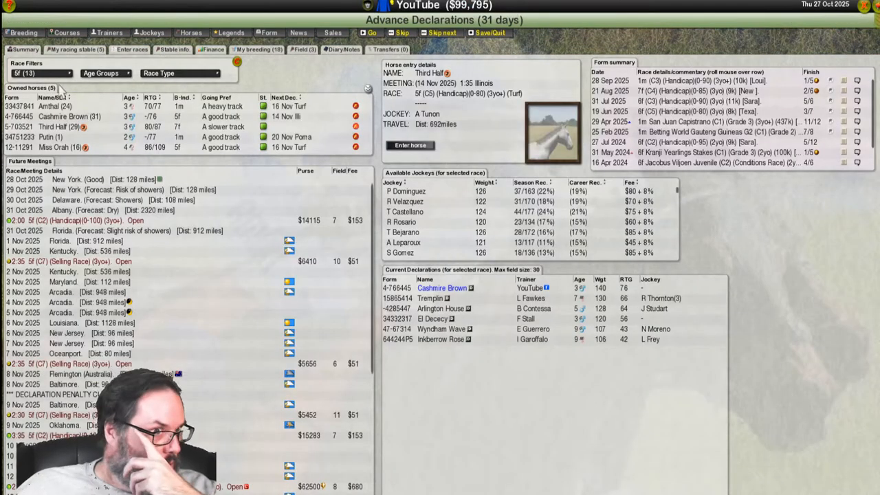
- Filter Third Half's future meetings to 1 mile and view the 9 Nov Baltimore handicap field
{"action": "left_click", "coordinate": [42, 73]}
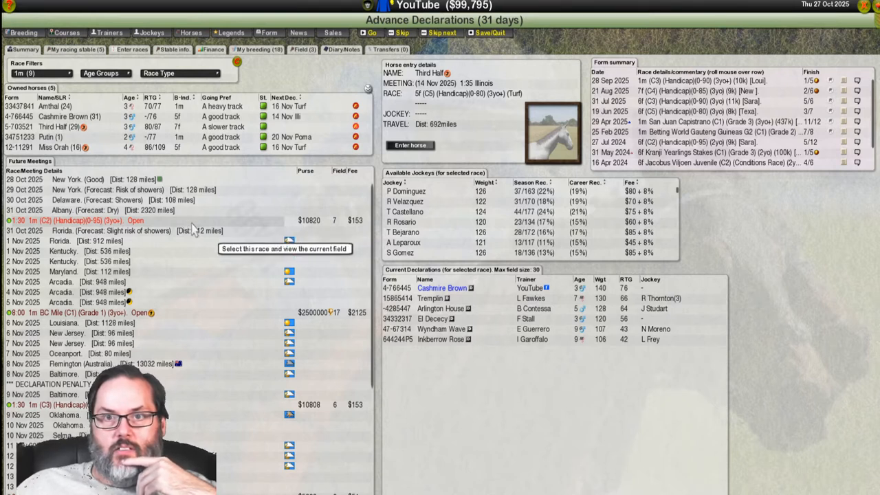
{"action": "scroll", "scroll_direction": "down", "scroll_amount": 3}
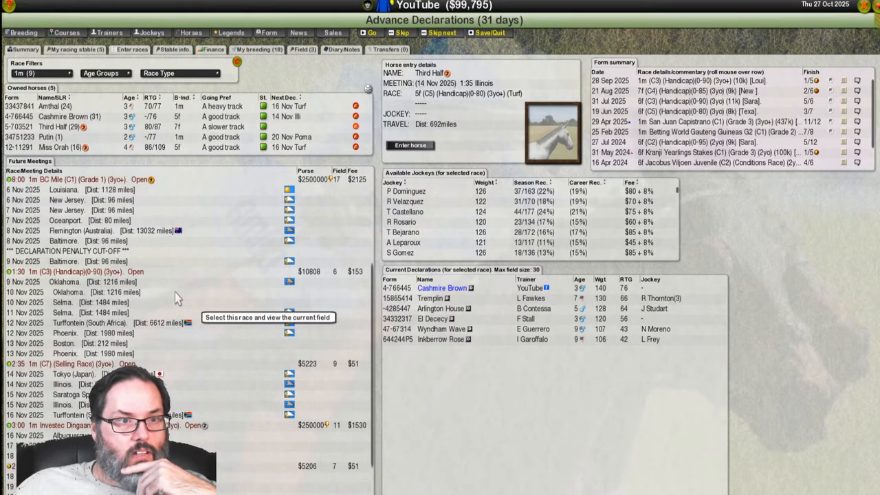
{"action": "left_click", "coordinate": [104, 272]}
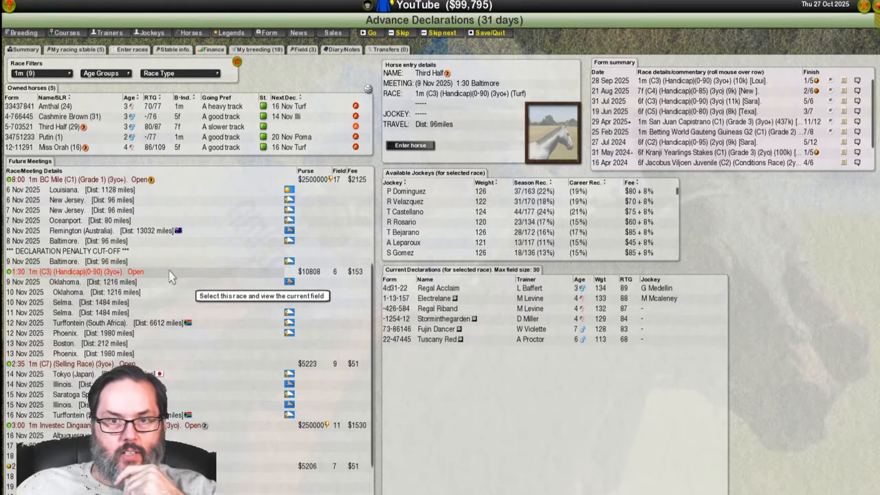
{"action": "mouse_move", "coordinate": [217, 377]}
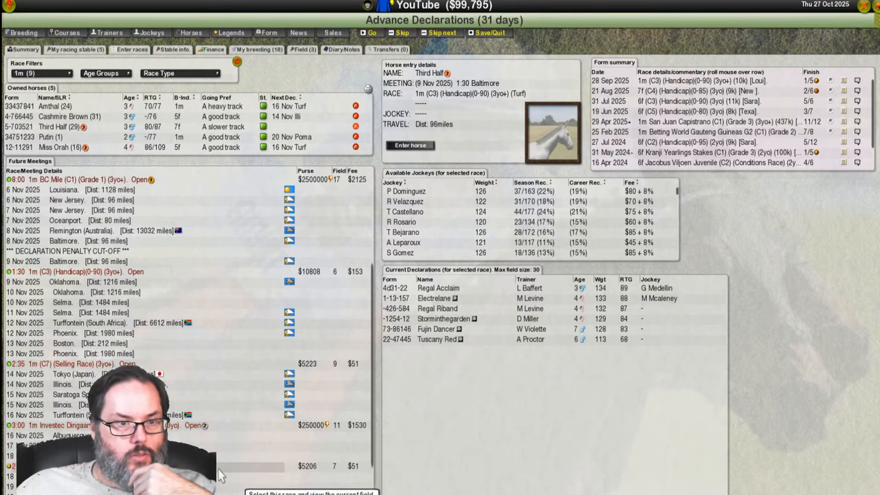
{"action": "scroll", "scroll_direction": "down", "scroll_amount": 3}
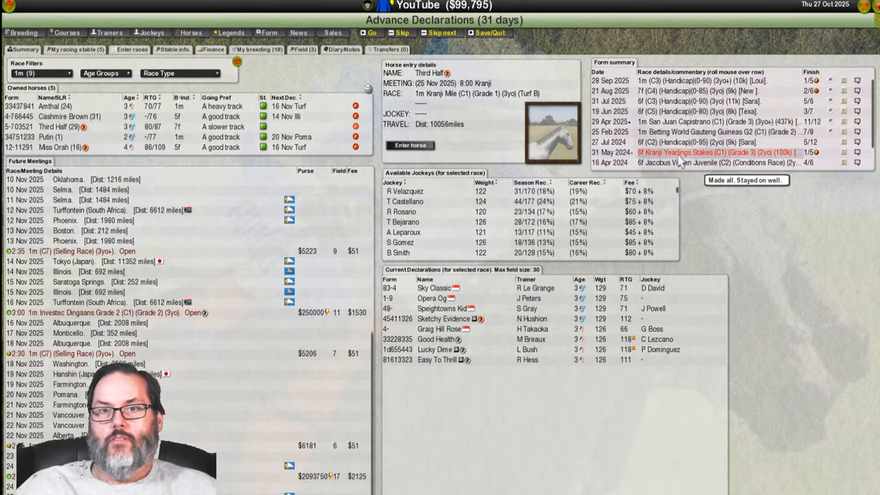
{"action": "mouse_move", "coordinate": [318, 277]}
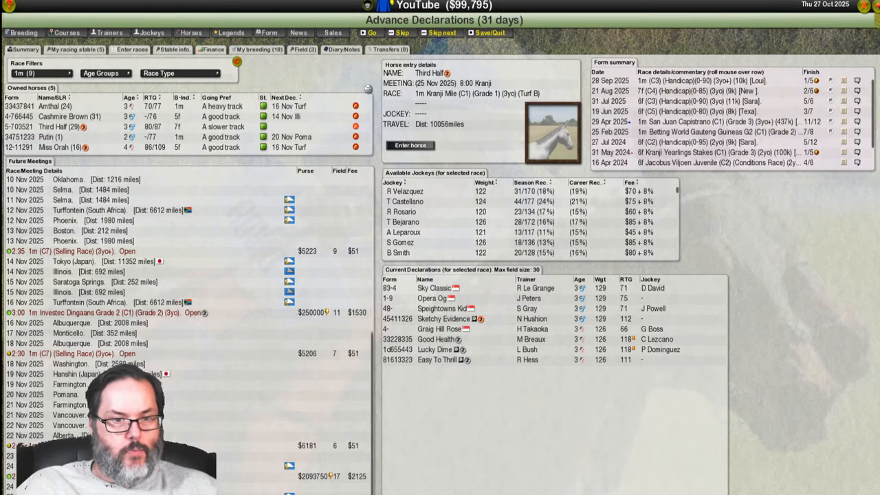
{"action": "mouse_move", "coordinate": [278, 460]}
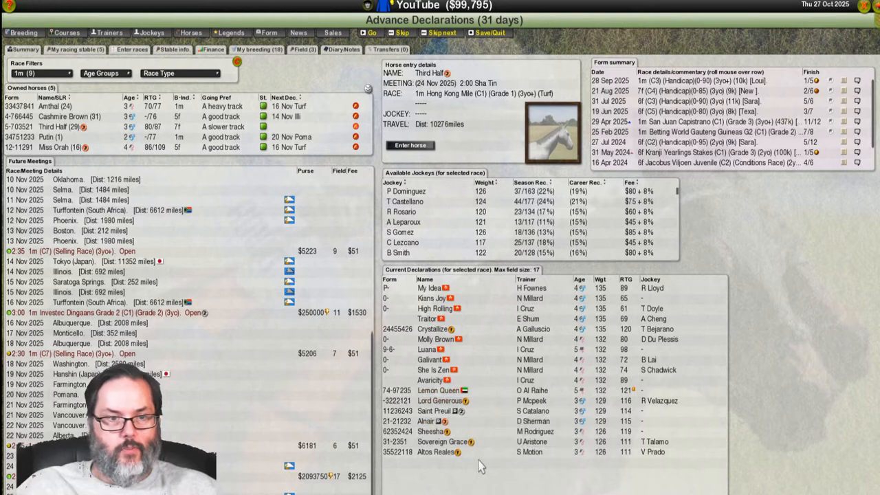
{"action": "mouse_move", "coordinate": [213, 313]}
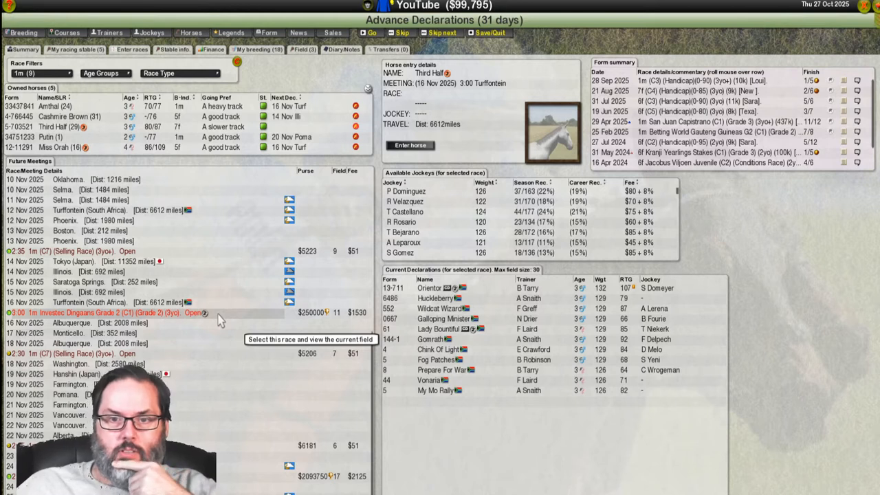
{"action": "mouse_move", "coordinate": [629, 351]}
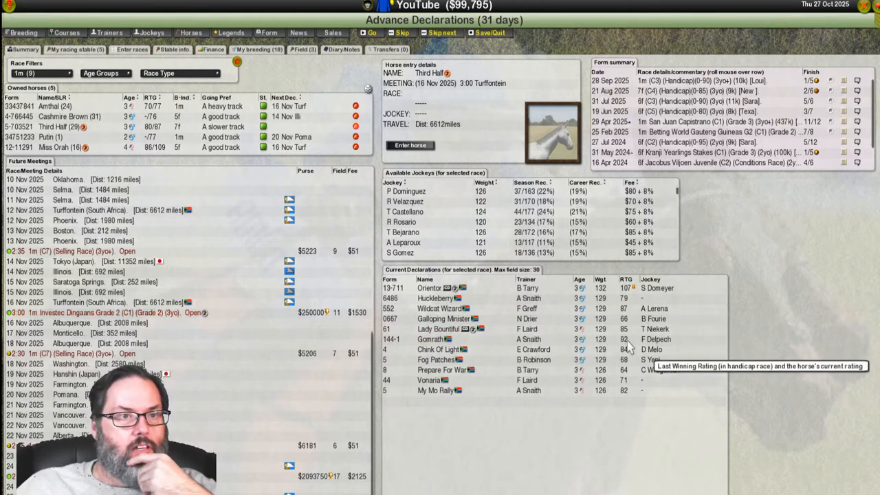
{"action": "mouse_move", "coordinate": [626, 344]}
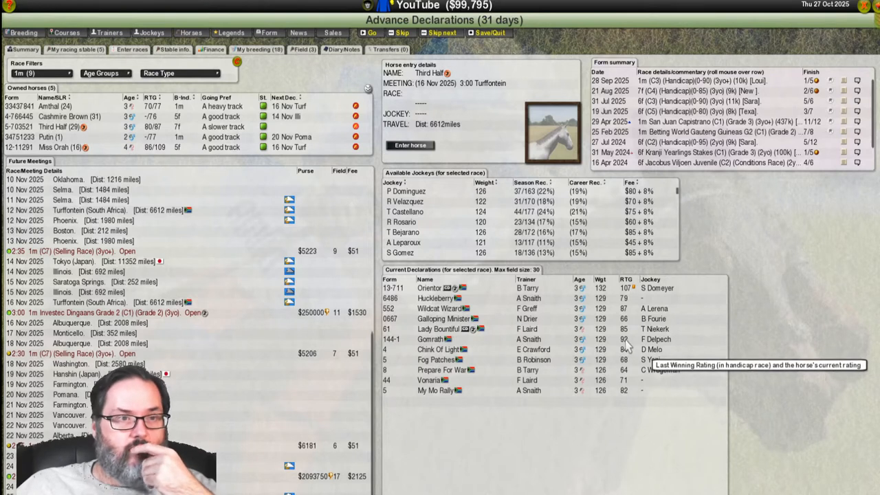
{"action": "mouse_move", "coordinate": [227, 352]}
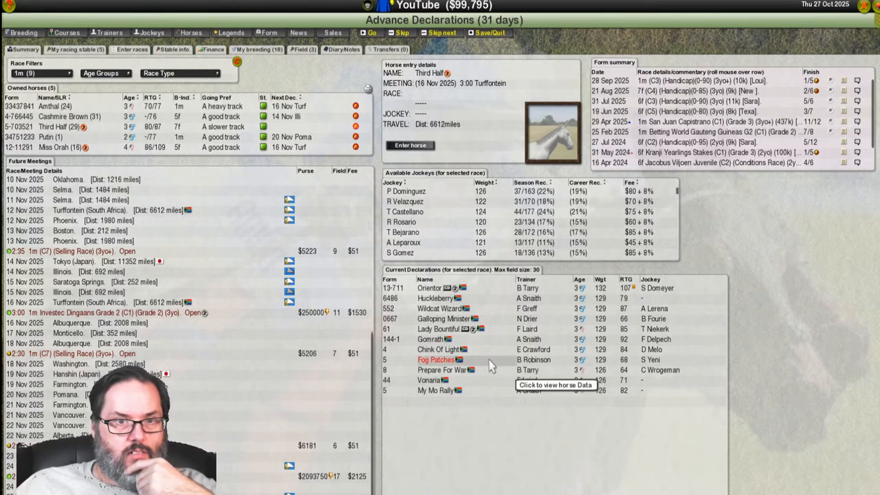
{"action": "mouse_move", "coordinate": [131, 321]}
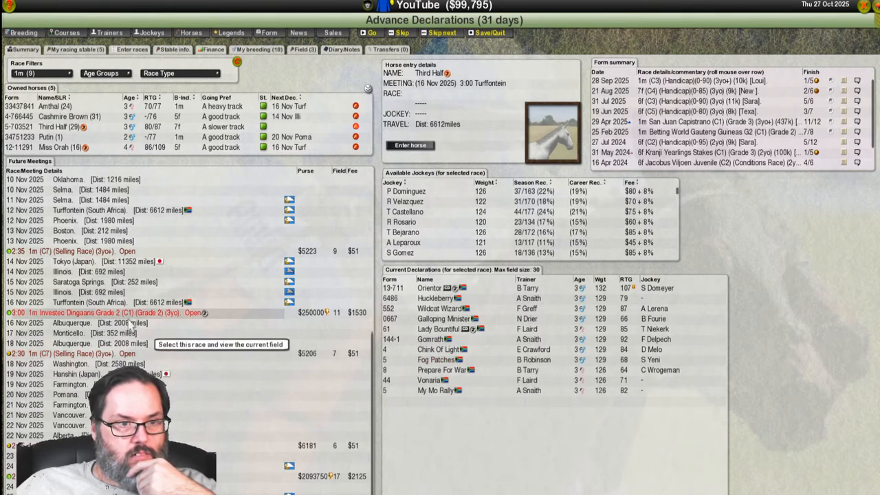
{"action": "mouse_move", "coordinate": [227, 323]}
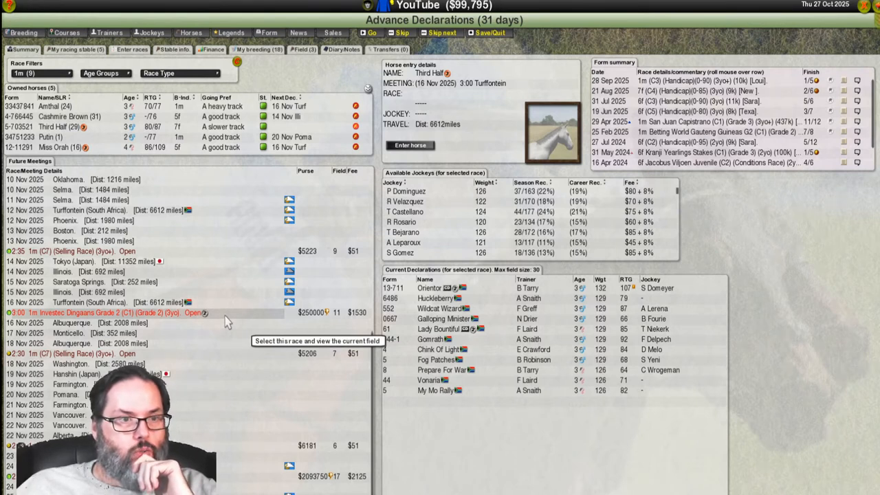
{"action": "mouse_move", "coordinate": [230, 223]}
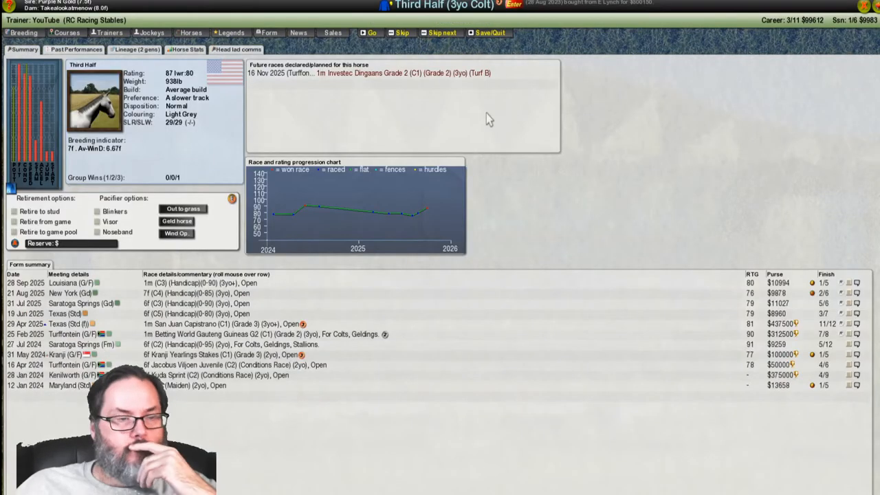
{"action": "mouse_move", "coordinate": [177, 221]}
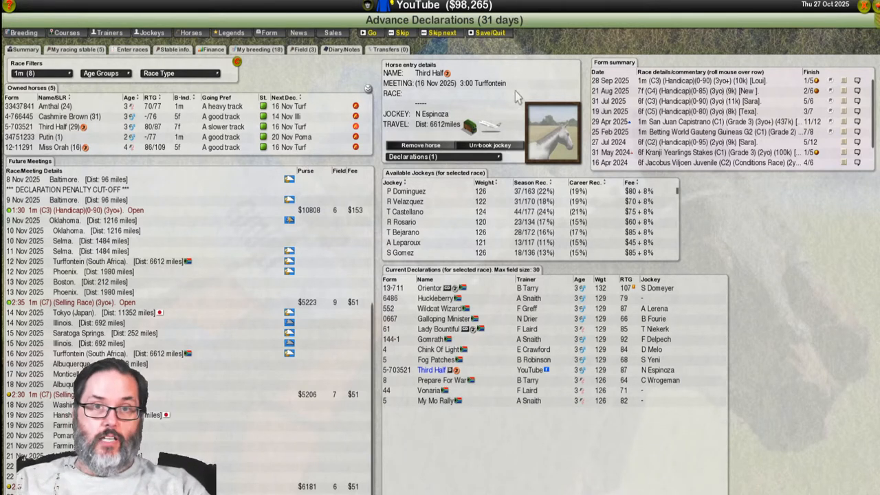
{"action": "mouse_move", "coordinate": [467, 86]}
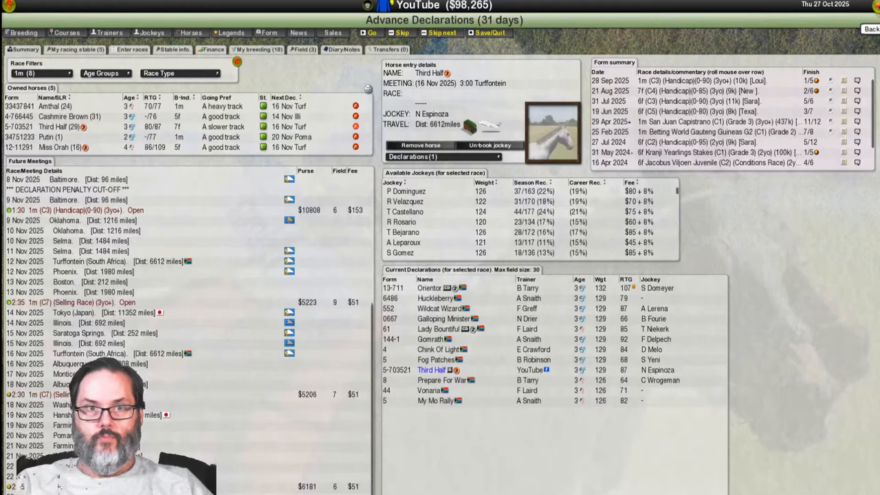
- Return to the stable home menu and skip ahead to 14 November
{"action": "left_click", "coordinate": [489, 32]}
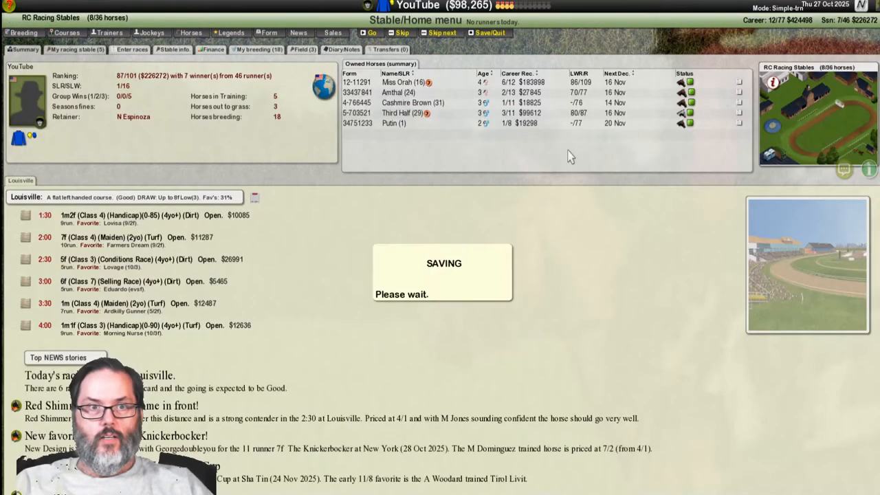
{"action": "mouse_move", "coordinate": [443, 32]}
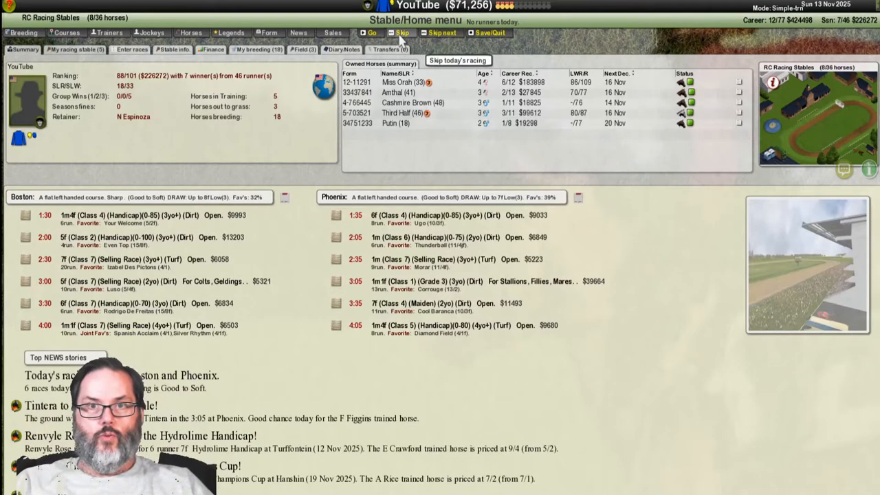
{"action": "left_click", "coordinate": [403, 33]}
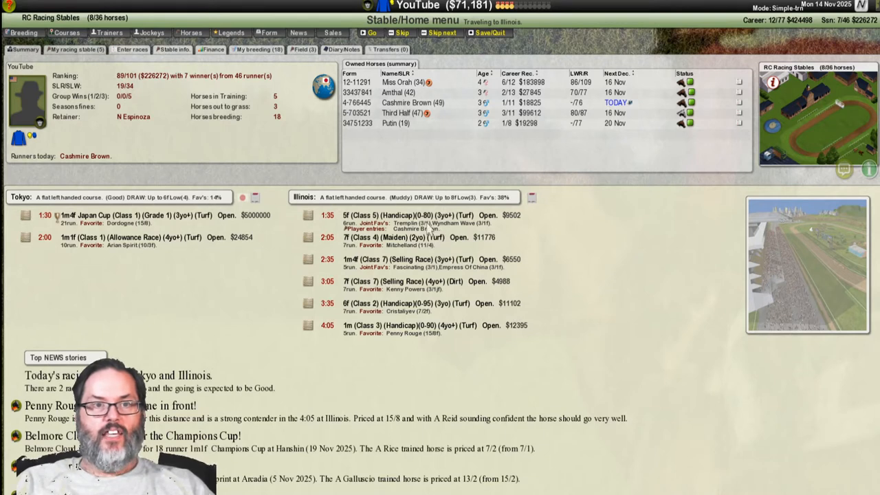
{"action": "mouse_move", "coordinate": [371, 33]}
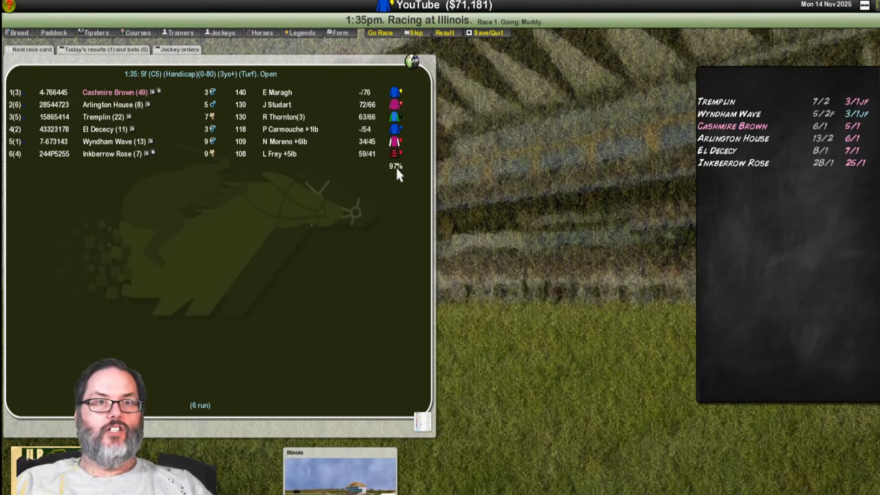
- Watch the 1:35 Illinois handicap at the racecourse through to the result
{"action": "left_click", "coordinate": [488, 32]}
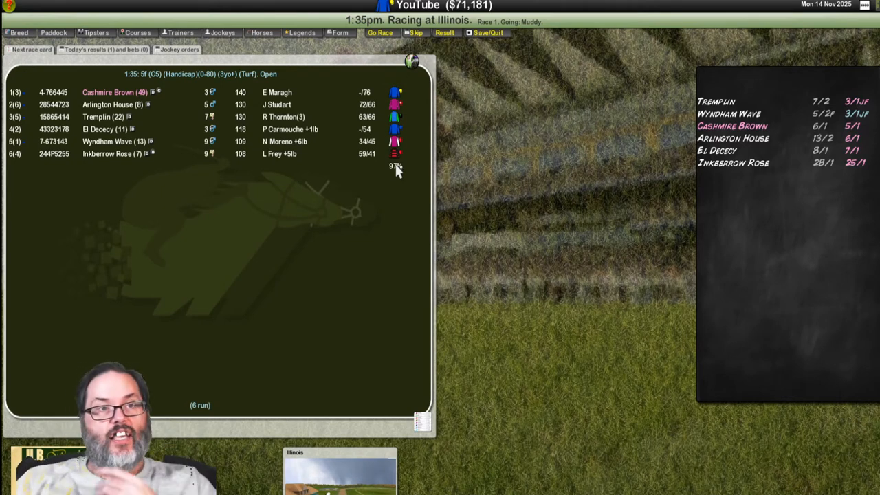
{"action": "mouse_move", "coordinate": [391, 192]}
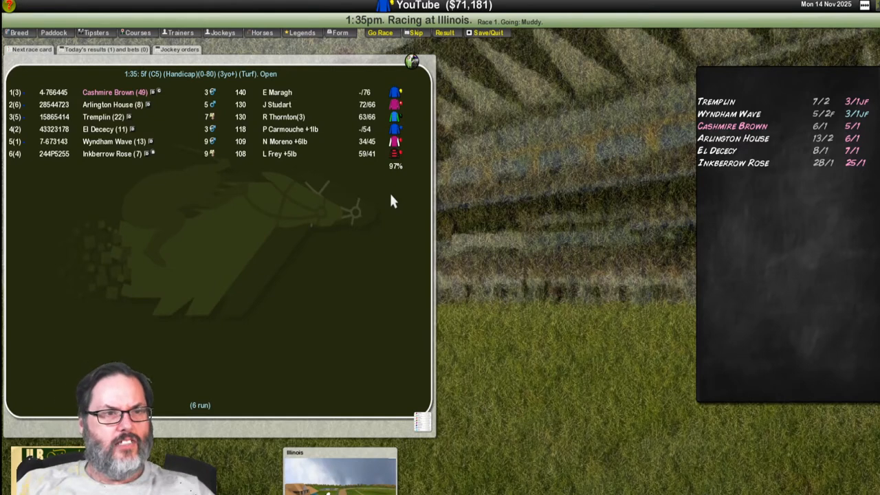
{"action": "mouse_move", "coordinate": [381, 32]}
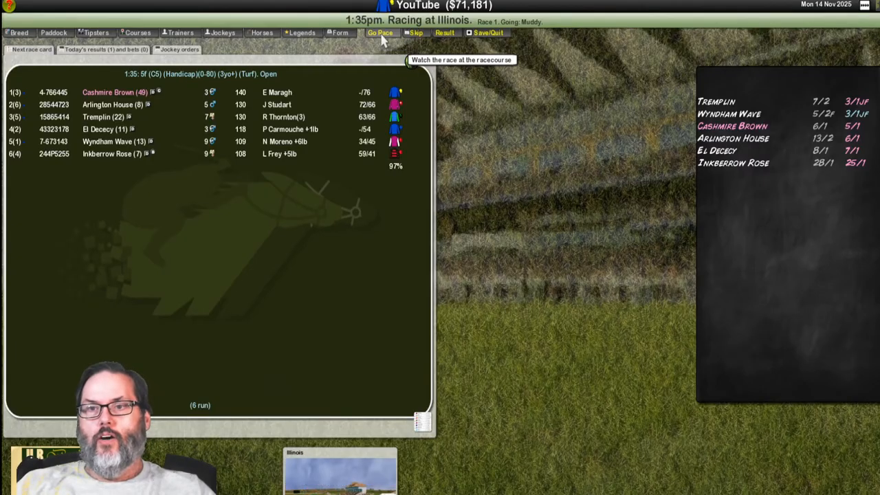
{"action": "left_click", "coordinate": [380, 33]}
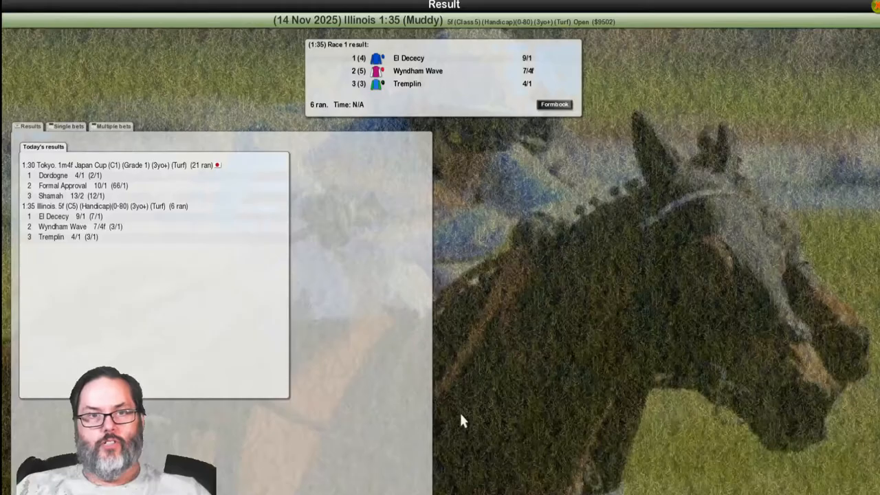
{"action": "mouse_move", "coordinate": [554, 105]}
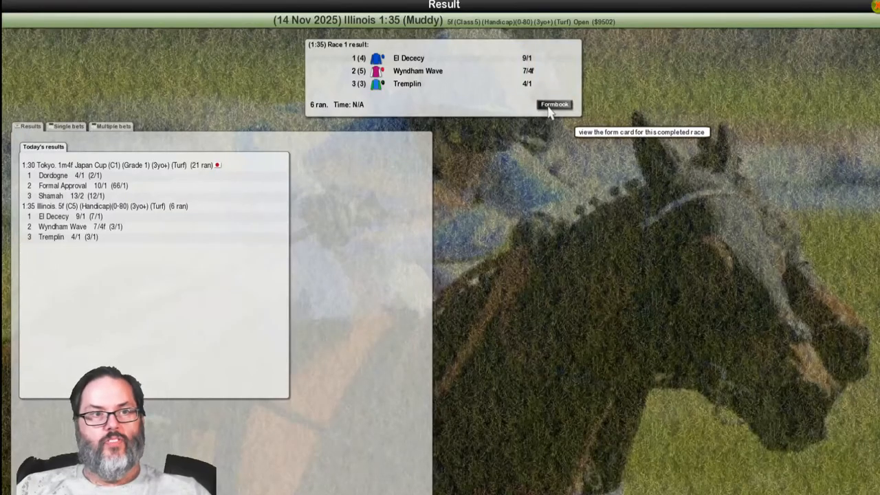
- Open the 1:35 Illinois race form card showing Cashmire Brown sixth of six
{"action": "left_click", "coordinate": [554, 104]}
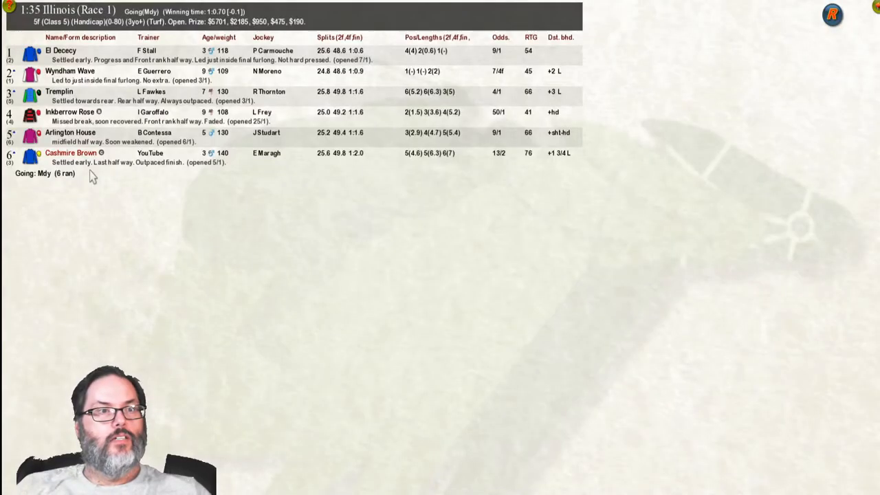
{"action": "mouse_move", "coordinate": [217, 177]}
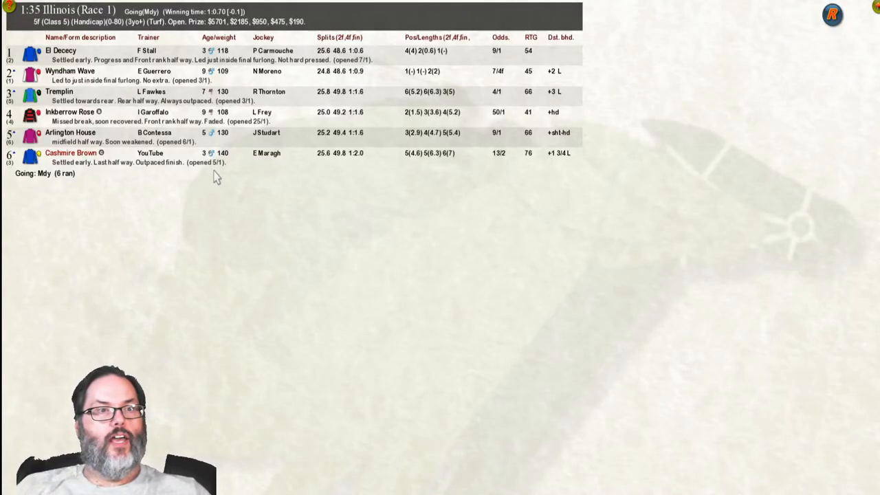
{"action": "mouse_move", "coordinate": [827, 46]}
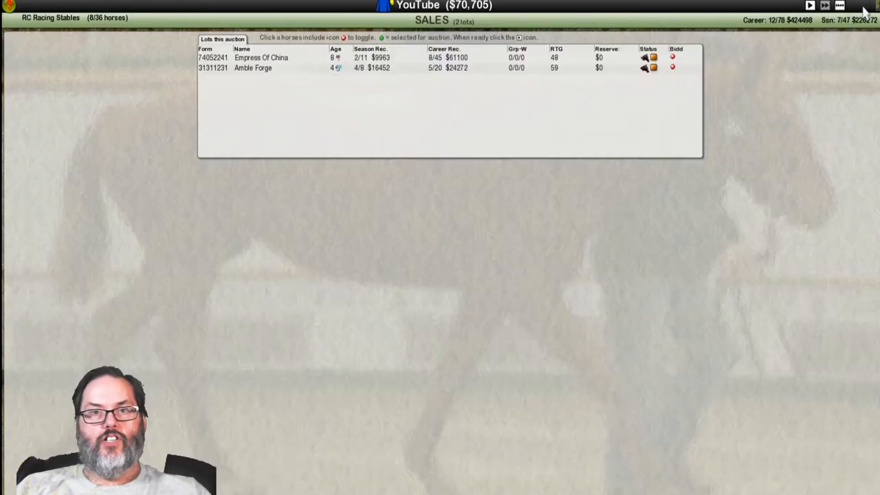
{"action": "mouse_move", "coordinate": [841, 7]}
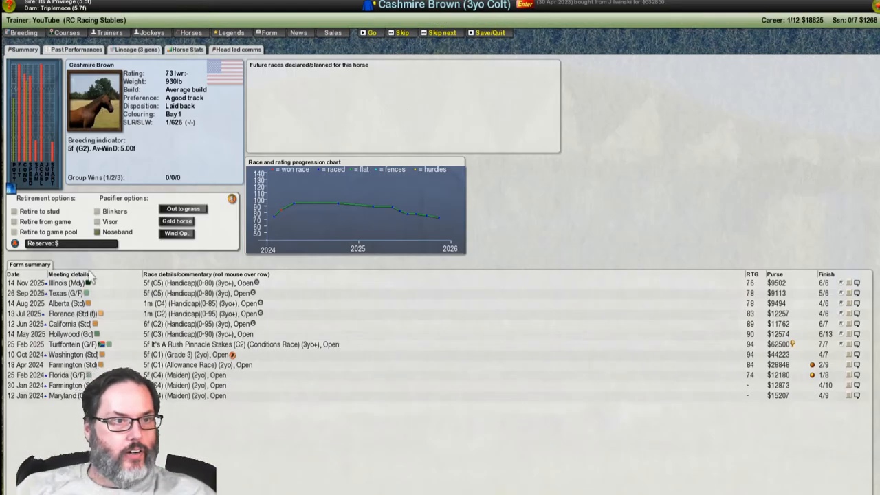
{"action": "mouse_move", "coordinate": [55, 151]}
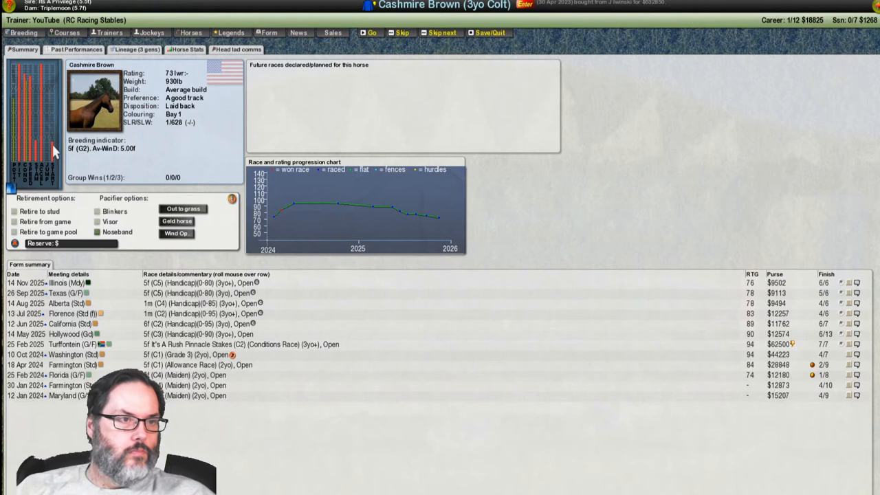
{"action": "mouse_move", "coordinate": [318, 293]}
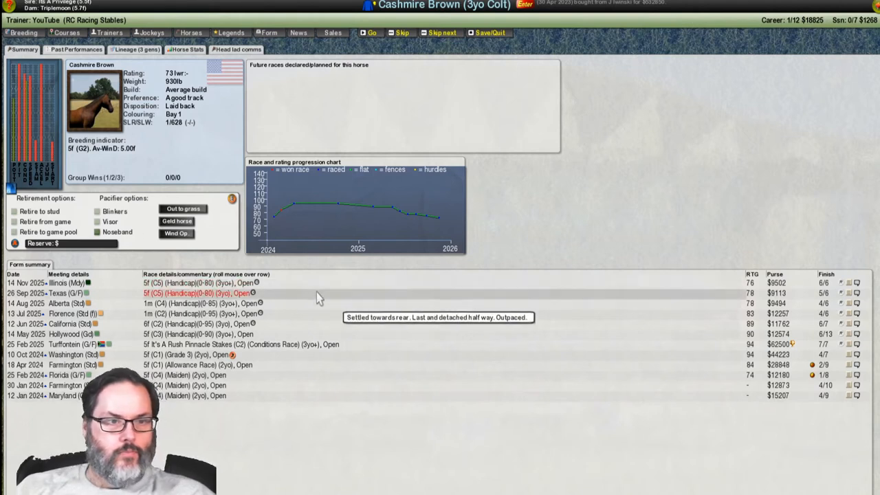
{"action": "mouse_move", "coordinate": [472, 301]}
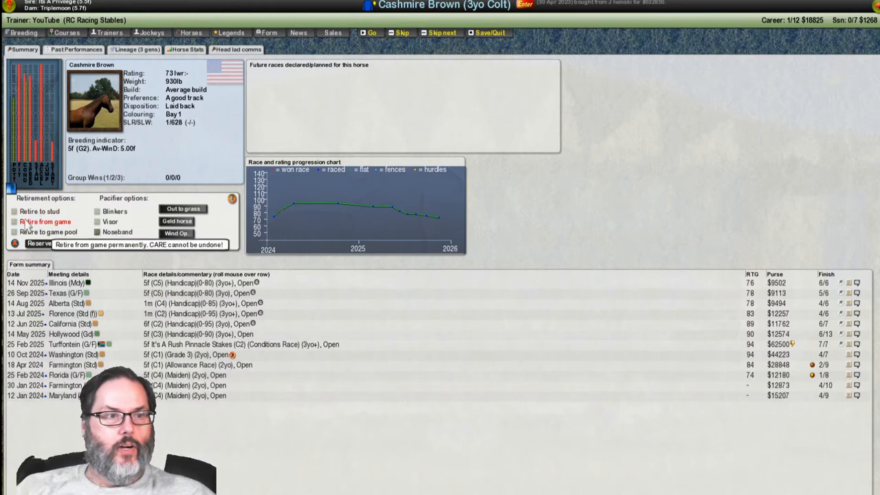
- Retire Cashmire Brown from the game and go back to its summary
{"action": "left_click", "coordinate": [186, 49]}
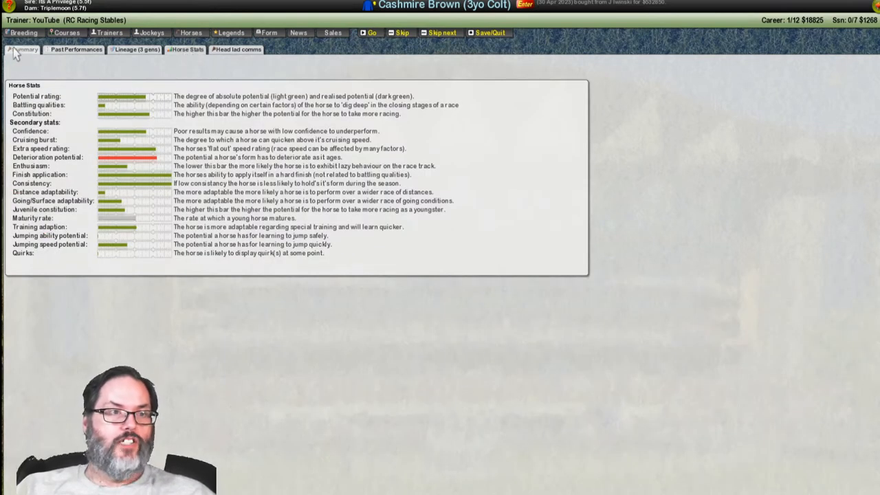
{"action": "left_click", "coordinate": [24, 49]}
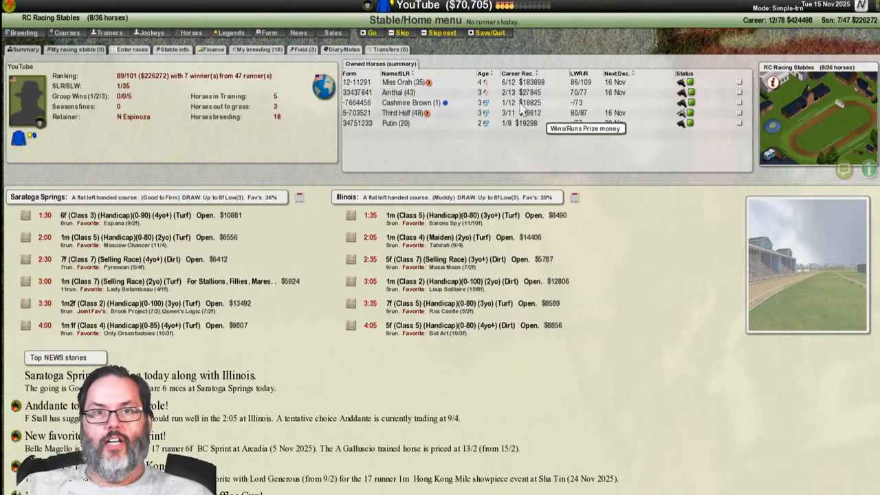
{"action": "mouse_move", "coordinate": [406, 113]}
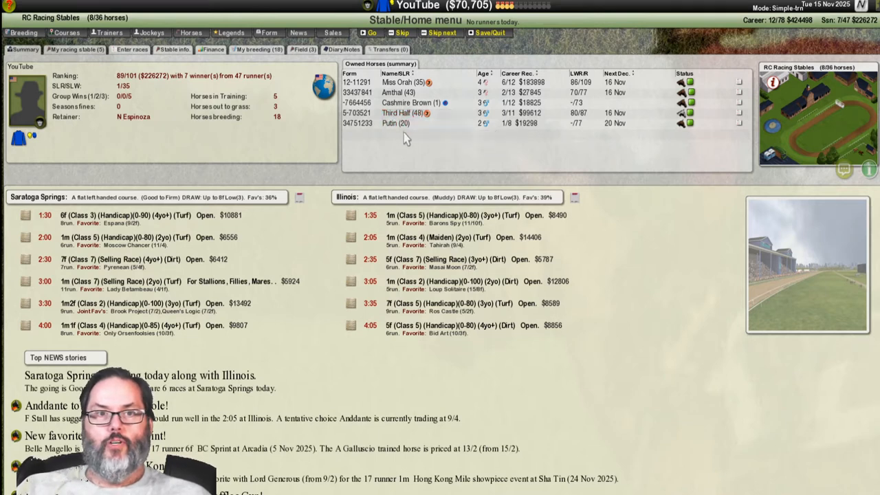
{"action": "mouse_move", "coordinate": [406, 103]}
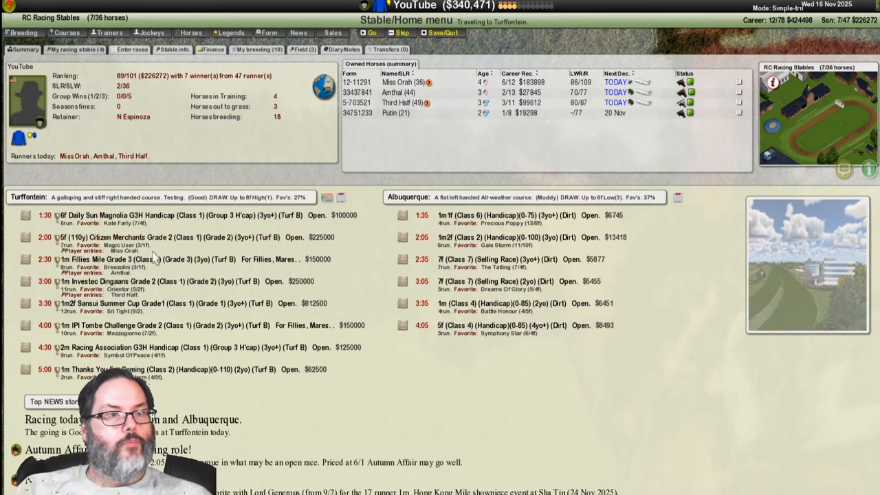
{"action": "mouse_move", "coordinate": [157, 279]}
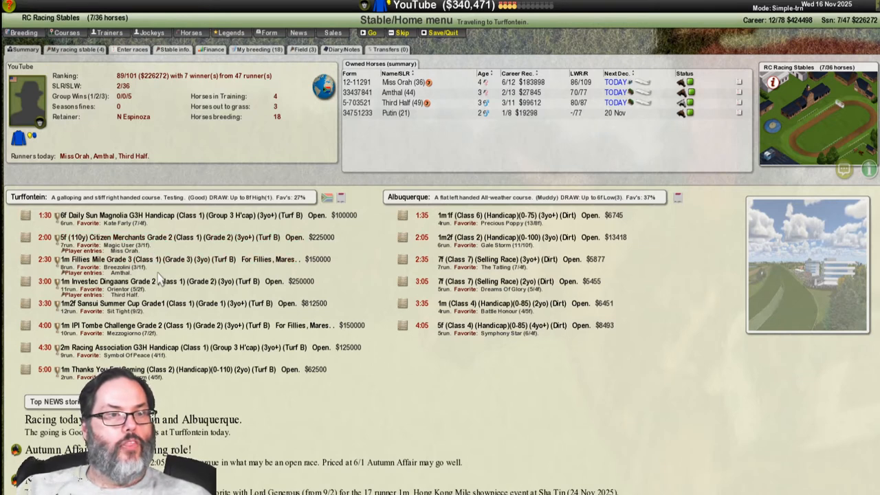
{"action": "mouse_move", "coordinate": [165, 306]}
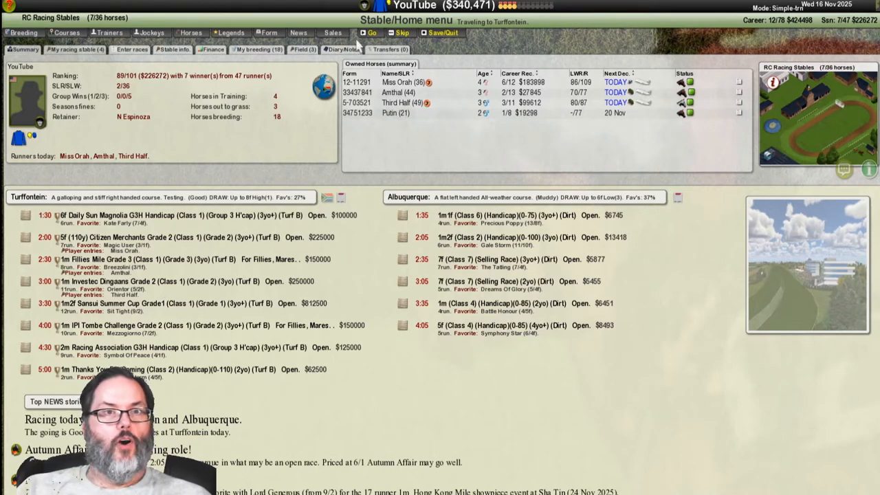
- Skip the 1:30 and review tips and paddock notes for the 2:00 Citizen Merchants Grade 2
{"action": "left_click", "coordinate": [371, 33]}
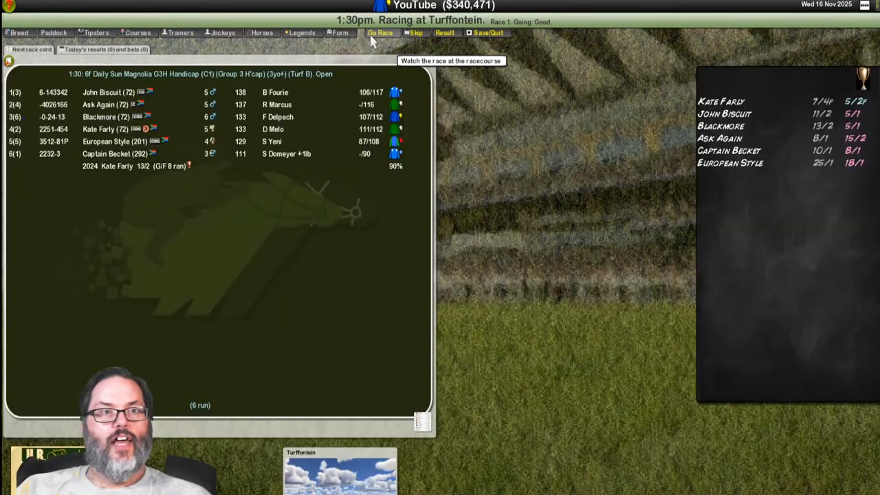
{"action": "mouse_move", "coordinate": [415, 33]}
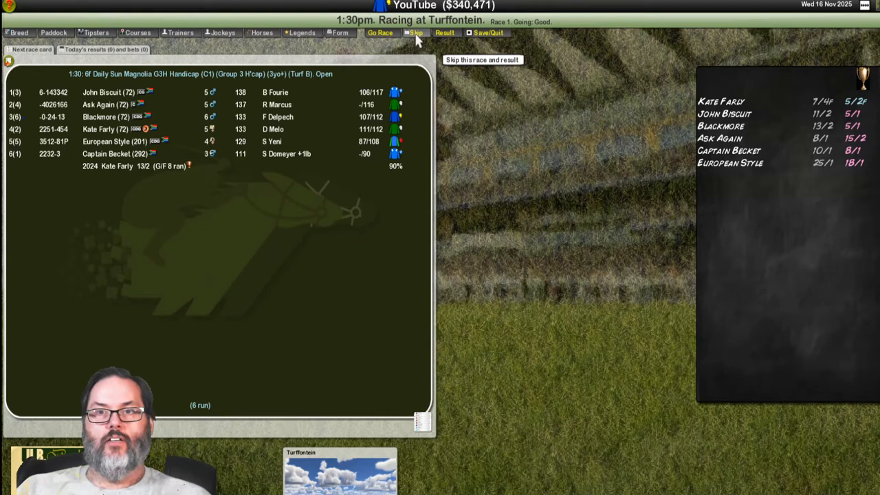
{"action": "left_click", "coordinate": [416, 32]}
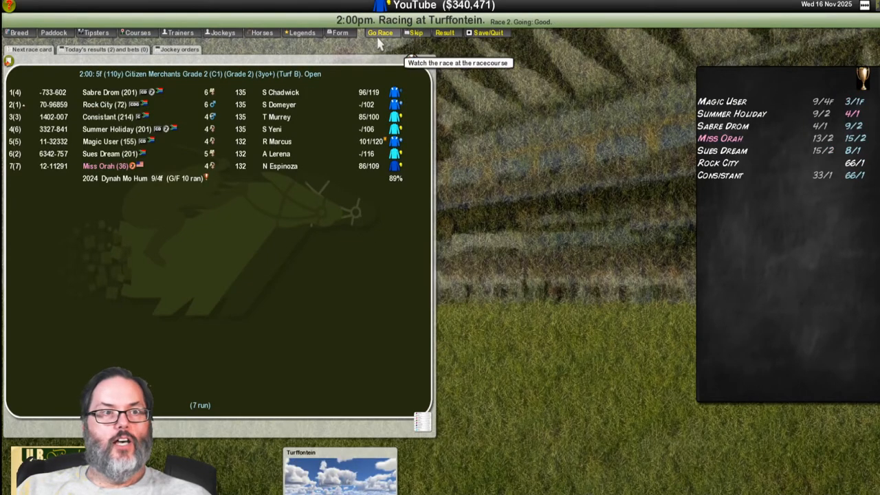
{"action": "mouse_move", "coordinate": [247, 172]}
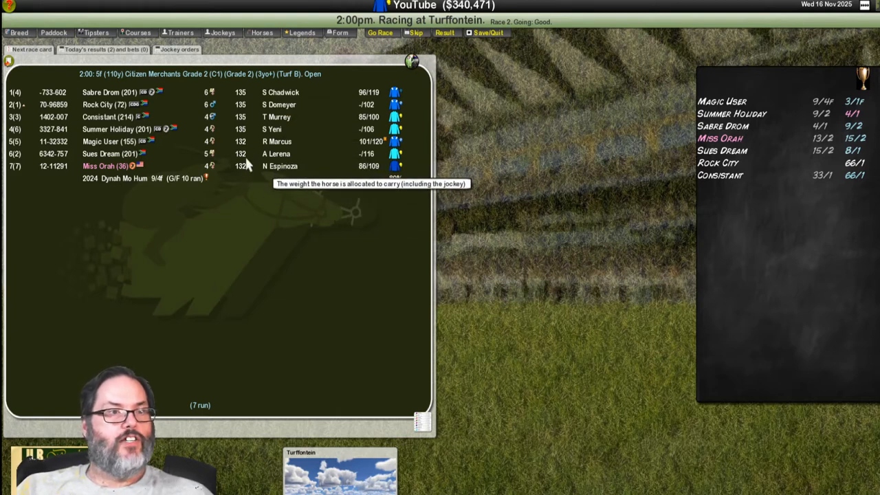
{"action": "mouse_move", "coordinate": [220, 171]}
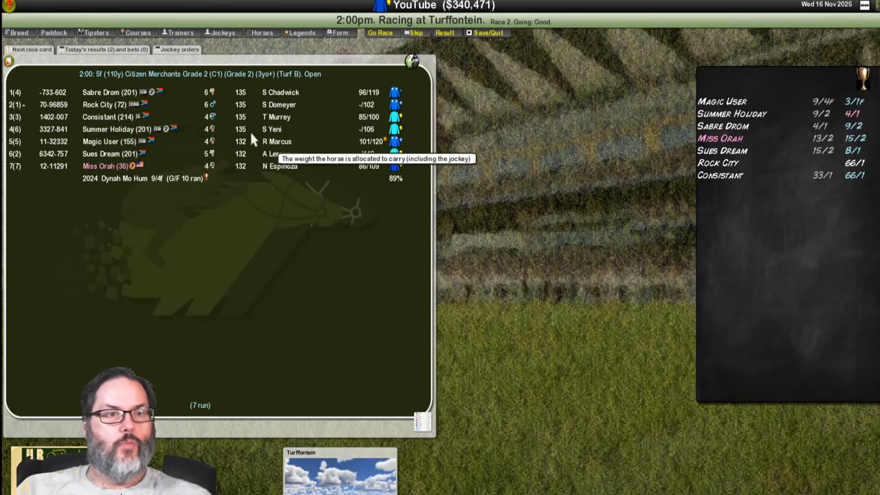
{"action": "mouse_move", "coordinate": [232, 105]}
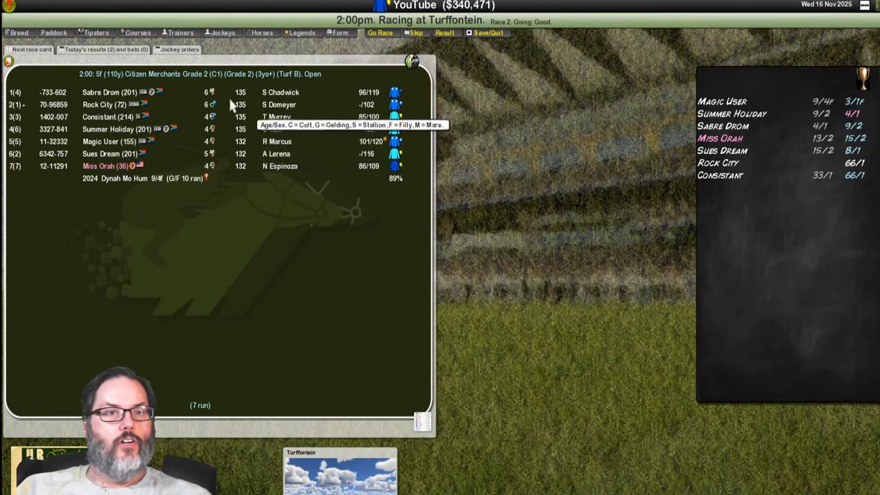
{"action": "mouse_move", "coordinate": [381, 33]}
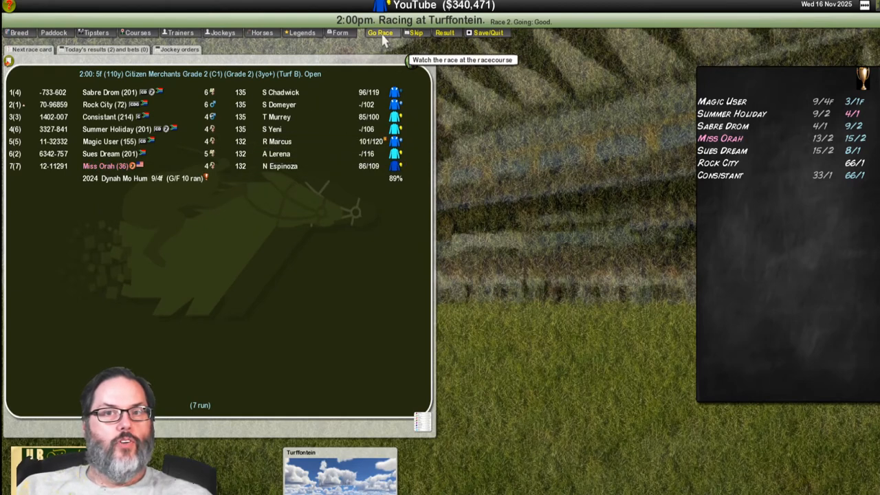
{"action": "left_click", "coordinate": [94, 32]}
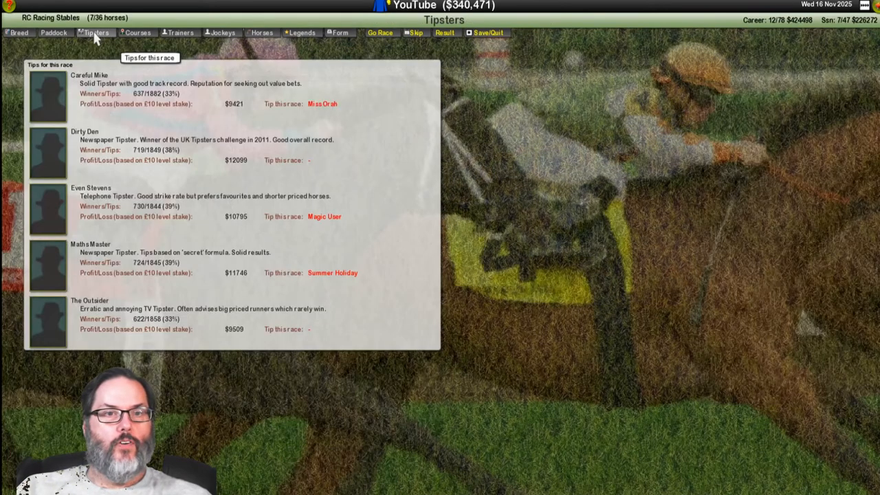
{"action": "mouse_move", "coordinate": [53, 32]}
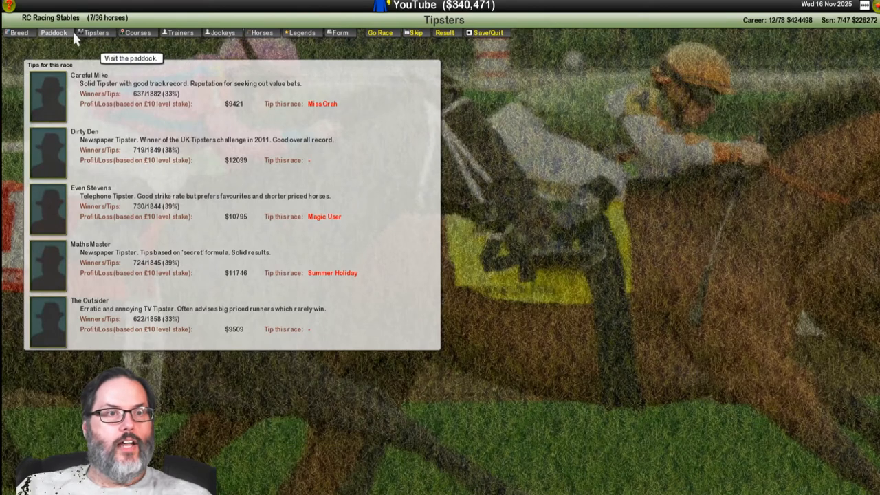
{"action": "left_click", "coordinate": [52, 32]}
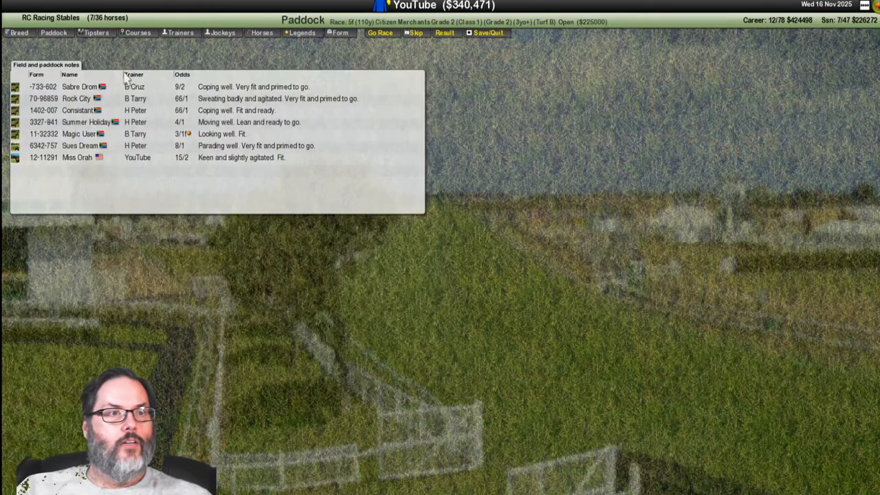
{"action": "mouse_move", "coordinate": [282, 170]}
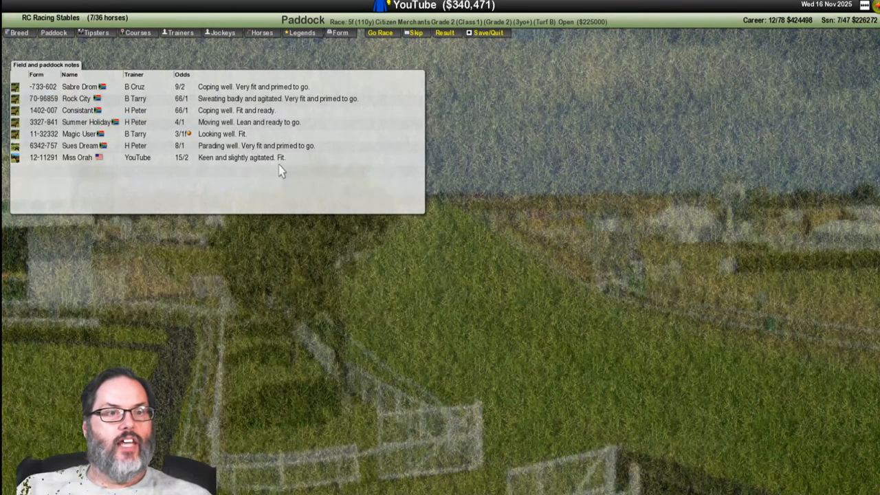
{"action": "left_click", "coordinate": [380, 32]}
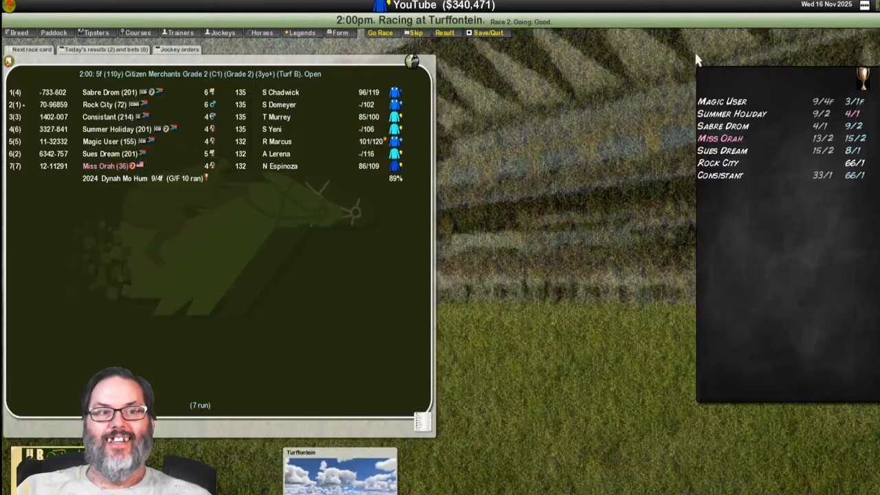
- Watch the 2:00 Citizen Merchants Grade 2: Magic User wins, Sues Dream second, Miss Orah unplaced
{"action": "left_click", "coordinate": [379, 32]}
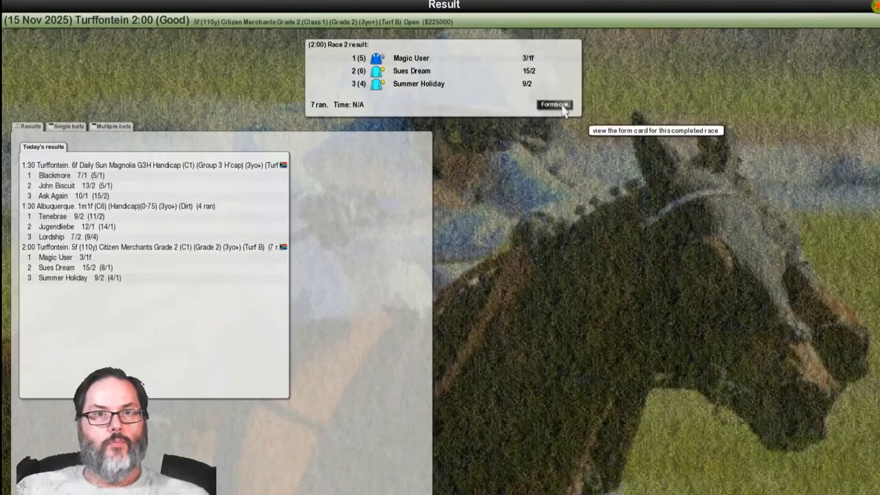
- Open the 2:00 Turffontein formbook, showing Miss Orah sixth of seven
{"action": "left_click", "coordinate": [555, 105]}
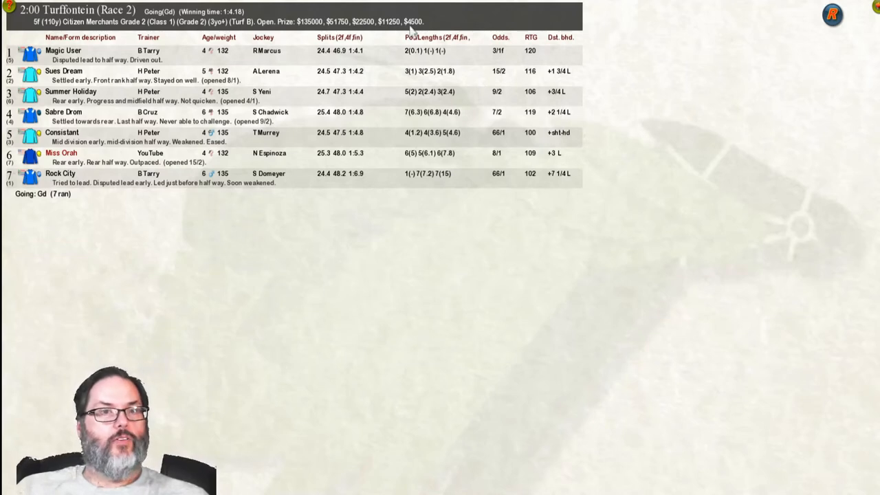
{"action": "mouse_move", "coordinate": [849, 39]}
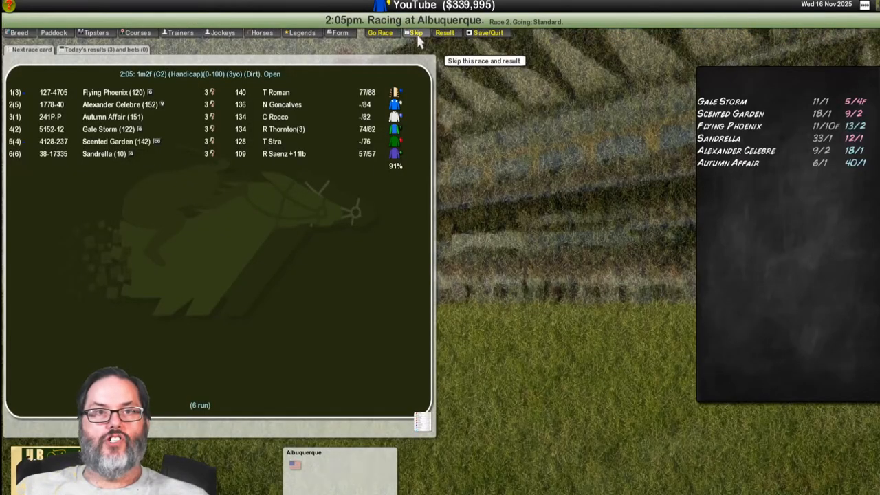
- Skip the 2:05 Albuquerque and check tips and paddock for the 2:30 Fillies Mile Grade 3
{"action": "left_click", "coordinate": [415, 33]}
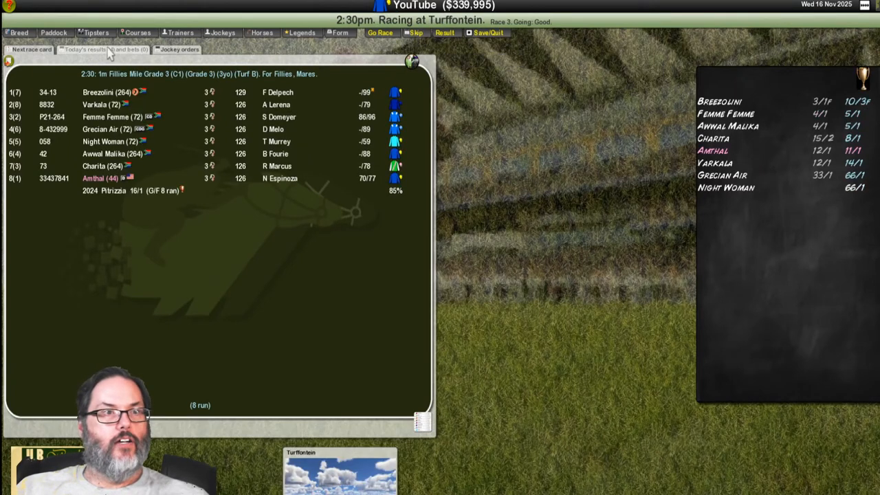
{"action": "left_click", "coordinate": [95, 32]}
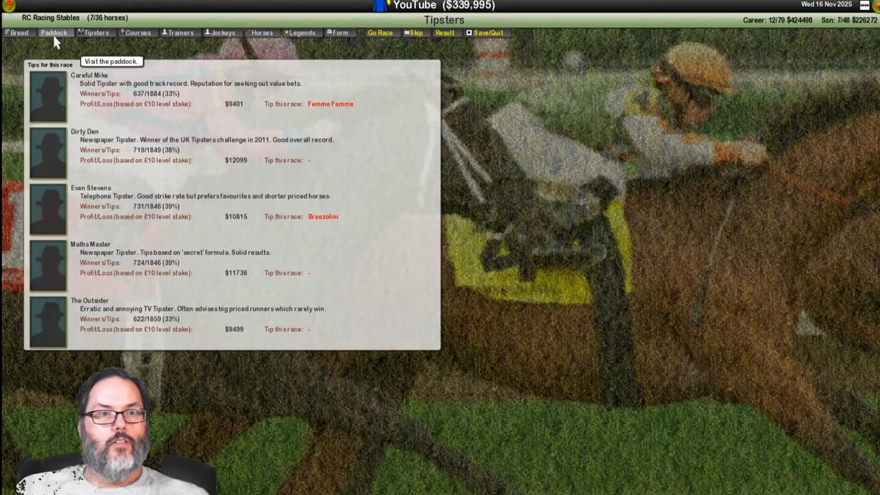
{"action": "left_click", "coordinate": [53, 33]}
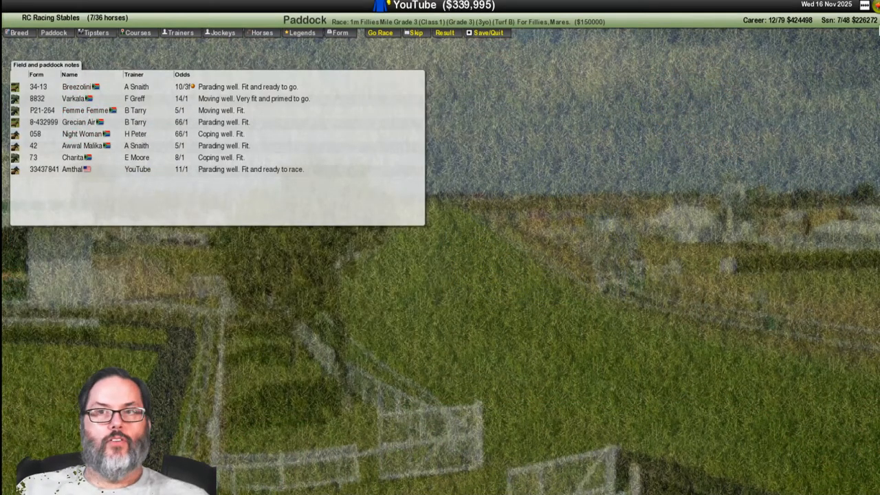
{"action": "left_click", "coordinate": [379, 32]}
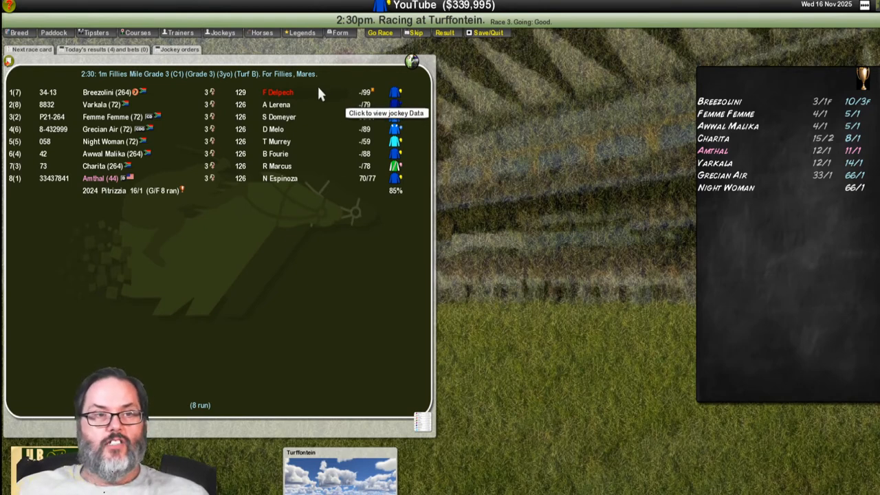
{"action": "mouse_move", "coordinate": [244, 192]}
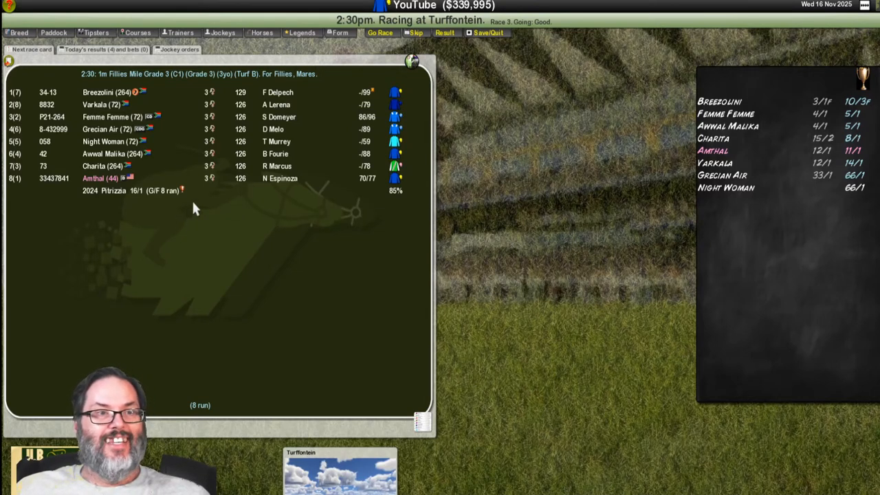
{"action": "left_click", "coordinate": [487, 33]}
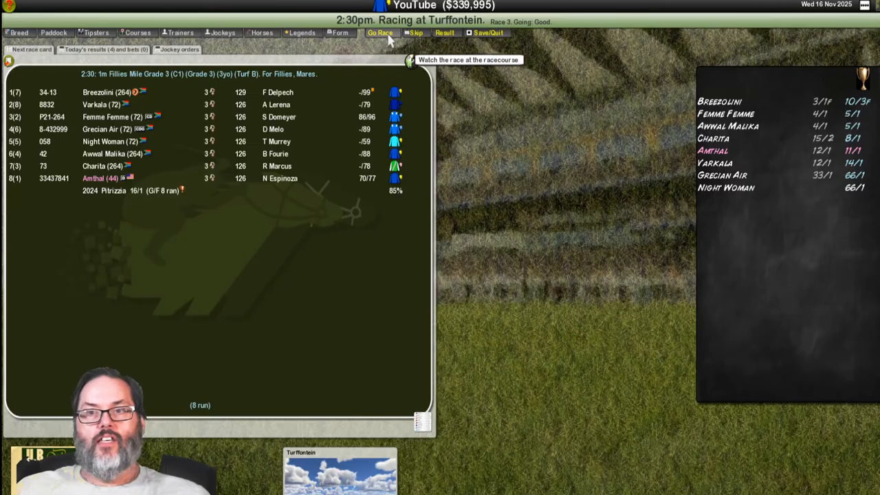
{"action": "left_click", "coordinate": [380, 33]}
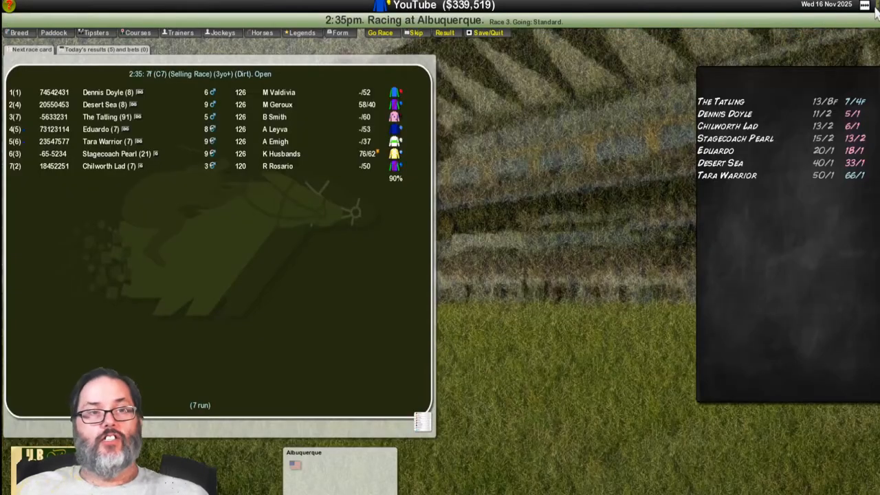
{"action": "mouse_move", "coordinate": [523, 58]}
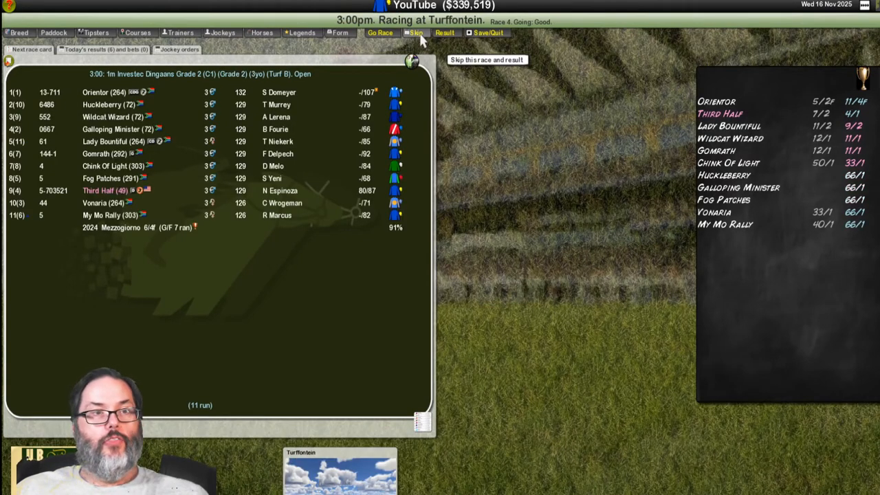
{"action": "mouse_move", "coordinate": [287, 69]}
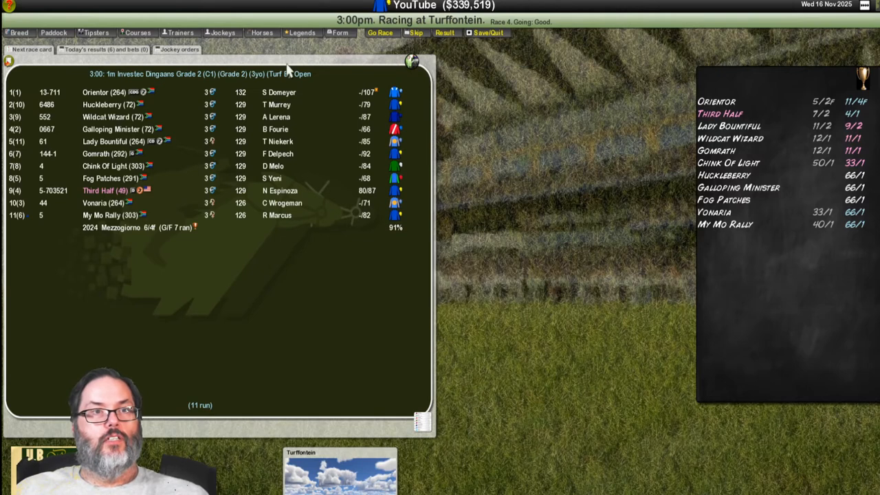
- Check tipsters' picks and paddock notes for the 3:00 Investec Dingaans
{"action": "left_click", "coordinate": [95, 32]}
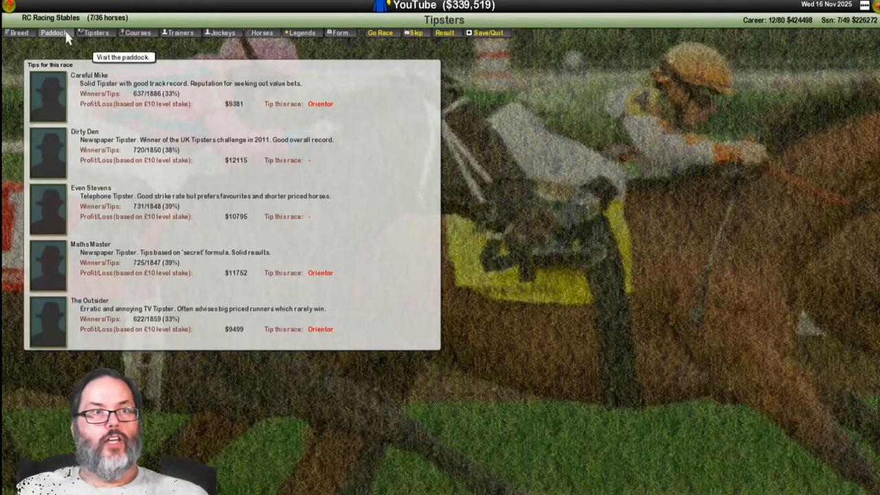
{"action": "left_click", "coordinate": [53, 32]}
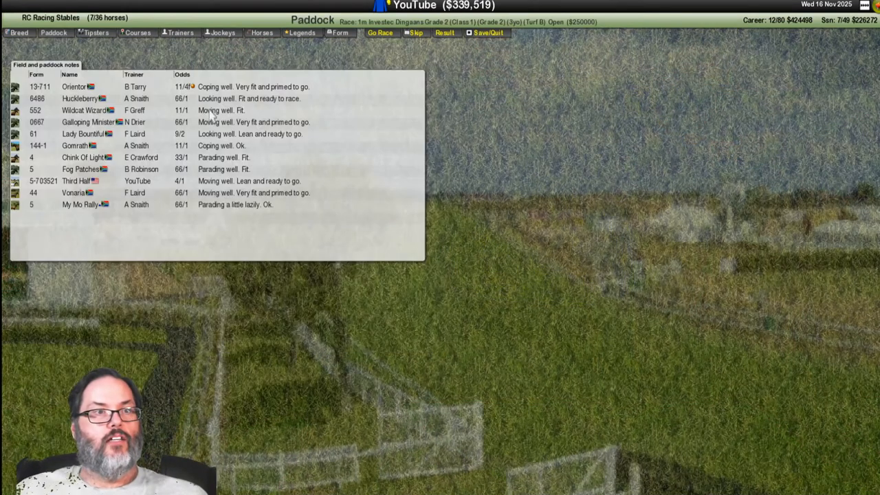
{"action": "mouse_move", "coordinate": [137, 204]}
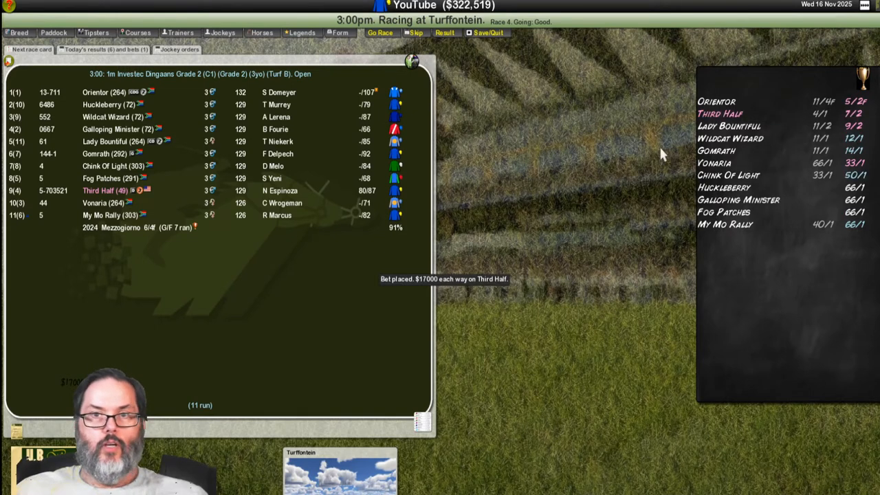
{"action": "mouse_move", "coordinate": [368, 296]}
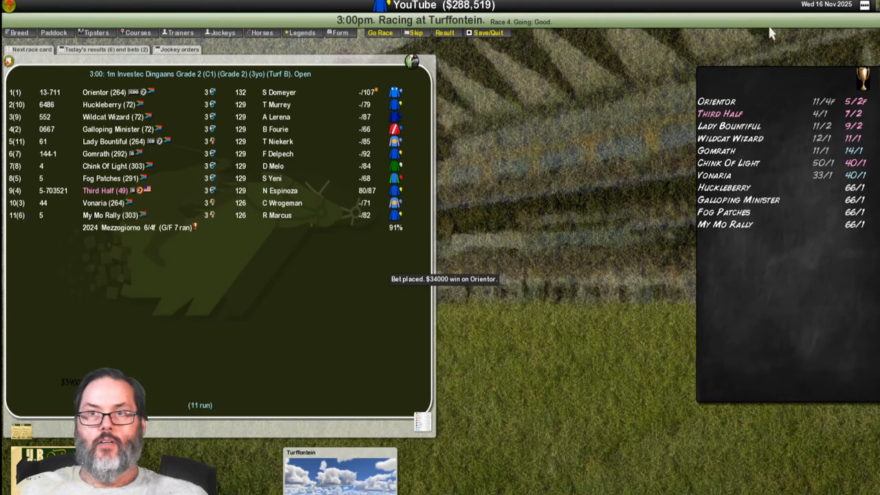
{"action": "mouse_move", "coordinate": [380, 33]}
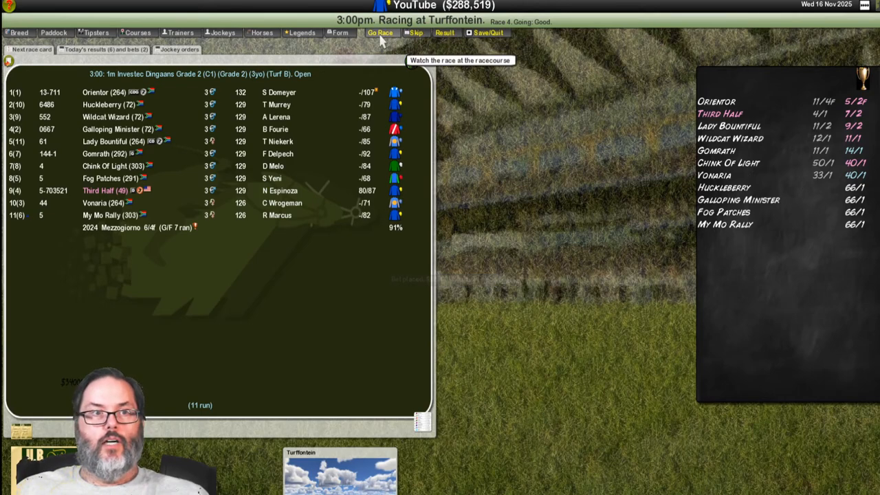
- Watch Orientor win the 3:00 Investec Dingaans and open its formbook
{"action": "left_click", "coordinate": [380, 32]}
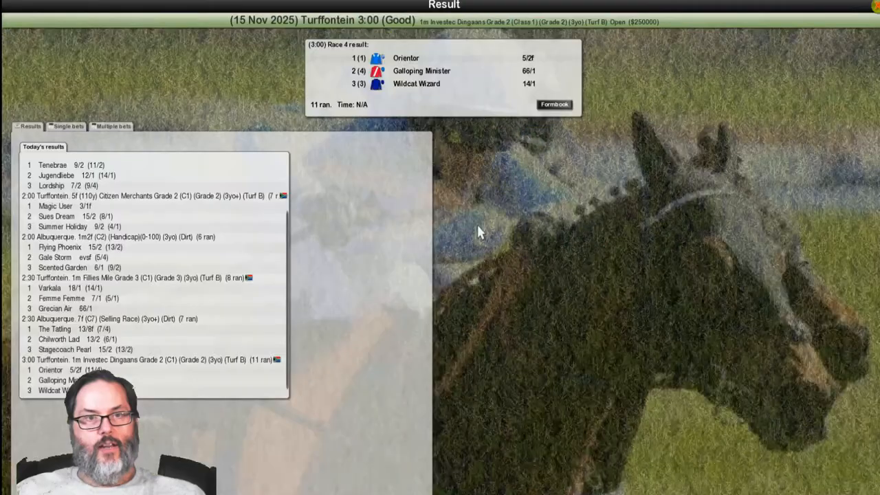
{"action": "left_click", "coordinate": [554, 105]}
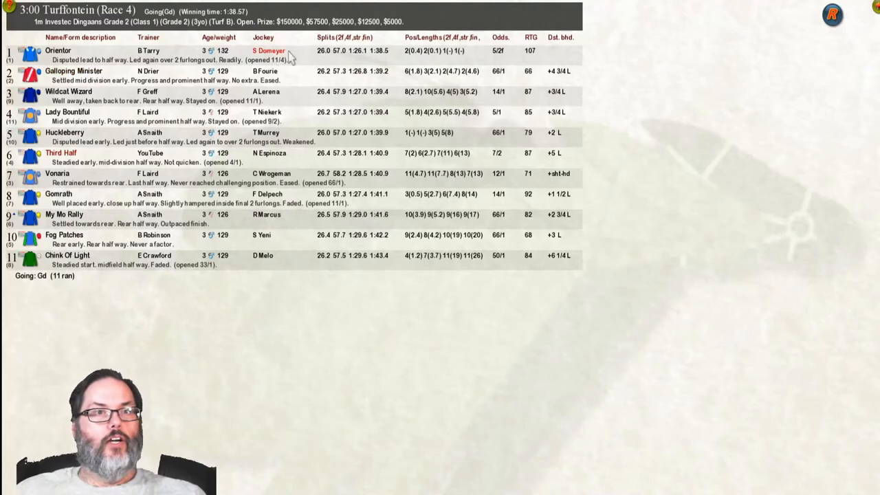
{"action": "mouse_move", "coordinate": [395, 72]}
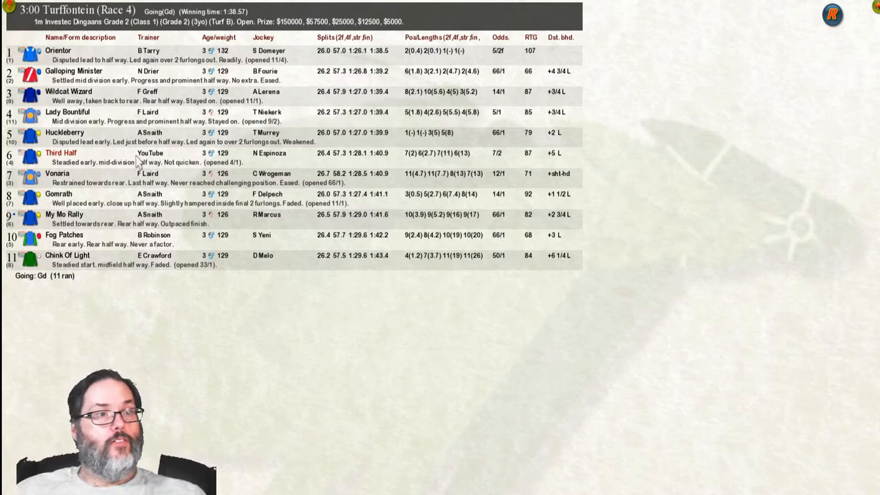
{"action": "mouse_move", "coordinate": [104, 163]}
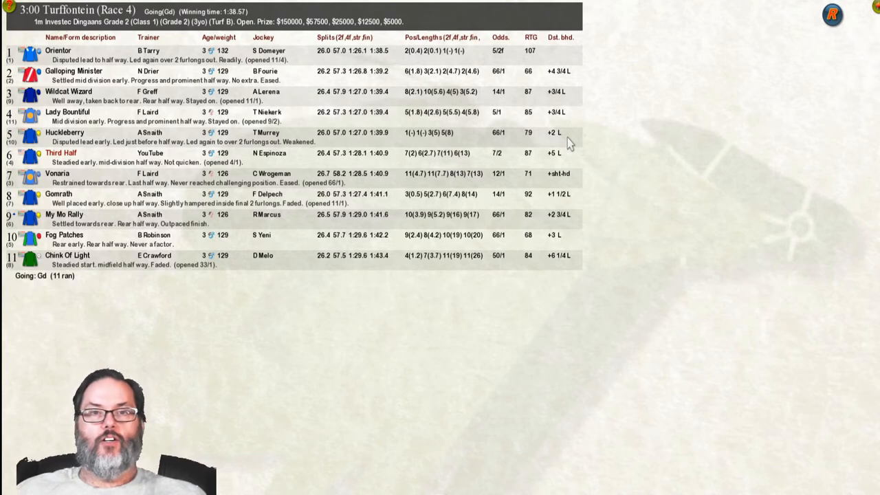
{"action": "mouse_move", "coordinate": [570, 147]}
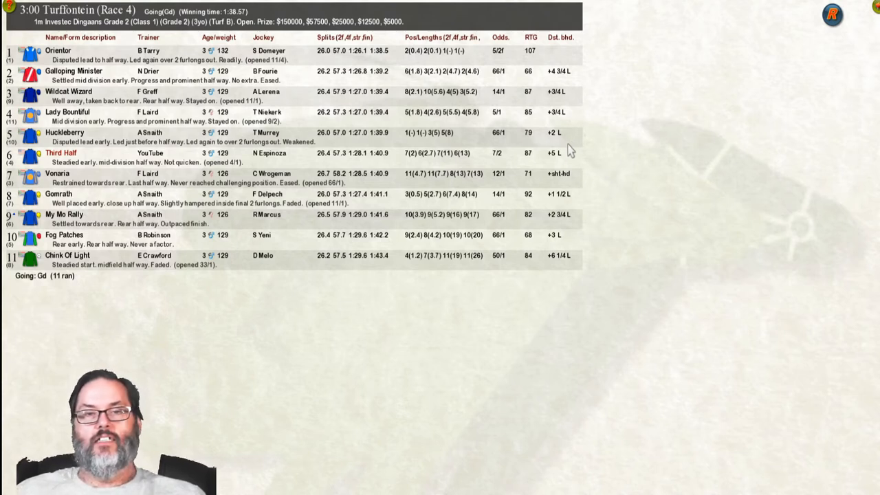
{"action": "mouse_move", "coordinate": [578, 134]}
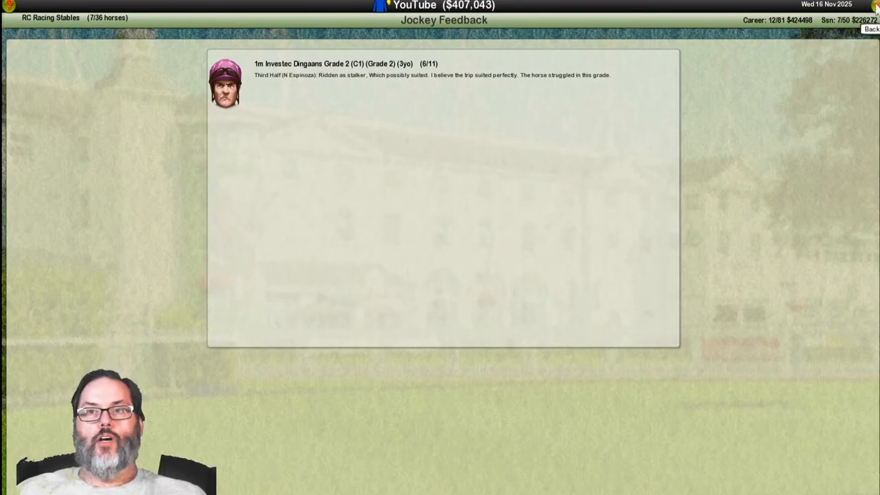
- Leave Third Half's jockey feedback and skip ahead to 20 November at Pomona
{"action": "left_click", "coordinate": [871, 28]}
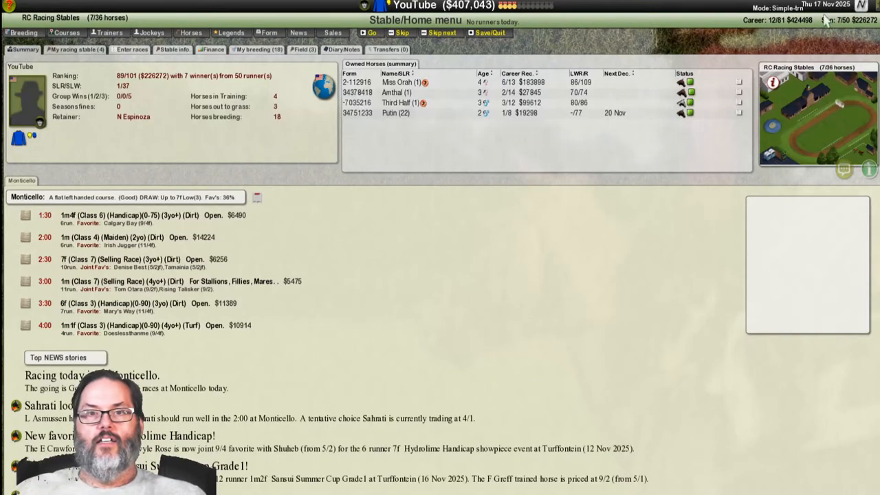
{"action": "mouse_move", "coordinate": [442, 33]}
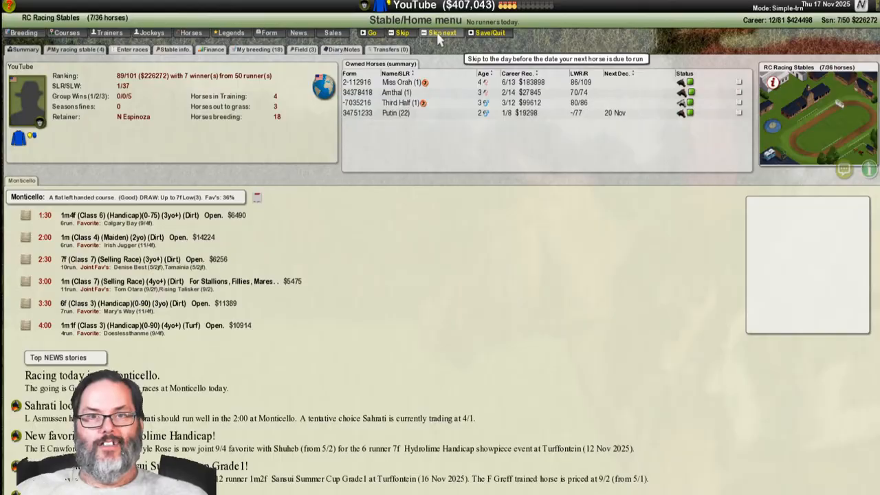
{"action": "left_click", "coordinate": [403, 33]}
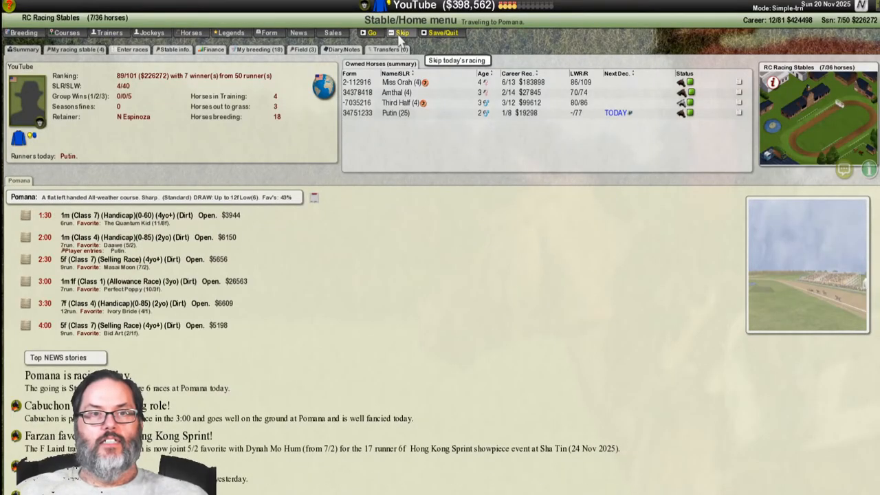
{"action": "mouse_move", "coordinate": [270, 243]}
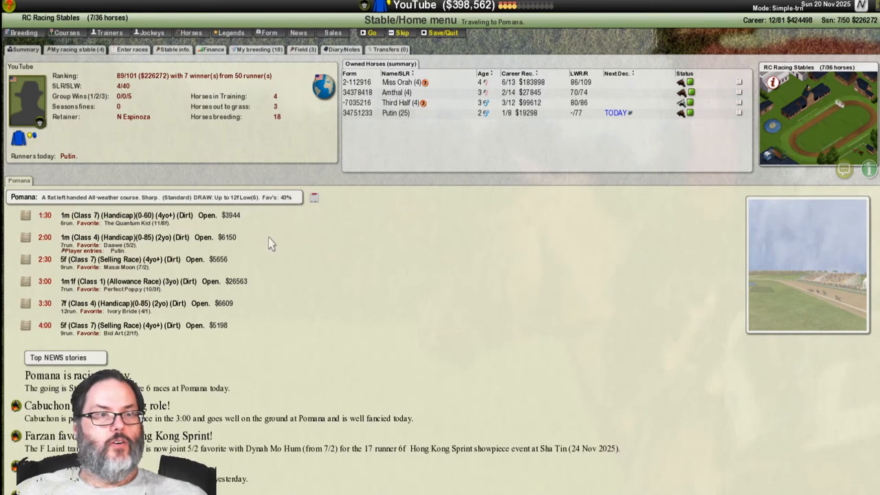
{"action": "mouse_move", "coordinate": [163, 365]}
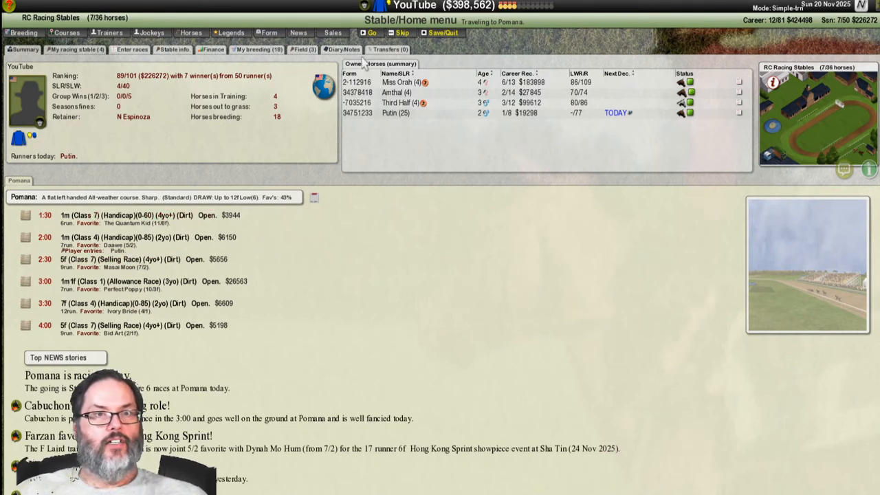
- Go to the Pomona meeting and open the 2:00 handicap card with Putin at 15/2
{"action": "left_click", "coordinate": [370, 32]}
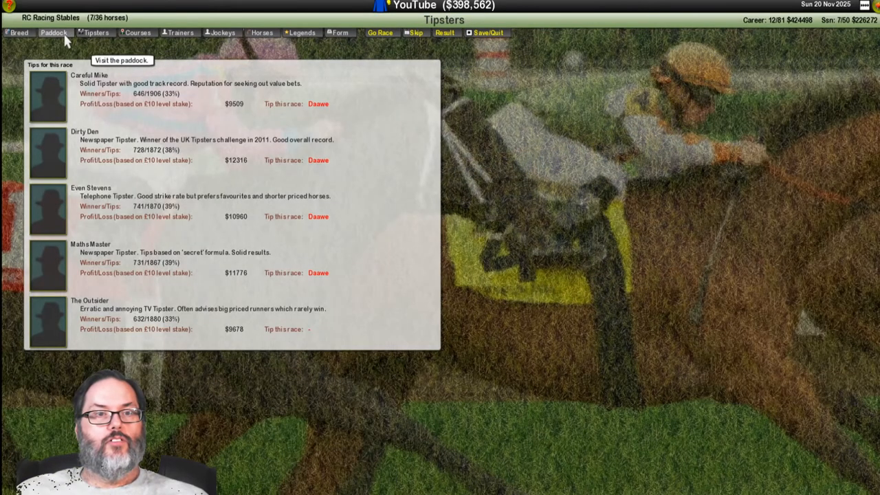
{"action": "left_click", "coordinate": [54, 33]}
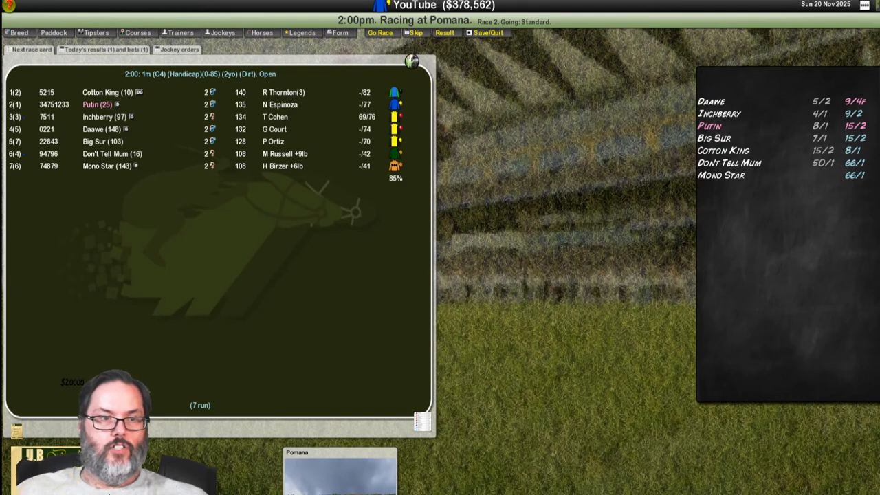
- Back Putin each way, add a $3400 Daawe–Putin straight forecast, and run the race
{"action": "left_click", "coordinate": [710, 126]}
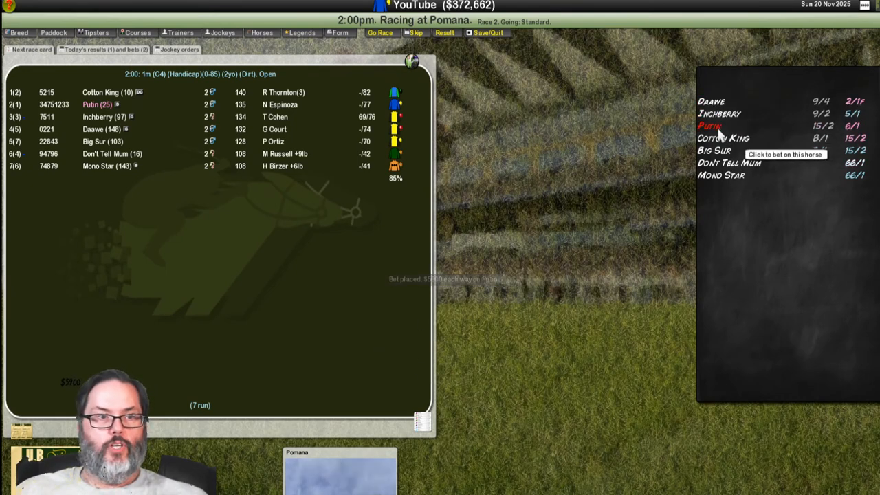
{"action": "left_click", "coordinate": [709, 126]}
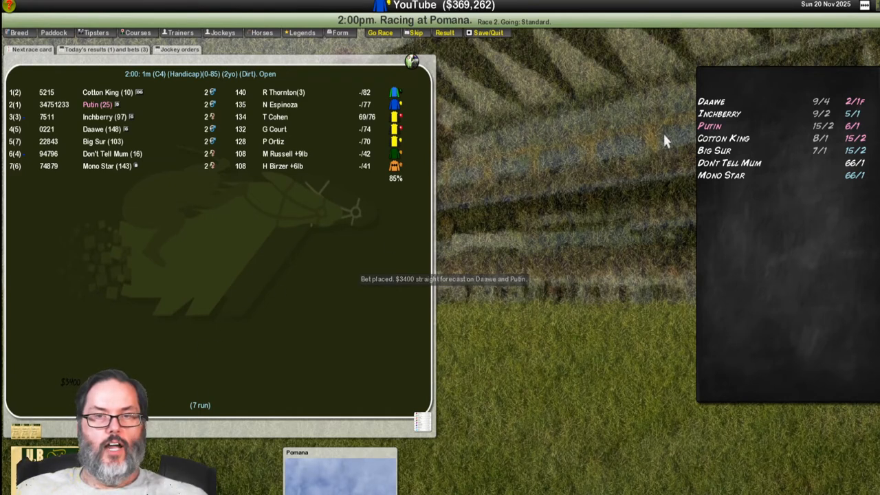
{"action": "mouse_move", "coordinate": [380, 33]}
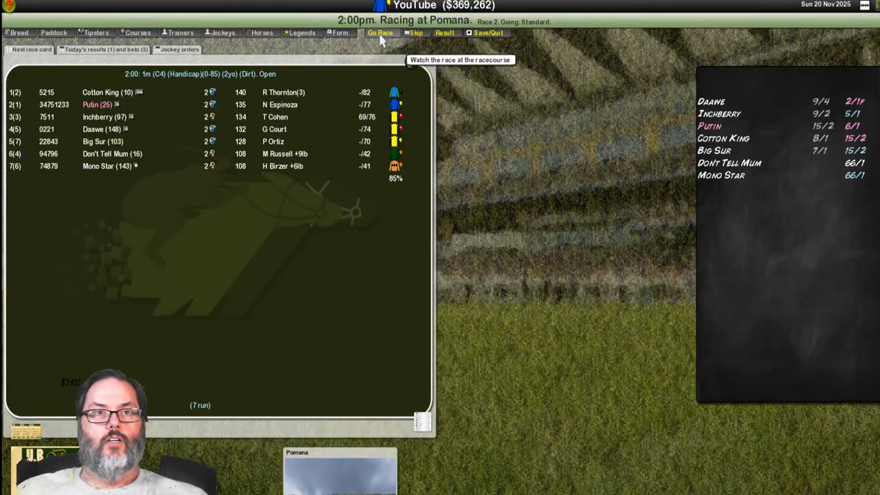
{"action": "left_click", "coordinate": [379, 32]}
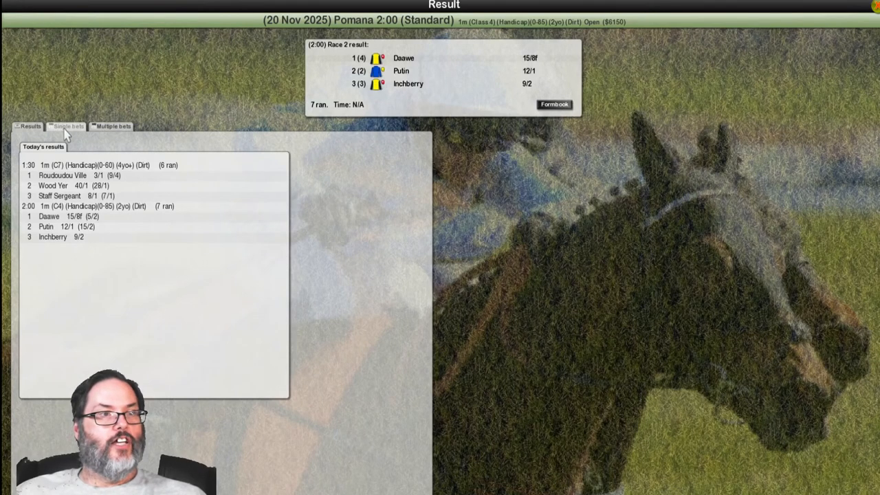
- Review single bets: win, show and exacta all paid, $91,662 profit this meeting
{"action": "left_click", "coordinate": [68, 126]}
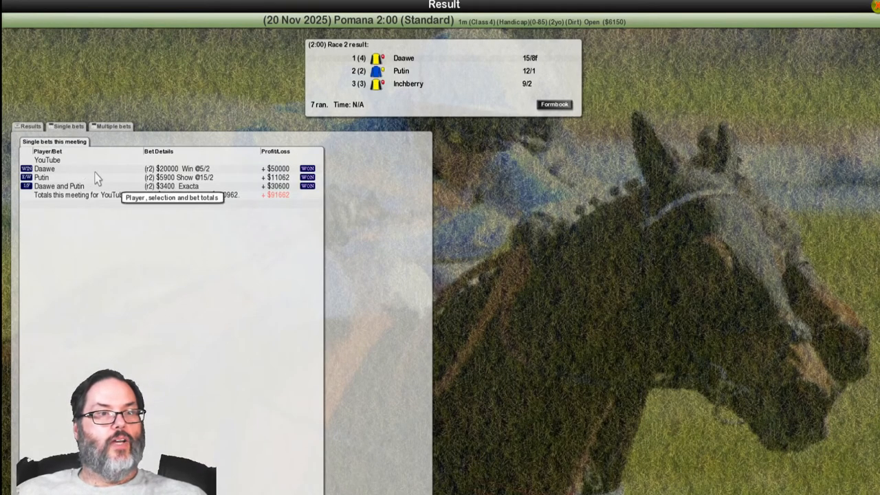
{"action": "mouse_move", "coordinate": [253, 176]}
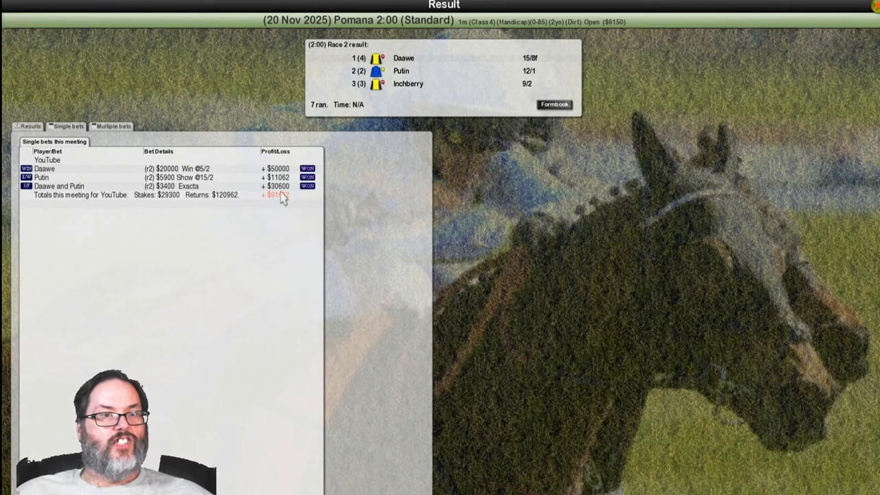
{"action": "mouse_move", "coordinate": [171, 201]}
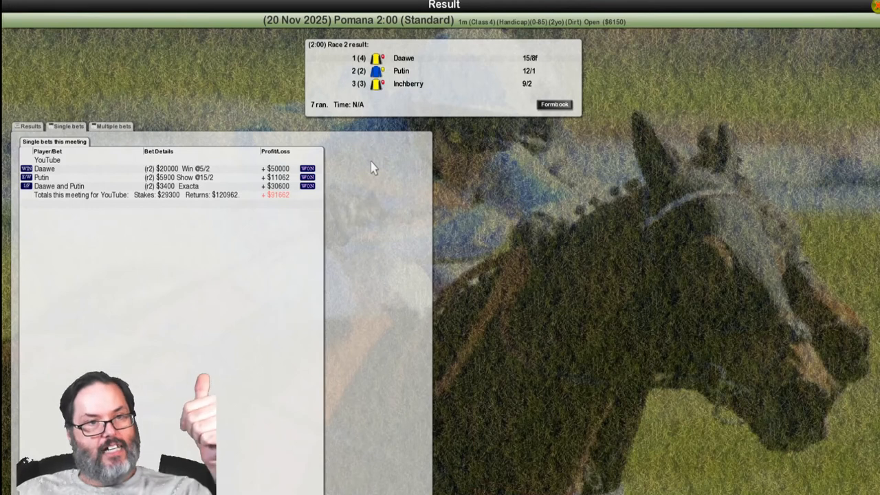
{"action": "mouse_move", "coordinate": [395, 165]}
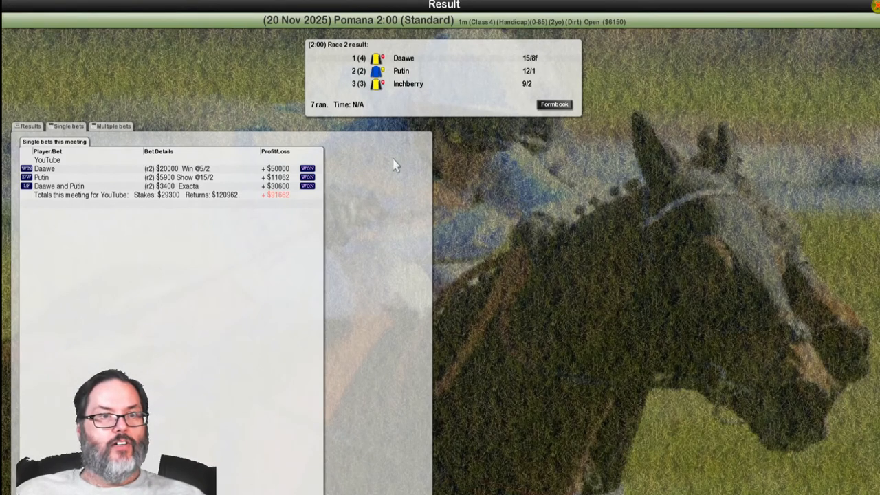
{"action": "mouse_move", "coordinate": [767, 74]}
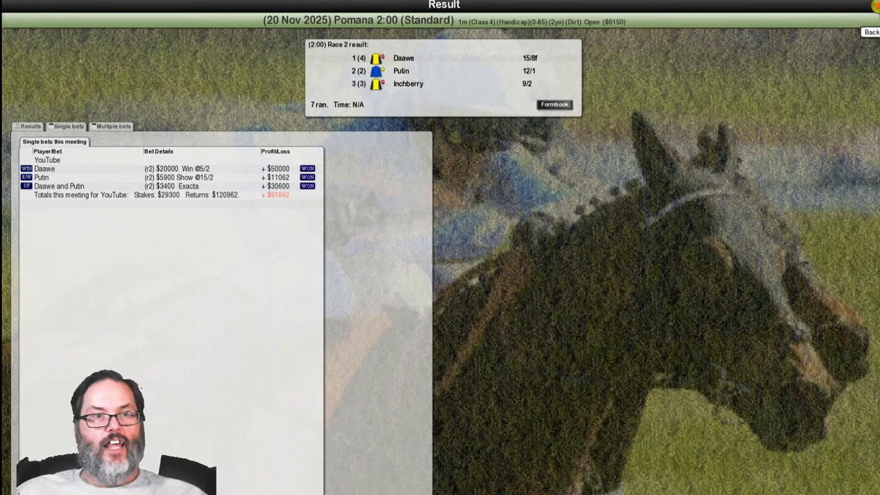
{"action": "left_click", "coordinate": [554, 104]}
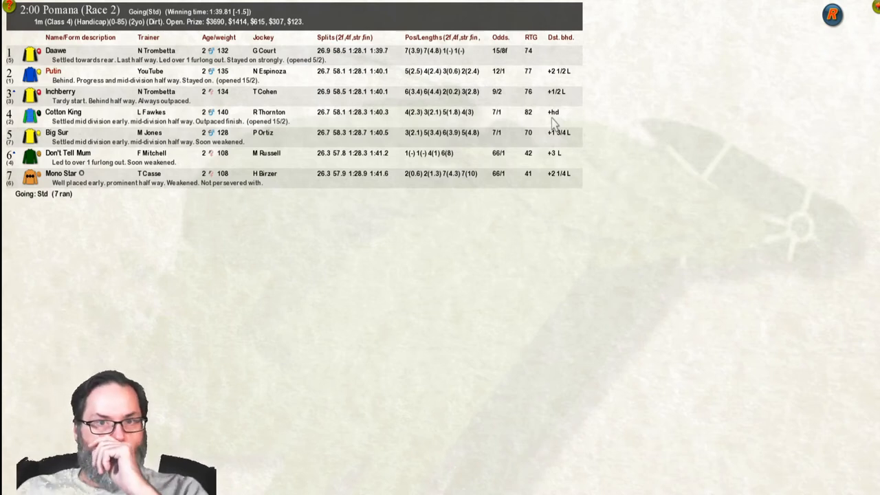
{"action": "mouse_move", "coordinate": [581, 91]}
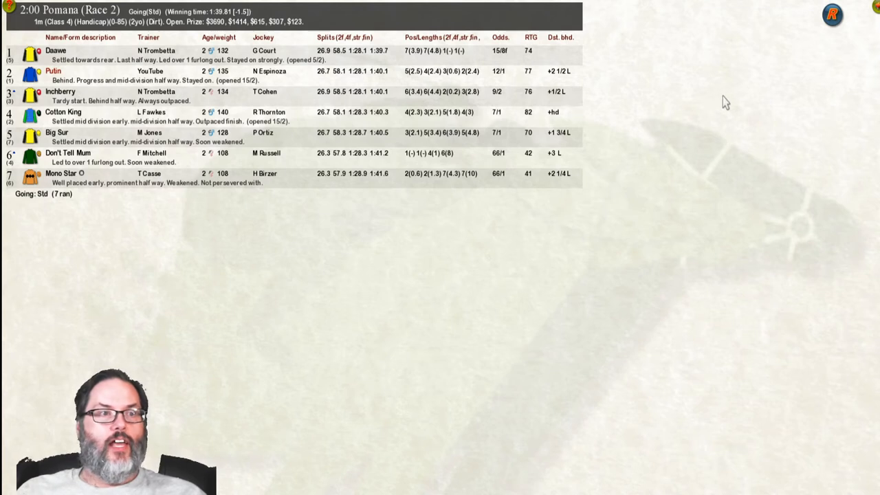
{"action": "mouse_move", "coordinate": [235, 110]}
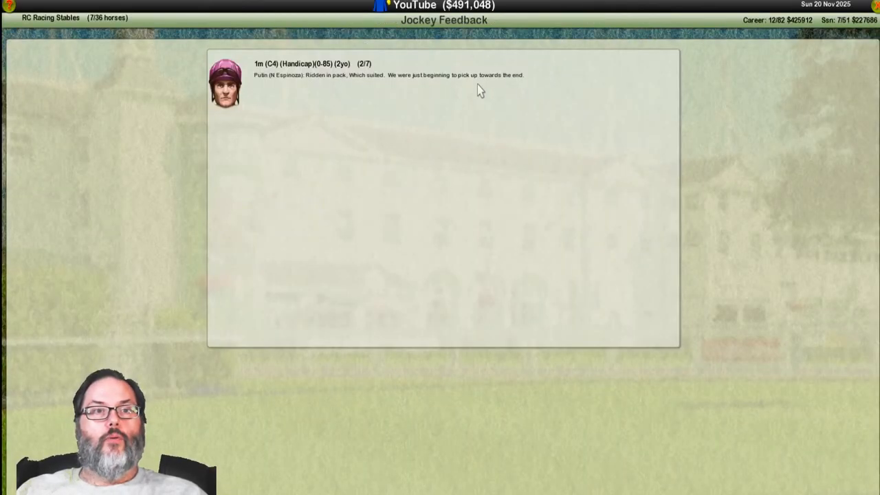
{"action": "mouse_move", "coordinate": [824, 32]}
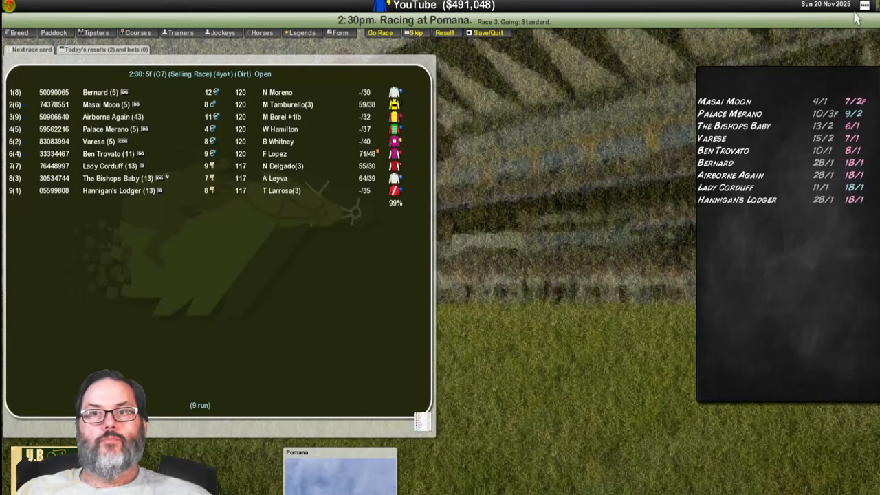
{"action": "mouse_move", "coordinate": [863, 10]}
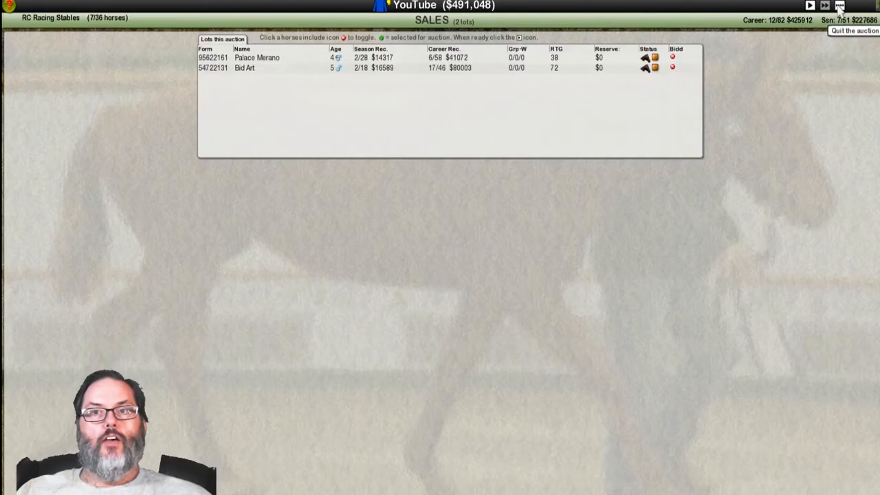
- Leave the sales auction without bidding and open the breeding mares overview
{"action": "left_click", "coordinate": [854, 30]}
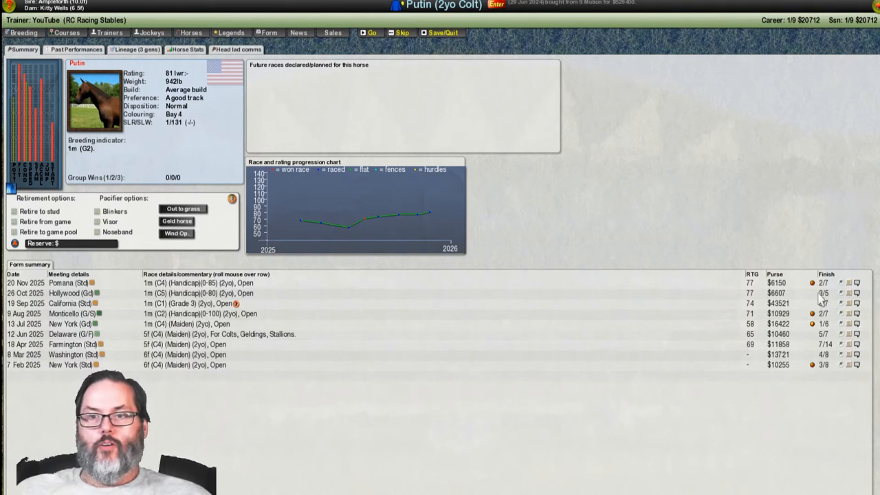
{"action": "mouse_move", "coordinate": [823, 299]}
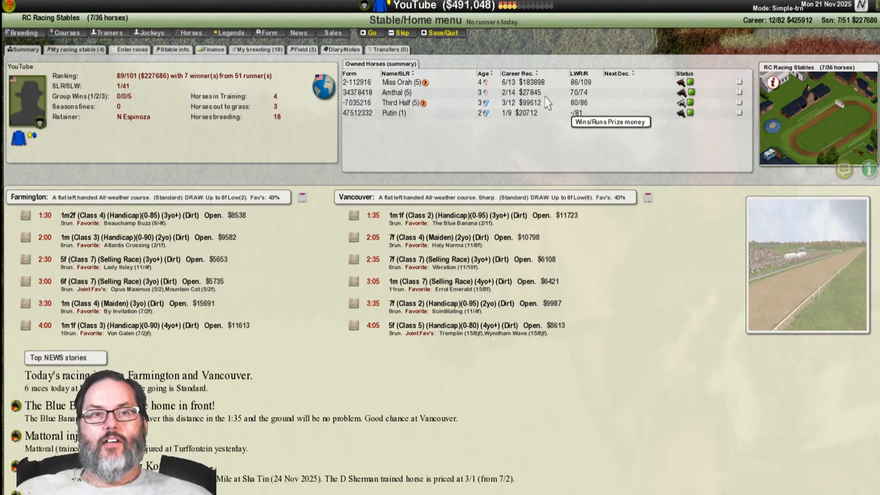
{"action": "mouse_move", "coordinate": [550, 114]}
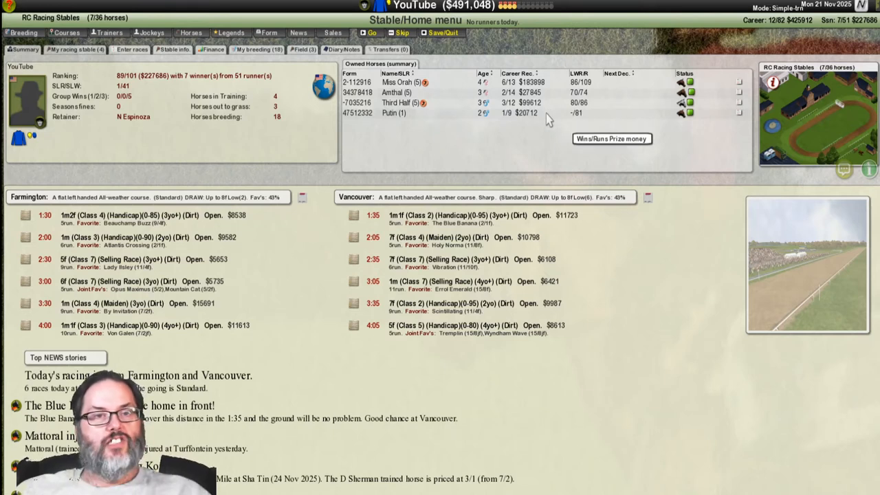
{"action": "mouse_move", "coordinate": [318, 129]}
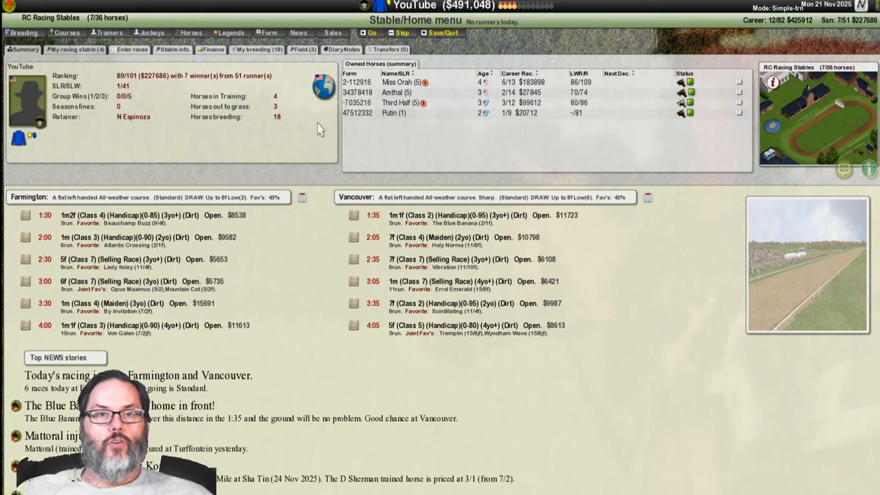
{"action": "mouse_move", "coordinate": [306, 105]}
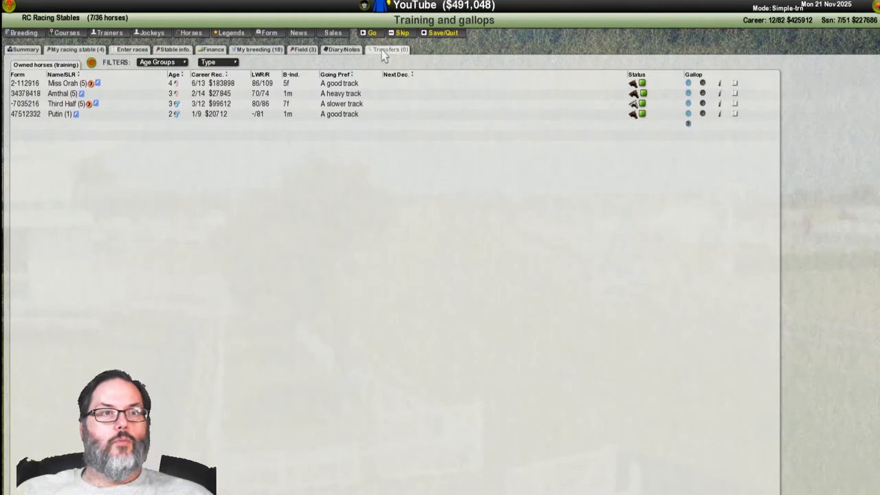
{"action": "left_click", "coordinate": [256, 49]}
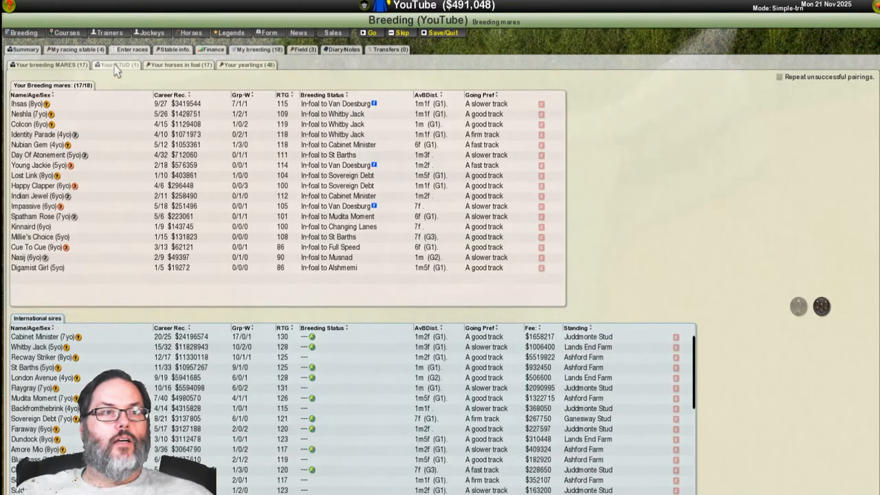
- List the mares in foal, switch to the Field list, and open Dominant's details
{"action": "left_click", "coordinate": [181, 65]}
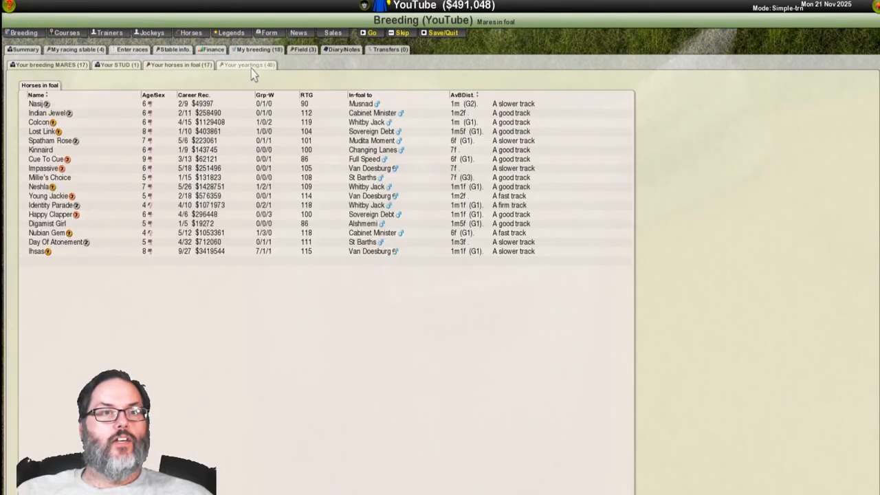
{"action": "left_click", "coordinate": [303, 49]}
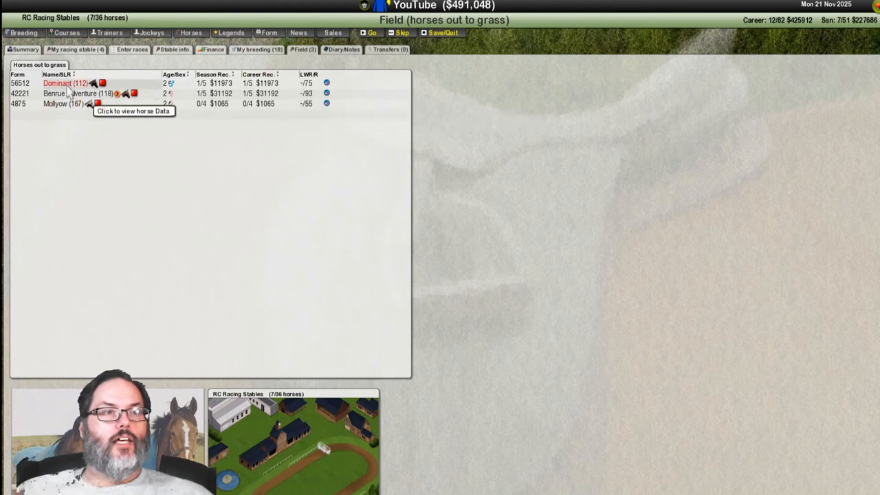
{"action": "left_click", "coordinate": [65, 83]}
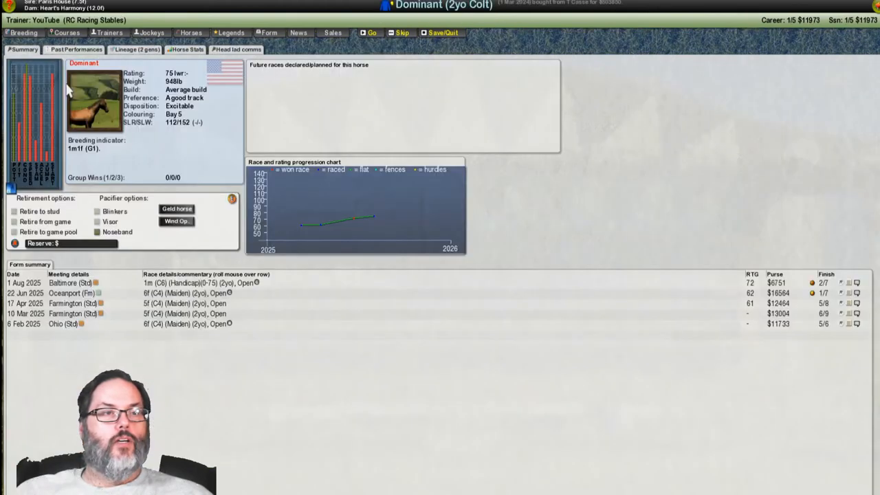
{"action": "mouse_move", "coordinate": [58, 117]}
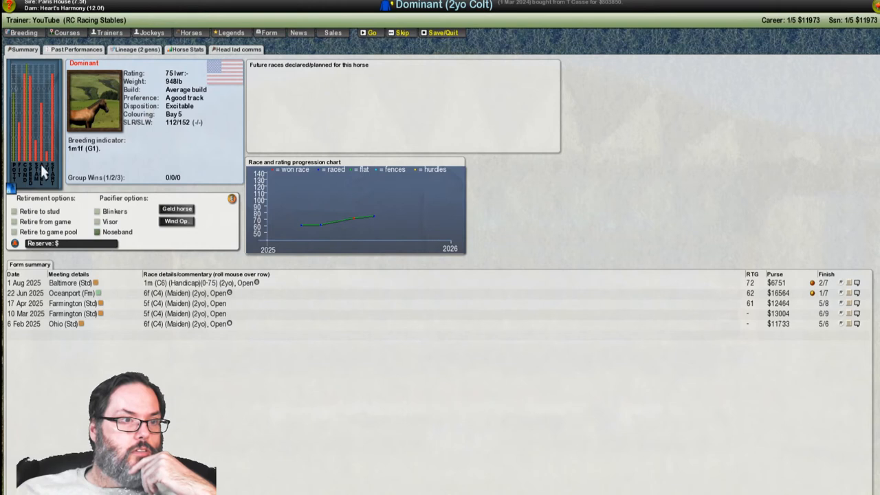
{"action": "mouse_move", "coordinate": [186, 48]}
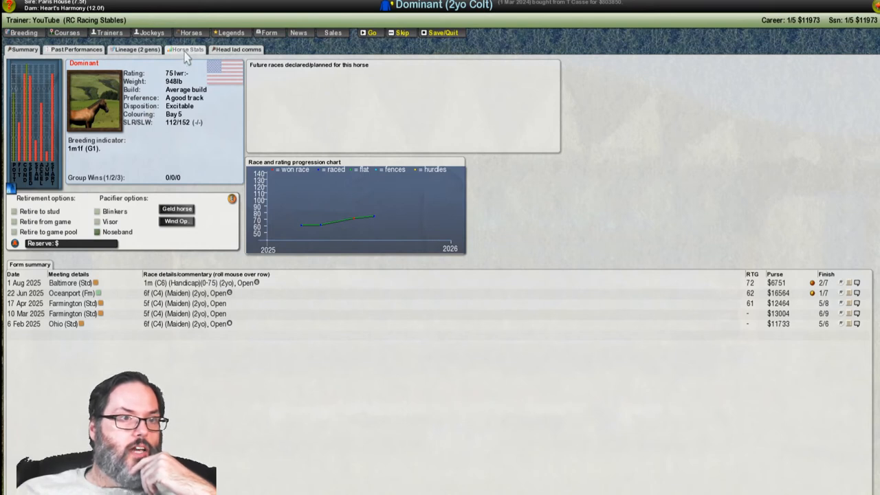
- View detailed ability stats for Dominant, Benrue Adventure and Mollyow in turn
{"action": "left_click", "coordinate": [186, 49]}
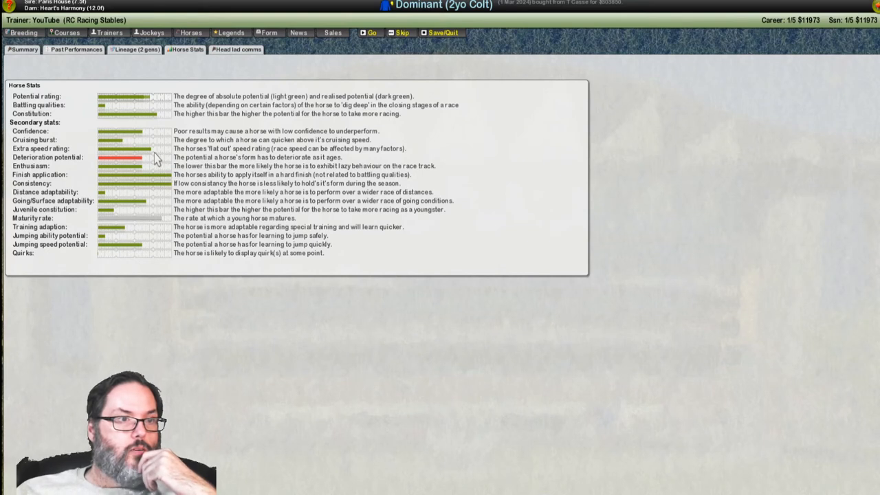
{"action": "mouse_move", "coordinate": [770, 48]}
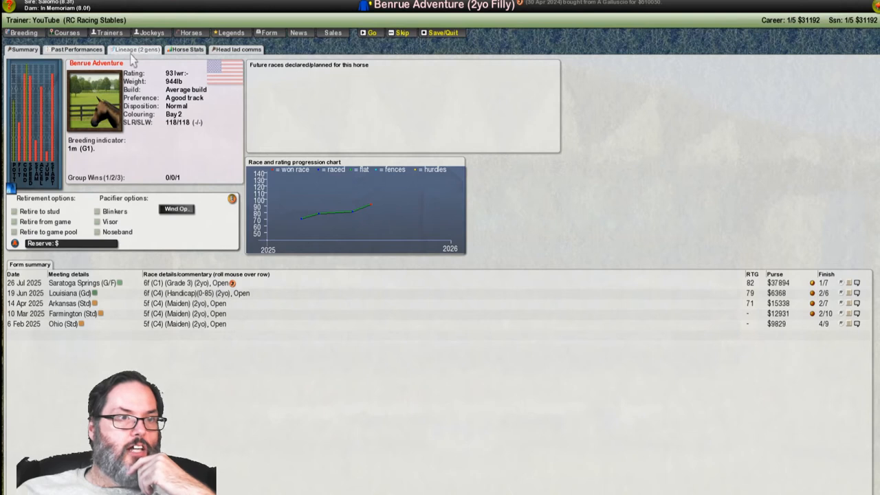
{"action": "left_click", "coordinate": [185, 49]}
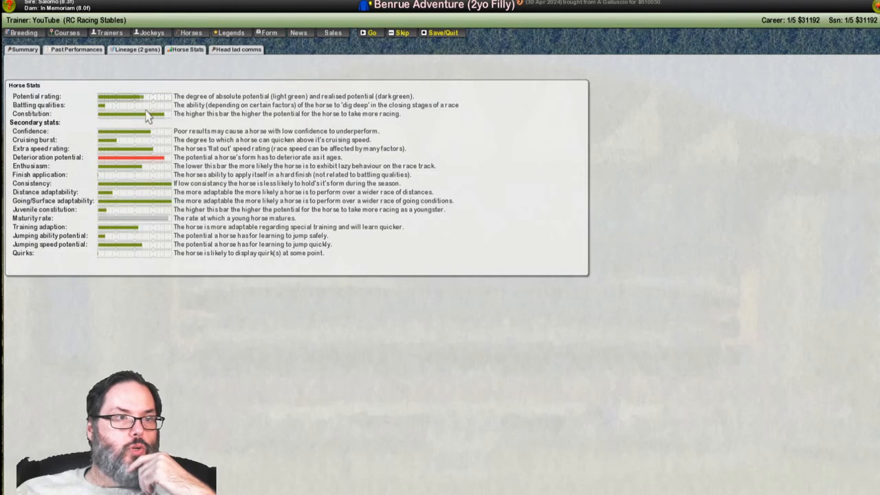
{"action": "mouse_move", "coordinate": [158, 169]}
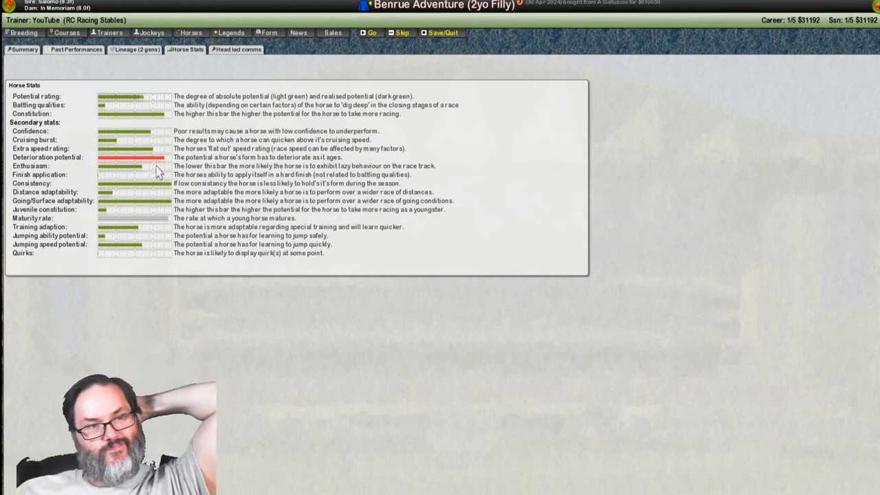
{"action": "mouse_move", "coordinate": [159, 143]}
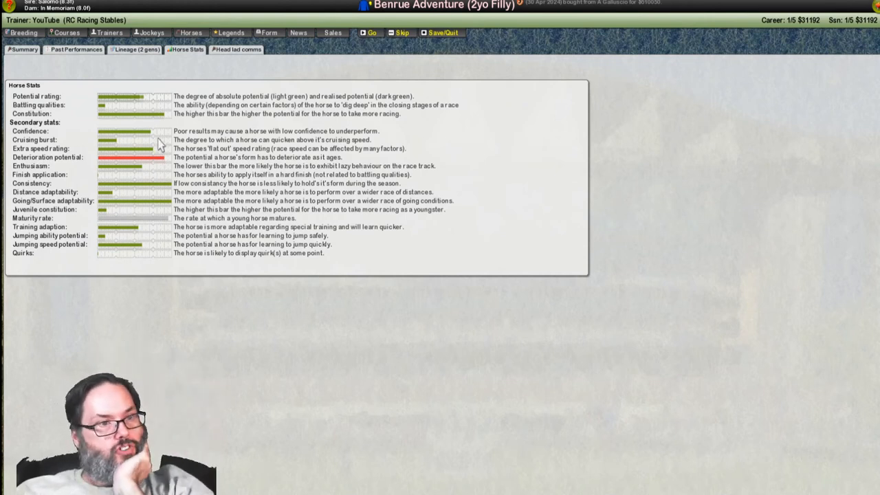
{"action": "mouse_move", "coordinate": [160, 178]}
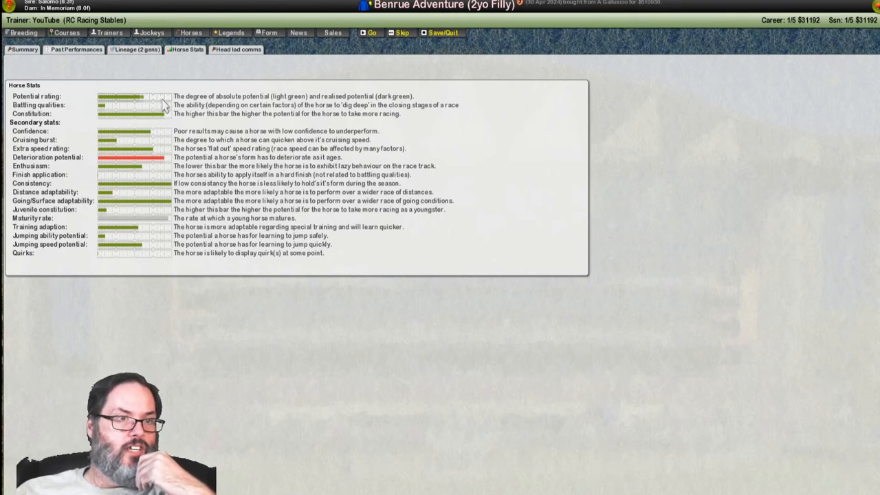
{"action": "mouse_move", "coordinate": [158, 177]}
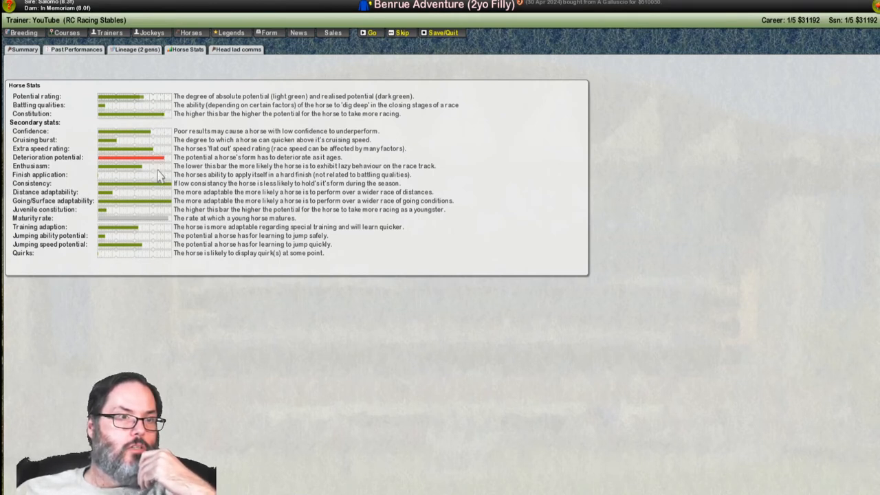
{"action": "mouse_move", "coordinate": [163, 153]}
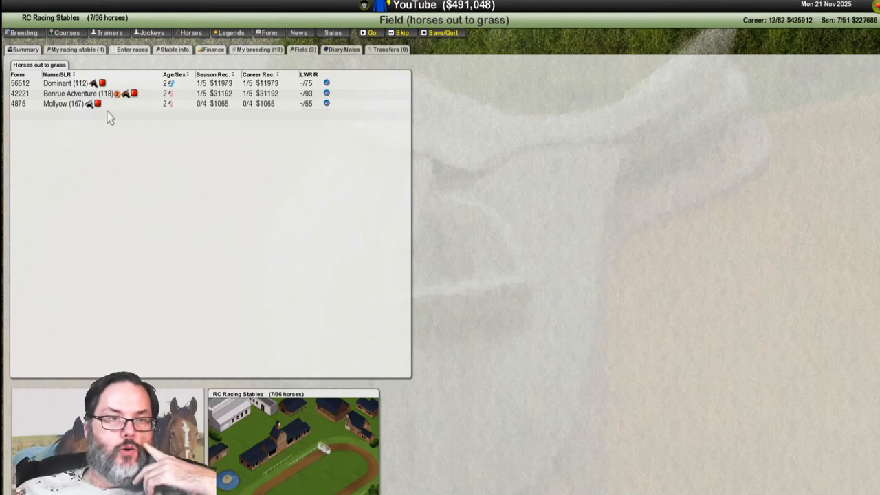
{"action": "mouse_move", "coordinate": [62, 104]}
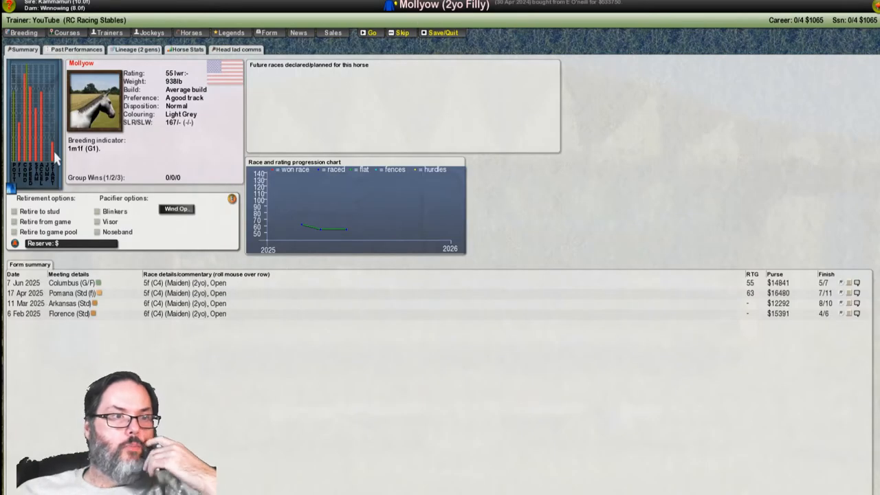
{"action": "mouse_move", "coordinate": [43, 121]}
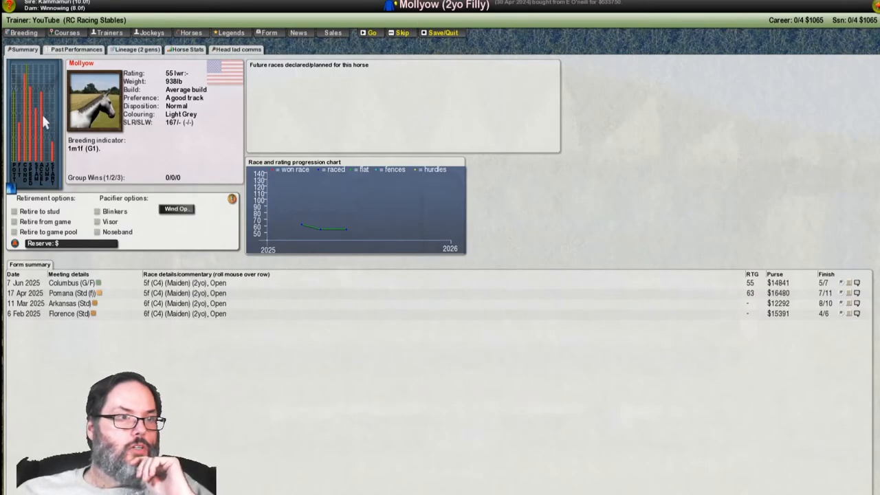
{"action": "left_click", "coordinate": [185, 49]}
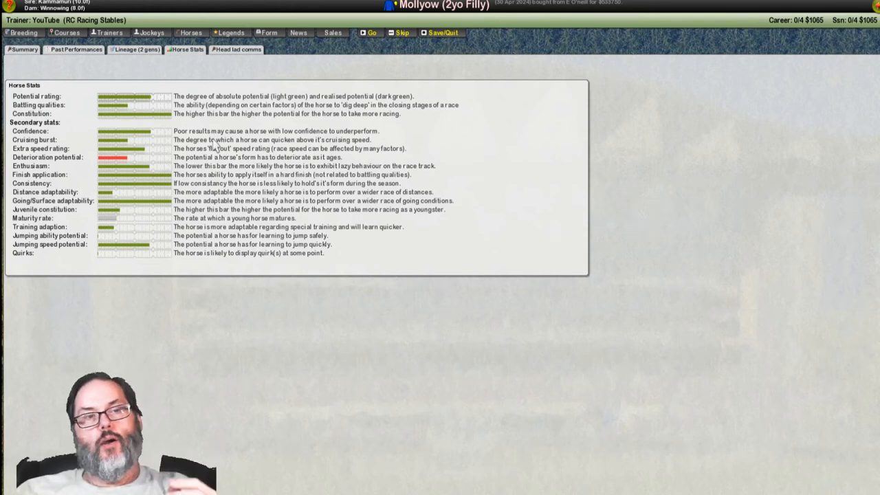
{"action": "mouse_move", "coordinate": [732, 52]}
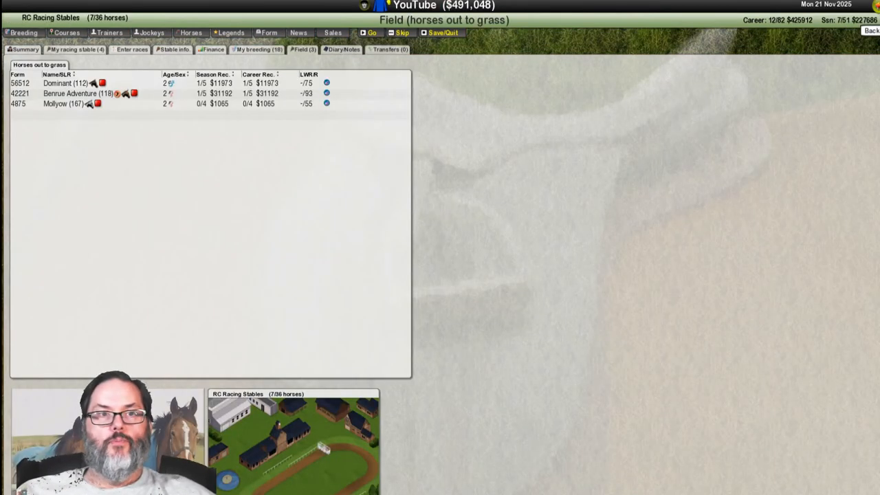
- Return to the Summary home overview listing four horses and Farmington and Vancouver cards
{"action": "left_click", "coordinate": [26, 49]}
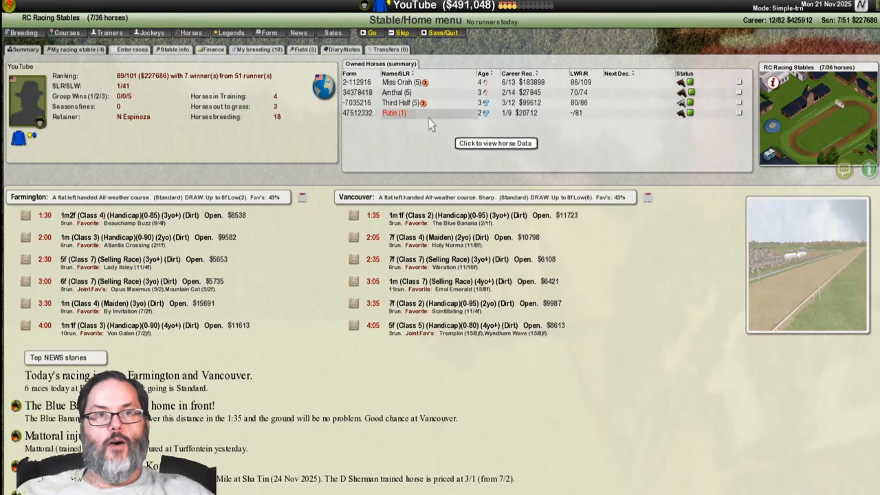
{"action": "mouse_move", "coordinate": [444, 73]}
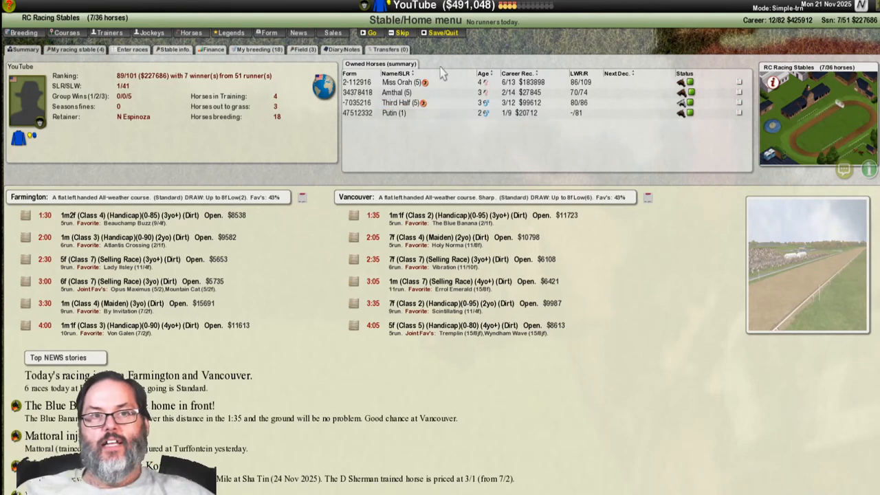
{"action": "mouse_move", "coordinate": [521, 139]}
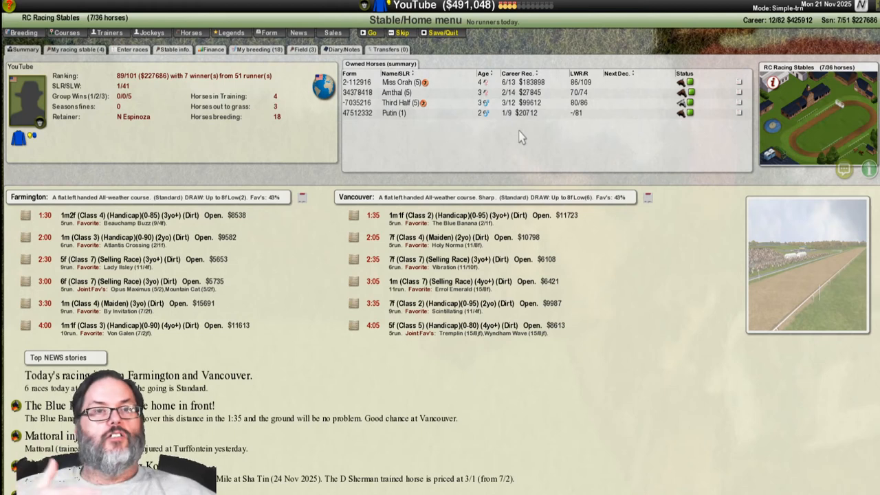
{"action": "mouse_move", "coordinate": [751, 64]}
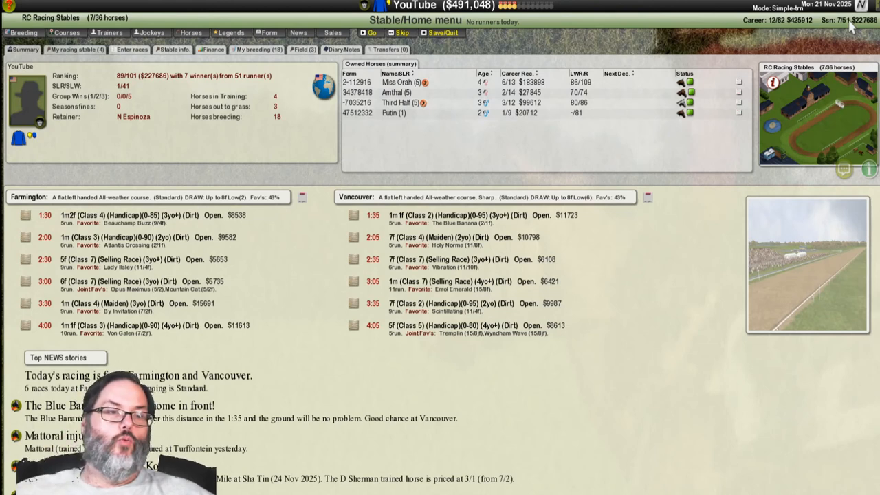
{"action": "mouse_move", "coordinate": [708, 86]}
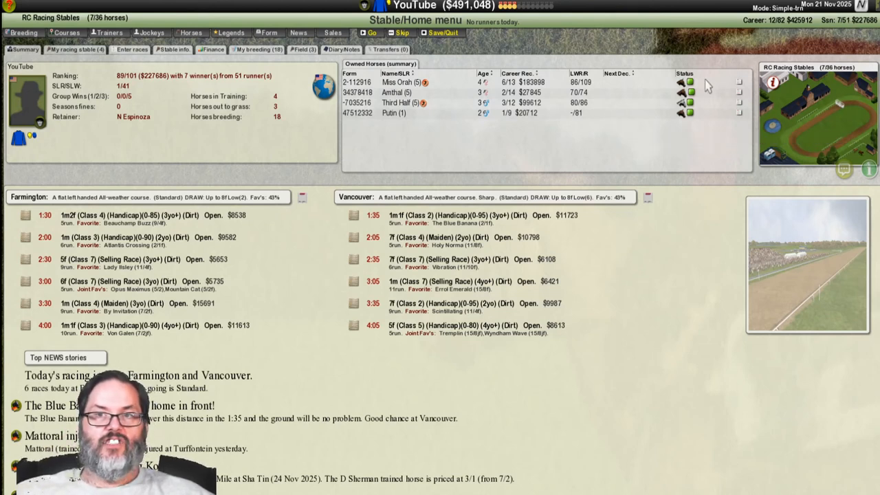
{"action": "mouse_move", "coordinate": [350, 37]}
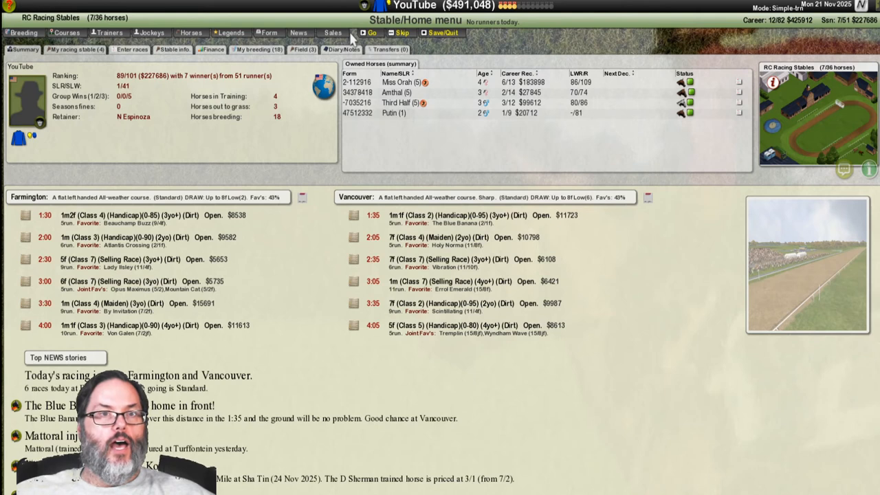
- Browse the 48 yearlings, then go back to the 17 mares in foal
{"action": "left_click", "coordinate": [22, 32]}
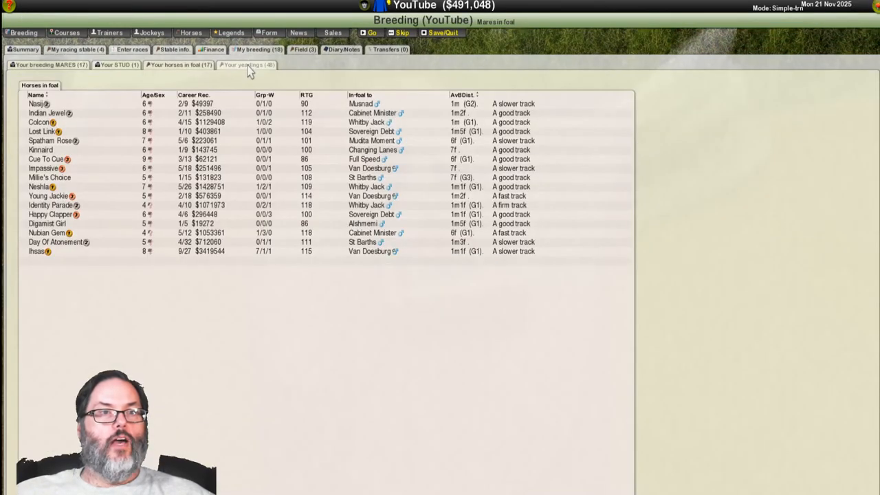
{"action": "left_click", "coordinate": [246, 65]}
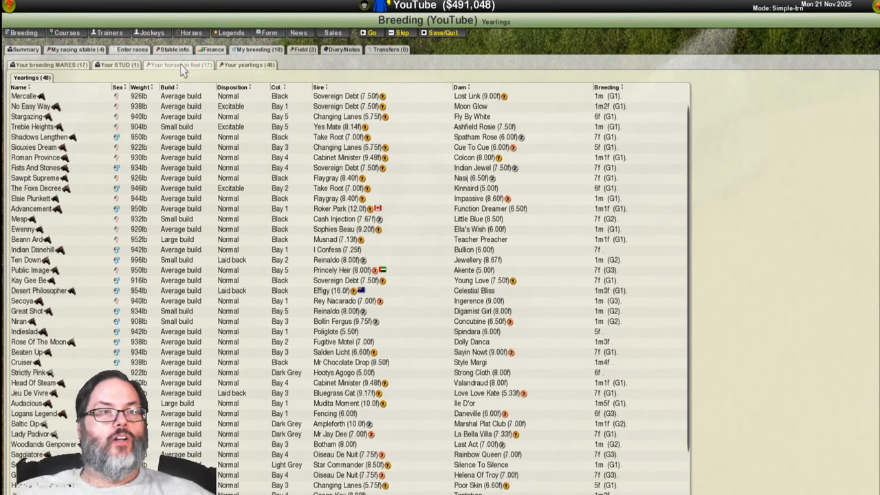
{"action": "left_click", "coordinate": [179, 64]}
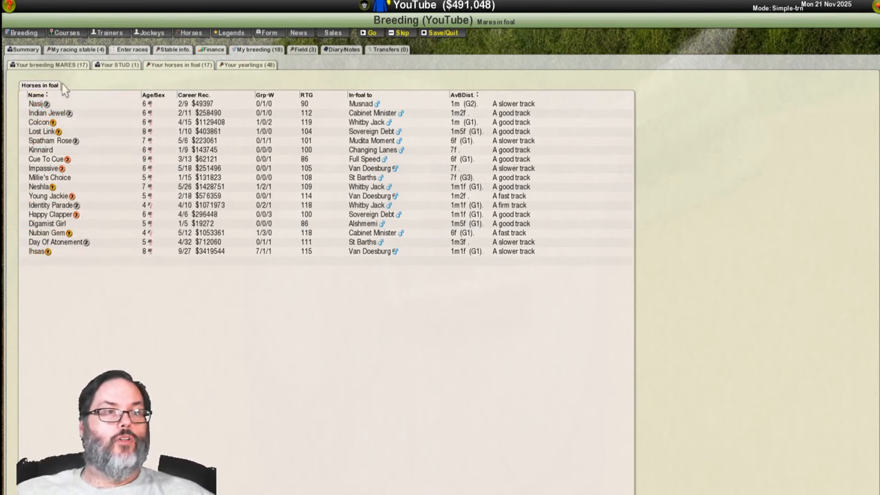
{"action": "mouse_move", "coordinate": [136, 126]}
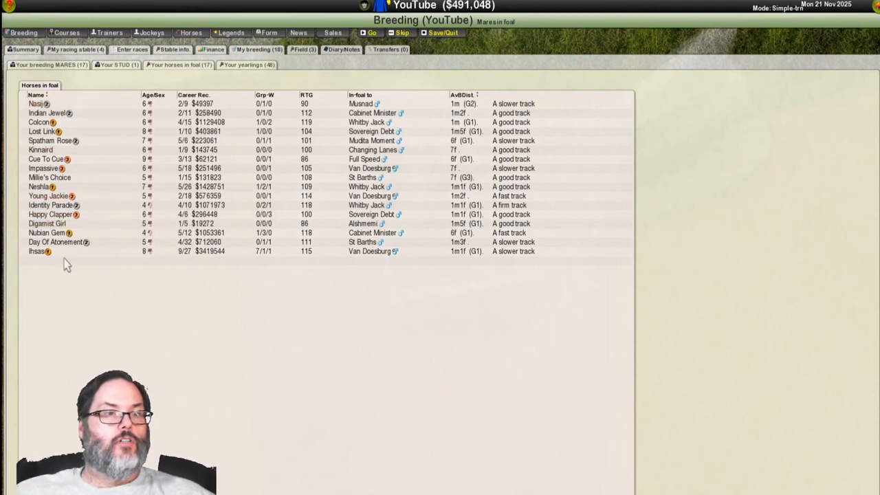
{"action": "mouse_move", "coordinate": [114, 112]}
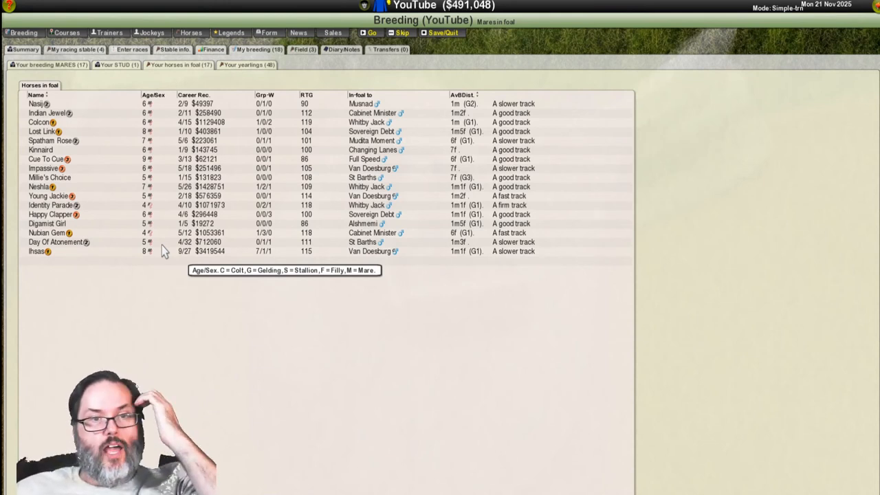
{"action": "mouse_move", "coordinate": [275, 151]}
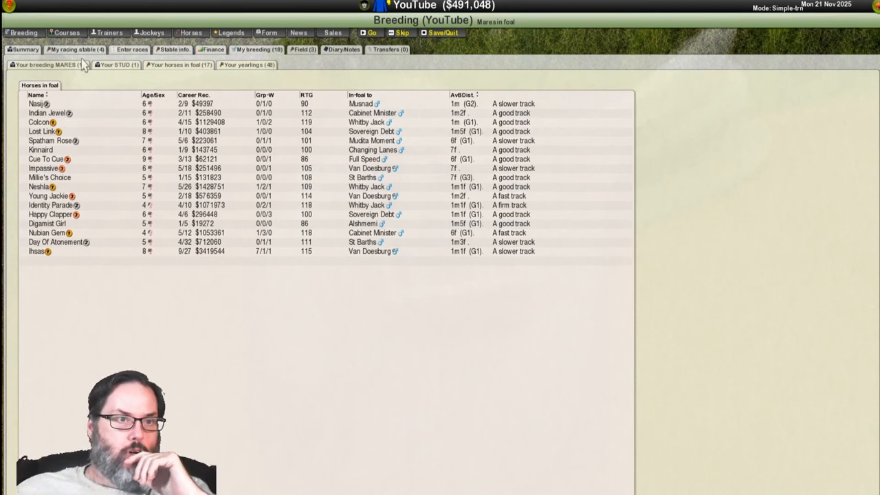
{"action": "left_click", "coordinate": [117, 65]}
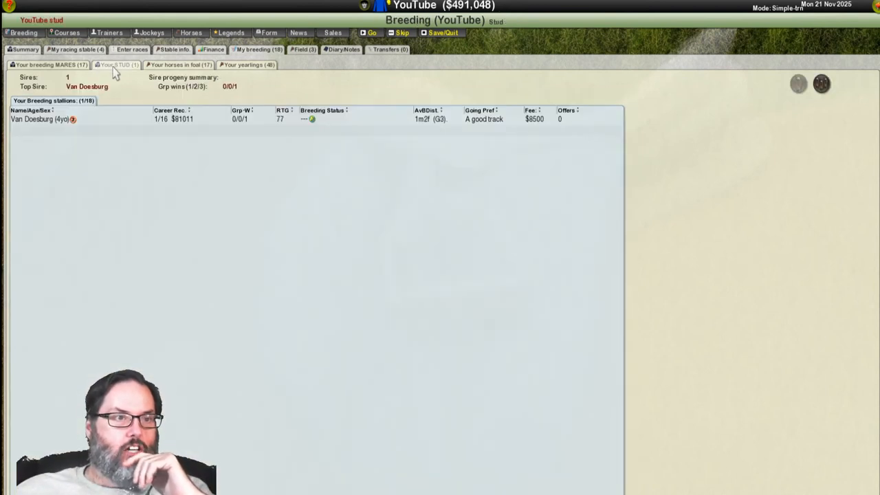
{"action": "left_click", "coordinate": [118, 64]}
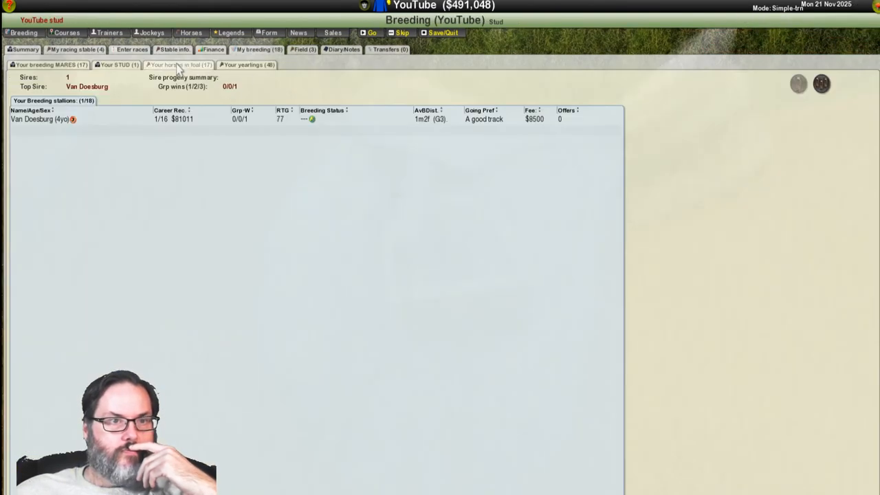
{"action": "left_click", "coordinate": [178, 64]}
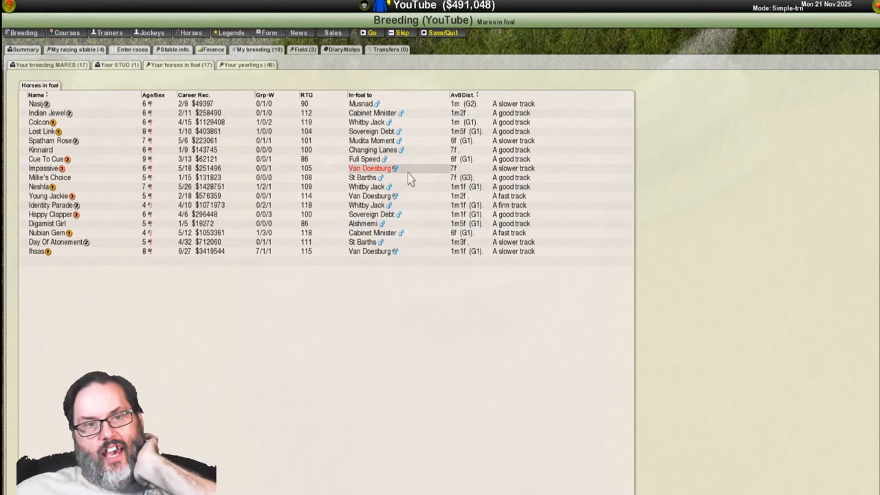
{"action": "double_click", "coordinate": [43, 168]}
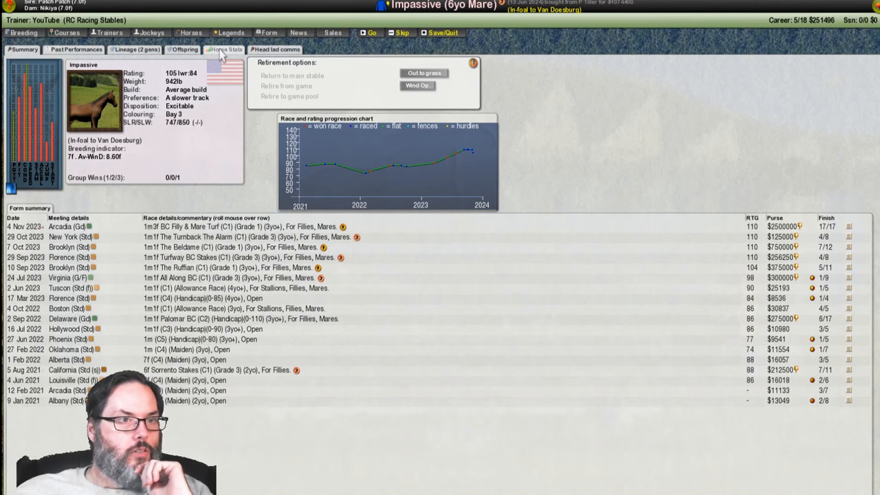
{"action": "left_click", "coordinate": [223, 49]}
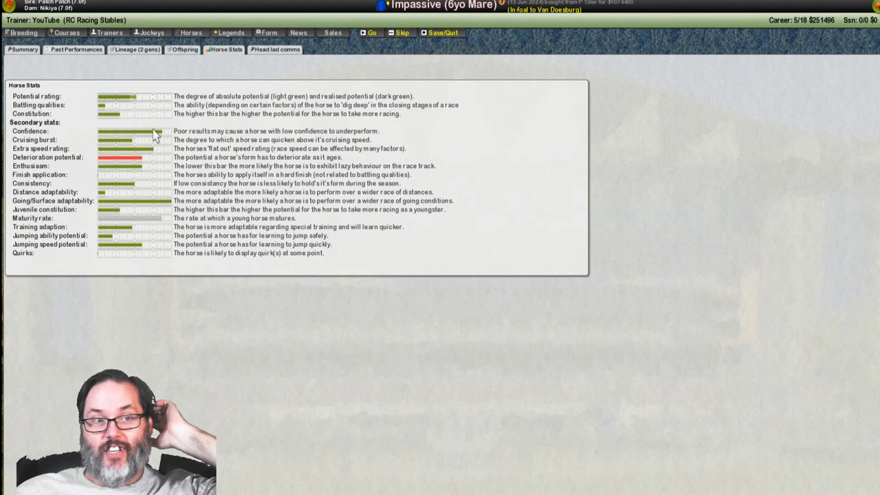
{"action": "mouse_move", "coordinate": [786, 64]}
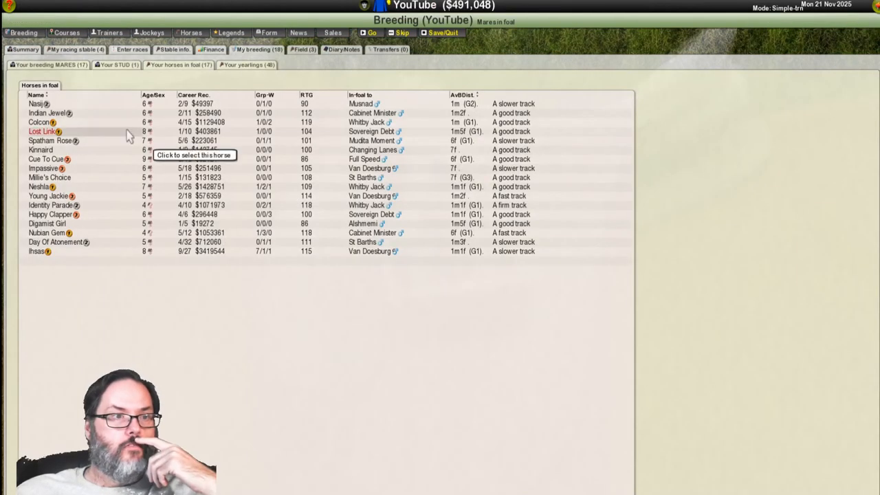
{"action": "mouse_move", "coordinate": [75, 171]}
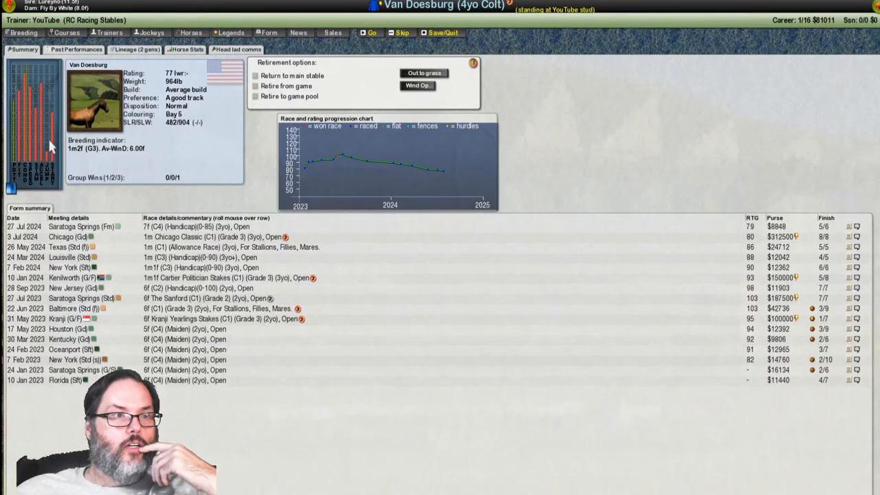
{"action": "left_click", "coordinate": [184, 49]}
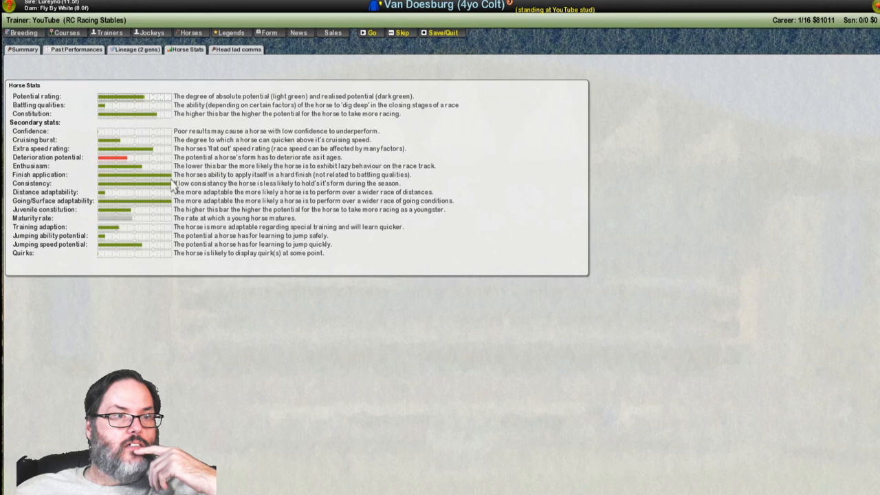
{"action": "mouse_move", "coordinate": [165, 208]}
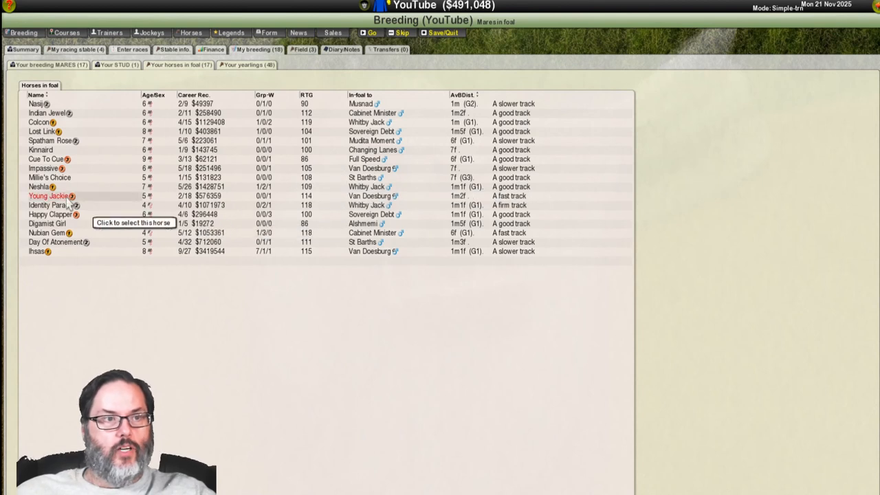
- Open the detailed horse stats for Young Jackie, then for Ihsas
{"action": "left_click", "coordinate": [48, 196]}
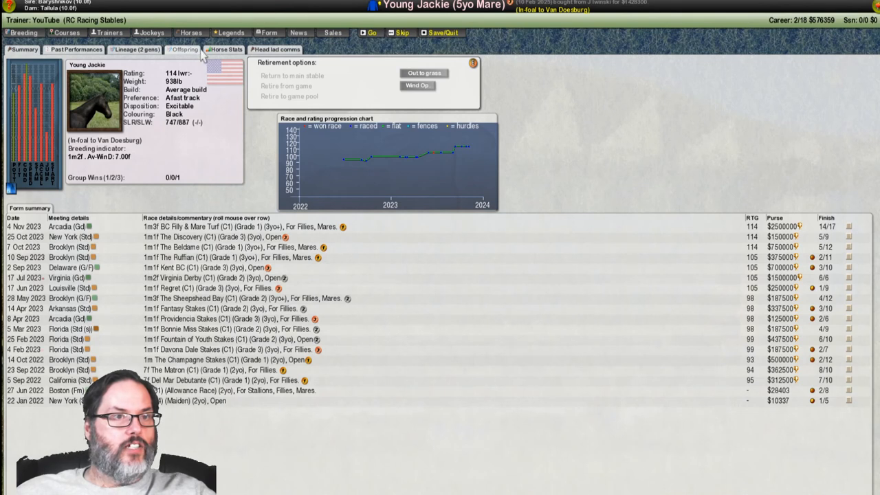
{"action": "left_click", "coordinate": [223, 49]}
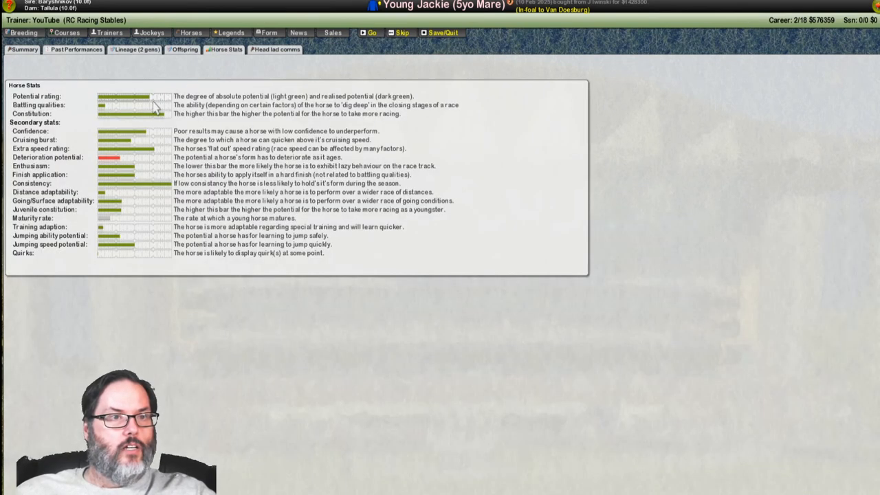
{"action": "mouse_move", "coordinate": [159, 141]}
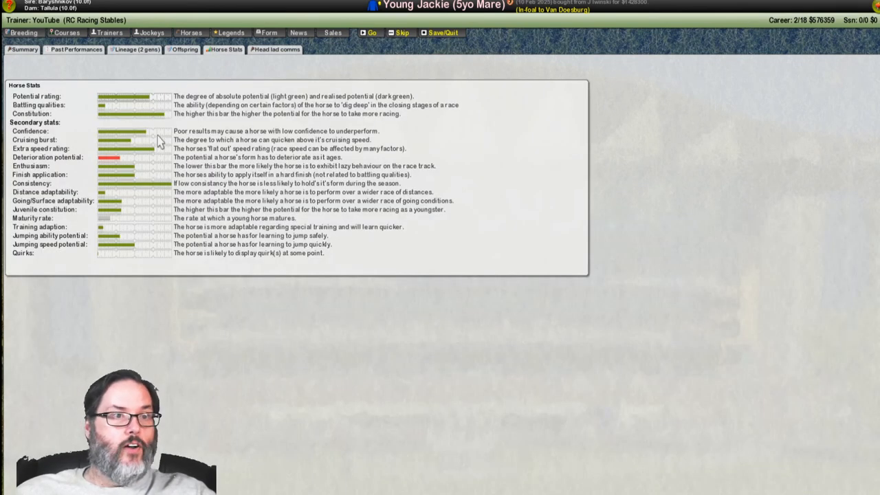
{"action": "mouse_move", "coordinate": [159, 171]}
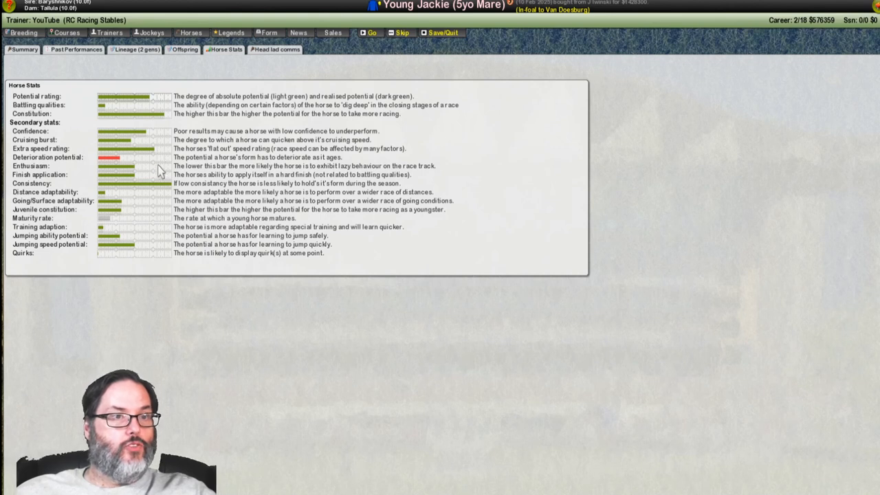
{"action": "mouse_move", "coordinate": [842, 16]}
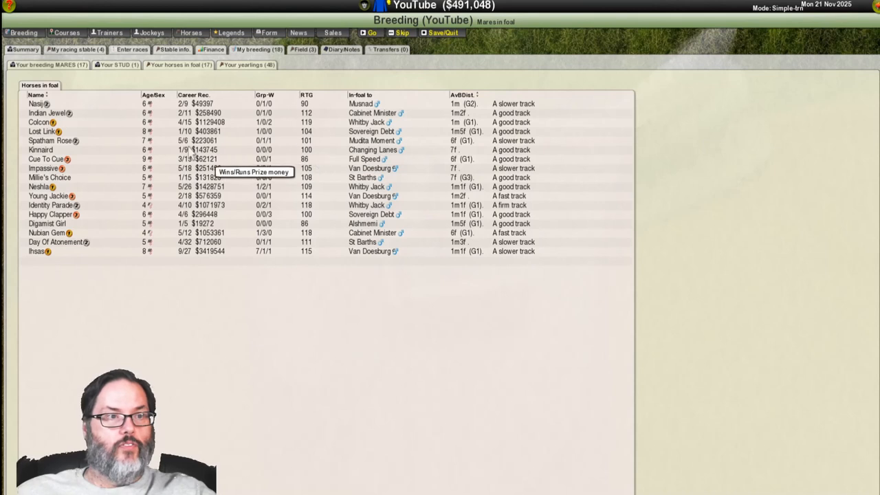
{"action": "mouse_move", "coordinate": [161, 237]}
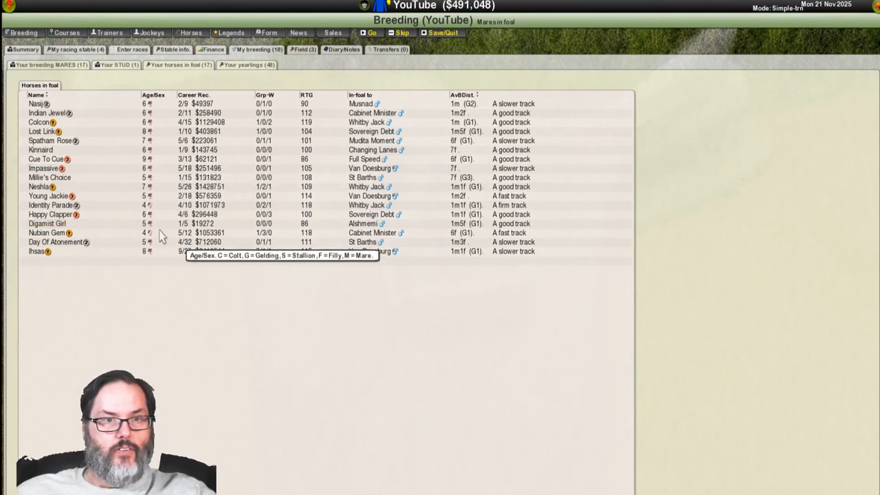
{"action": "mouse_move", "coordinate": [38, 251]}
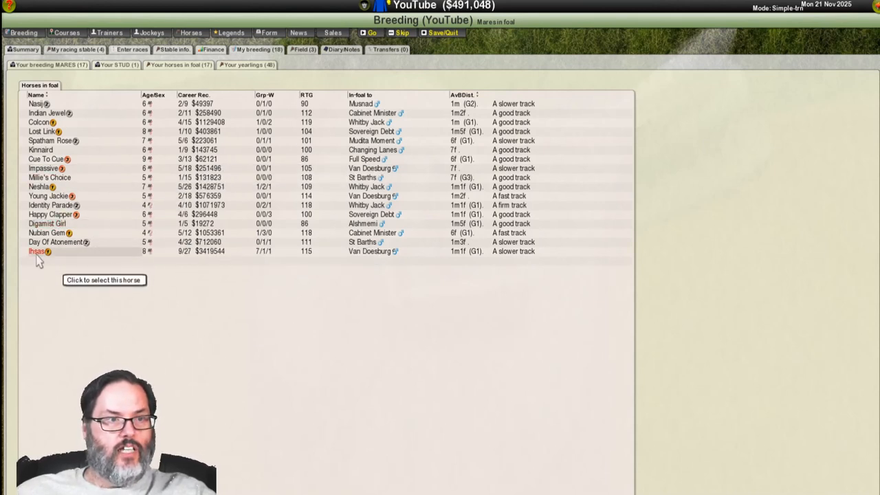
{"action": "left_click", "coordinate": [37, 251]}
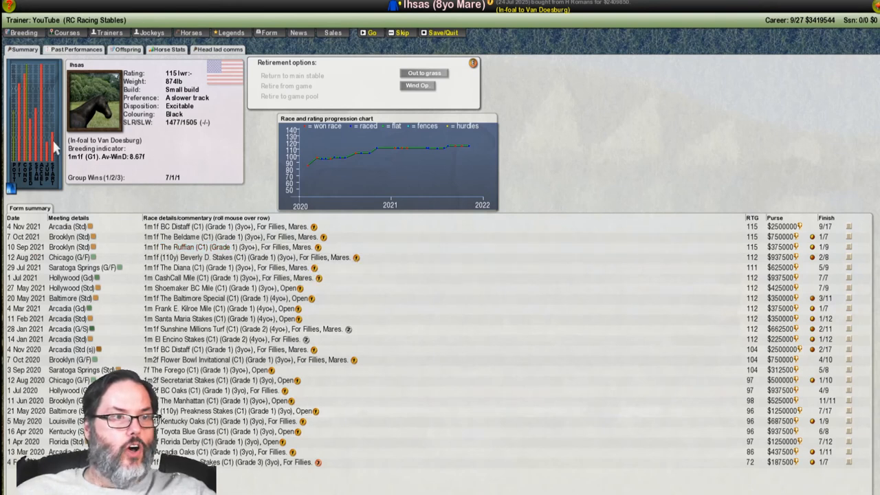
{"action": "left_click", "coordinate": [167, 49]}
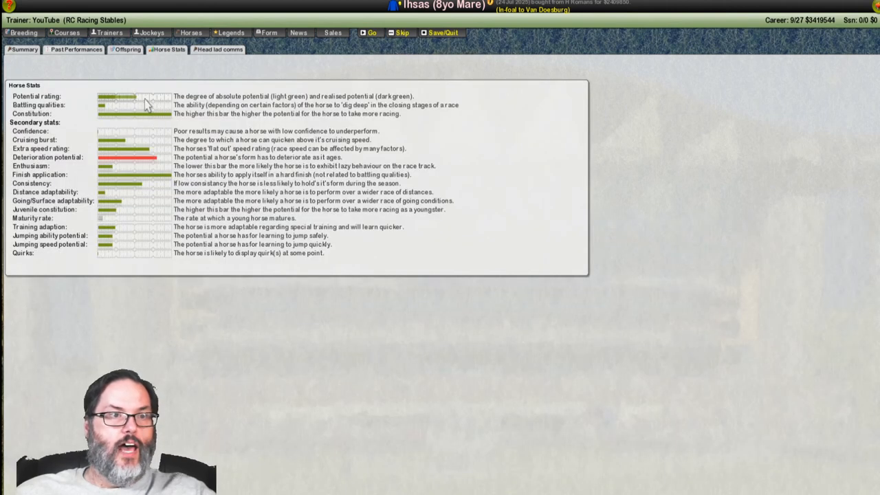
{"action": "mouse_move", "coordinate": [161, 159]}
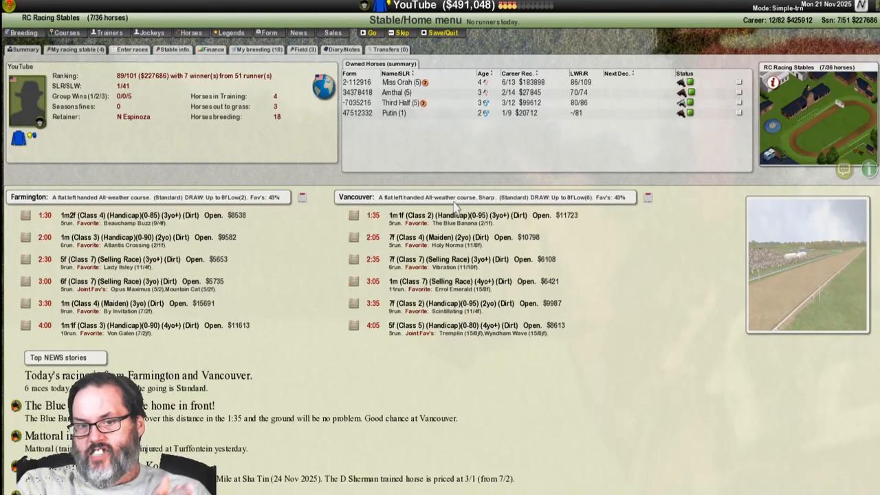
{"action": "mouse_move", "coordinate": [563, 100]}
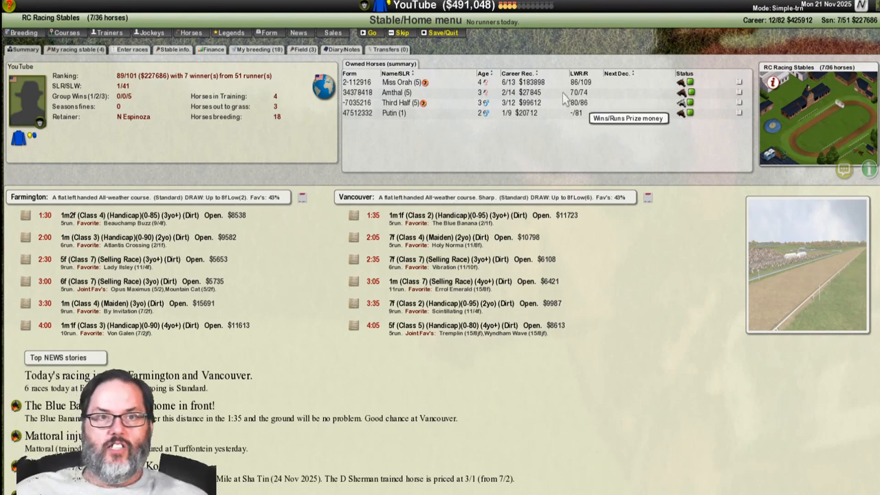
{"action": "mouse_move", "coordinate": [636, 74]}
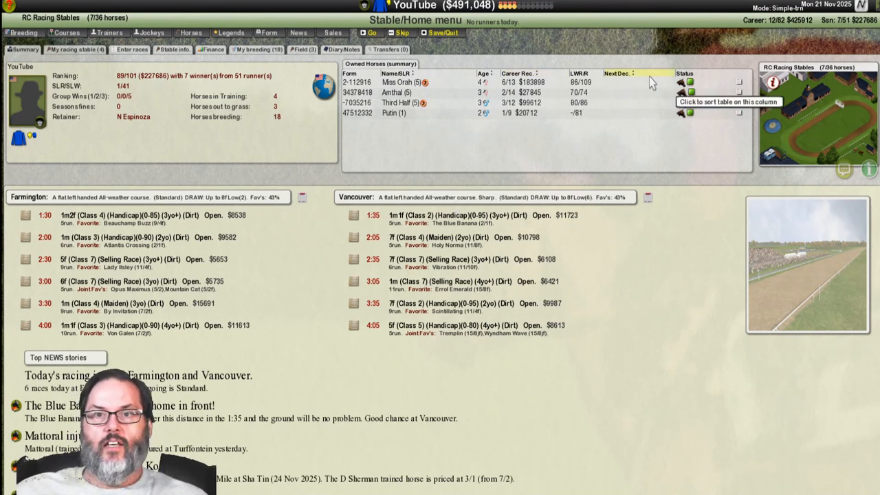